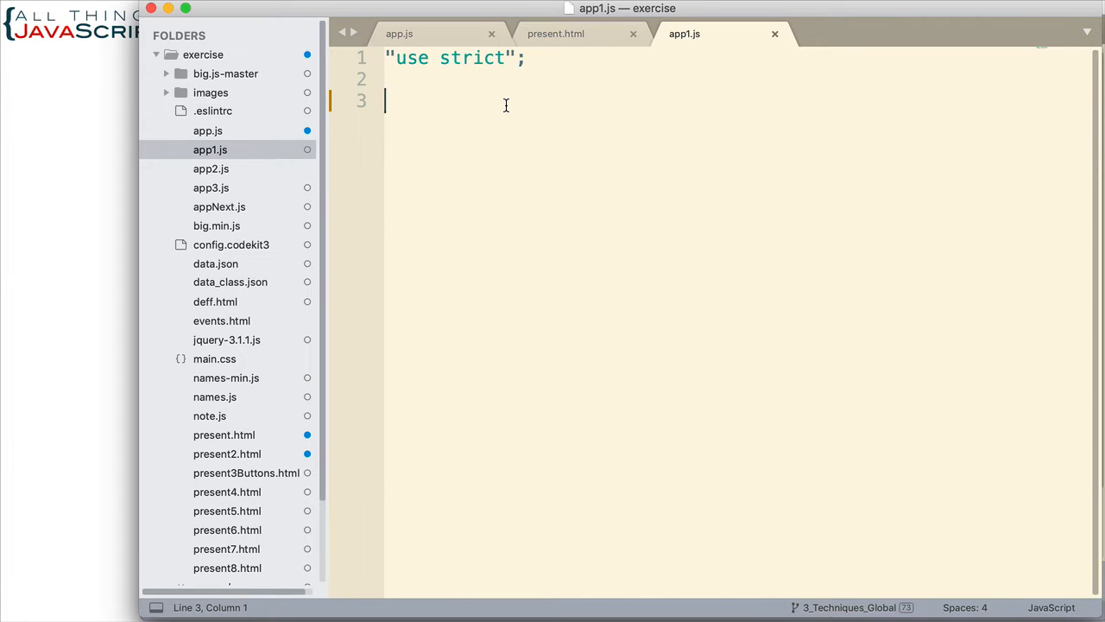
Write var loginEvent = new CustomEvent("login") on line 3 of app1.js
text(var lo)
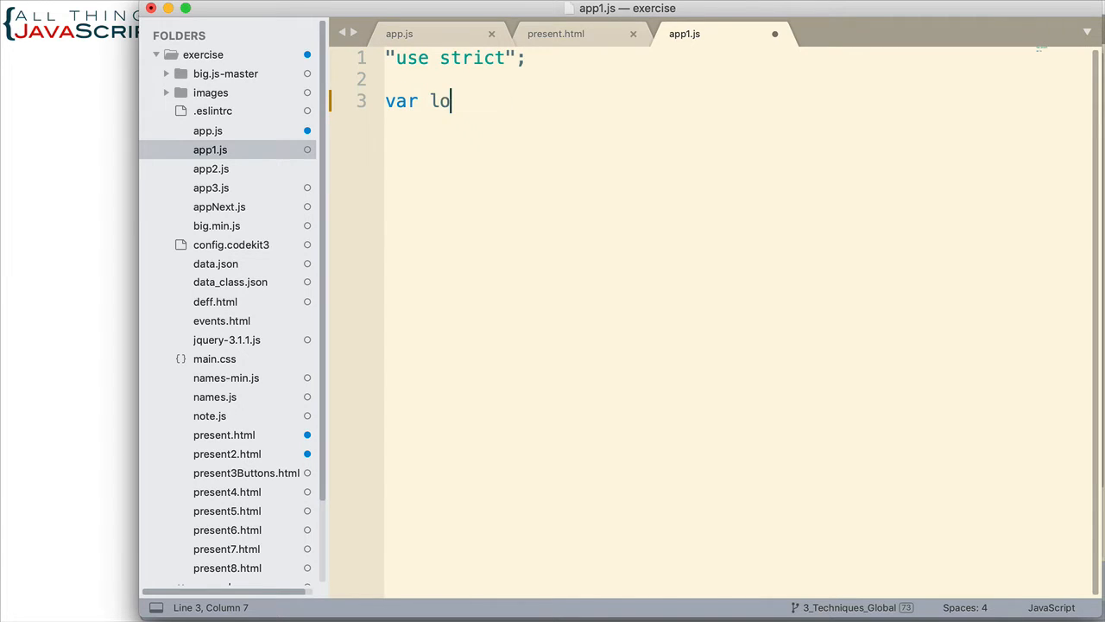
text(ginEvent)
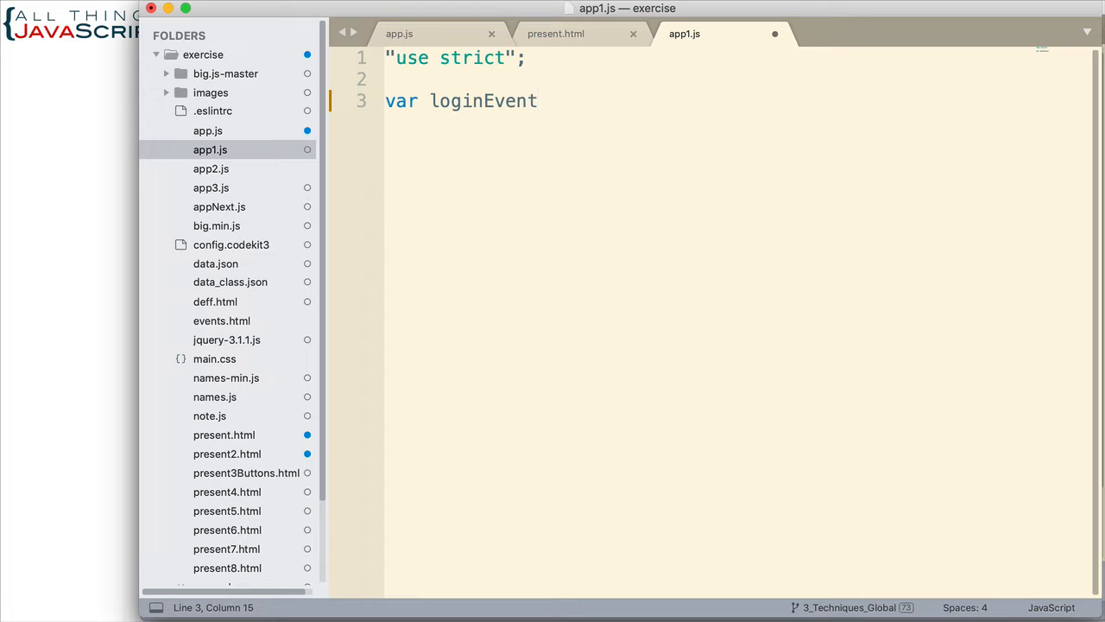
text(=)
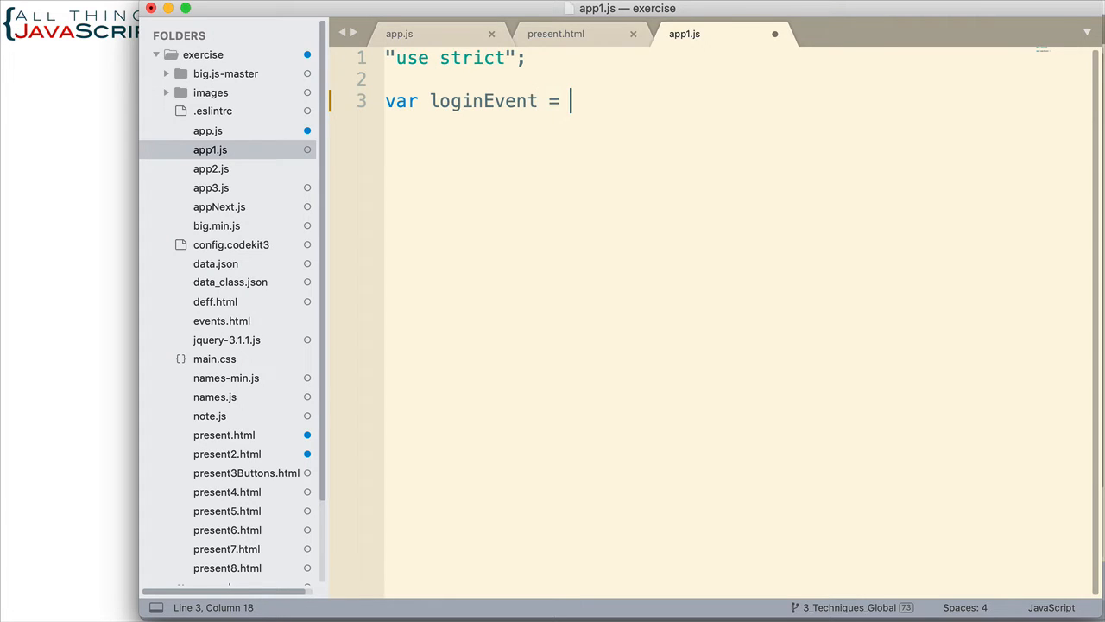
text(new)
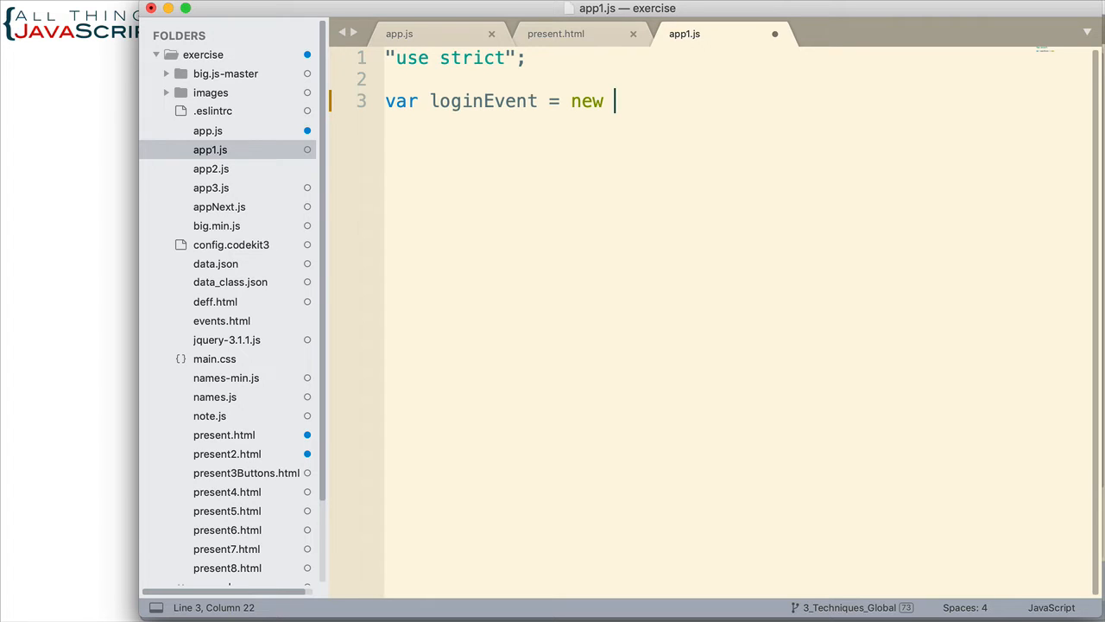
text(Custom)
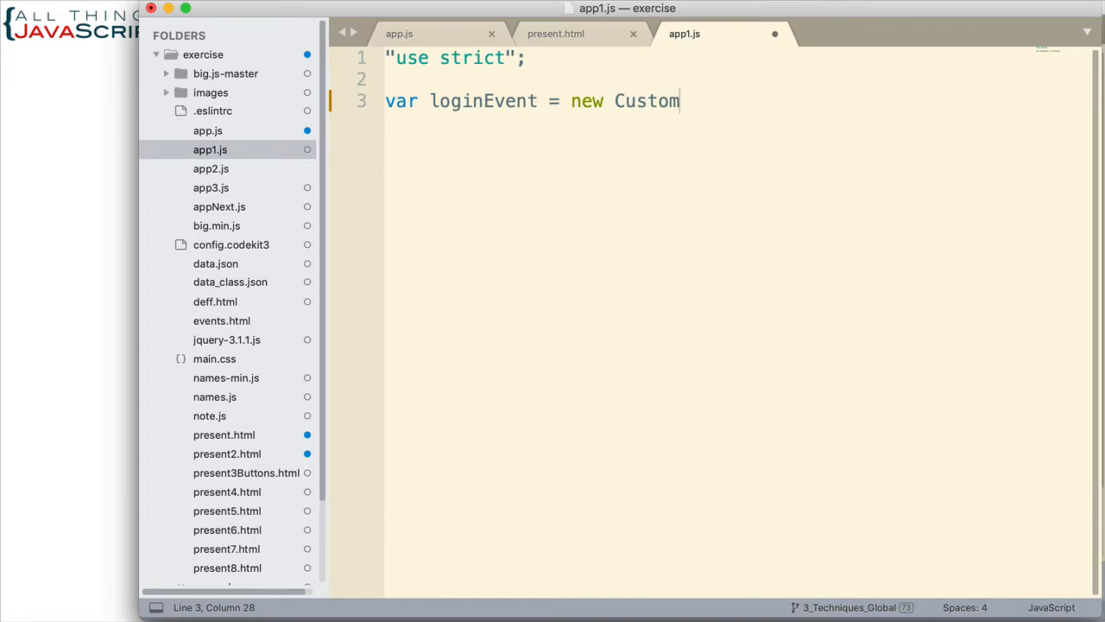
text(Event)
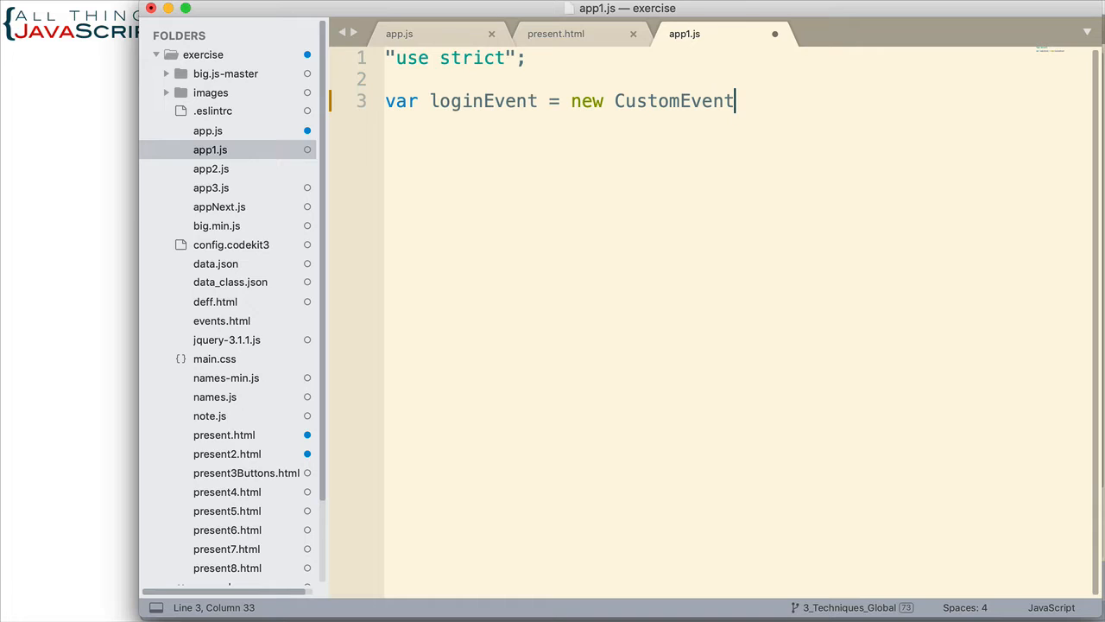
text(())
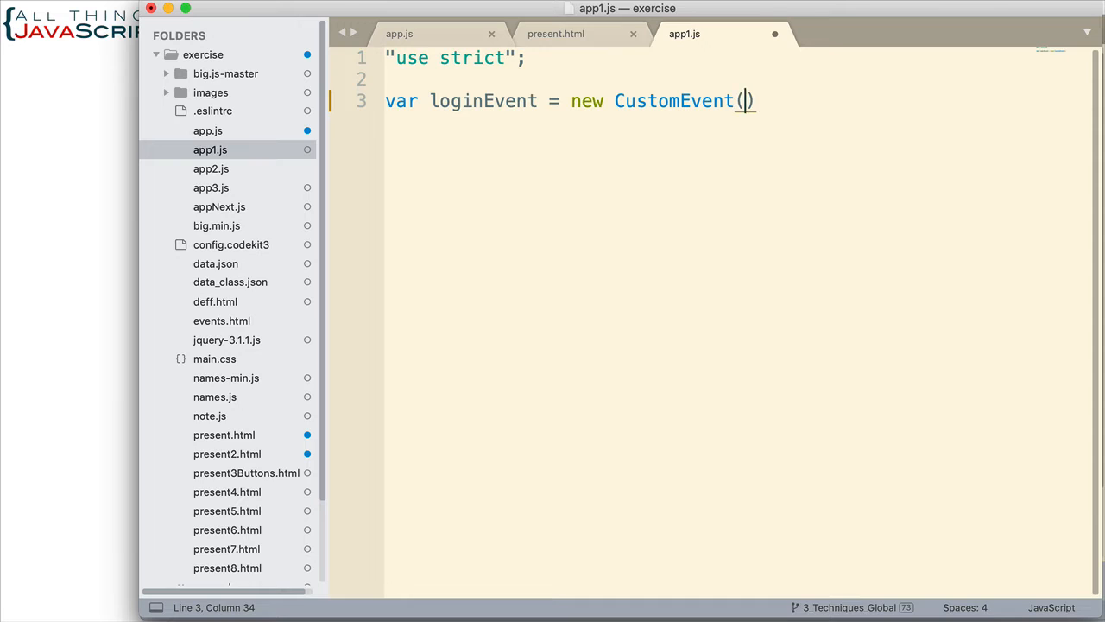
text("")
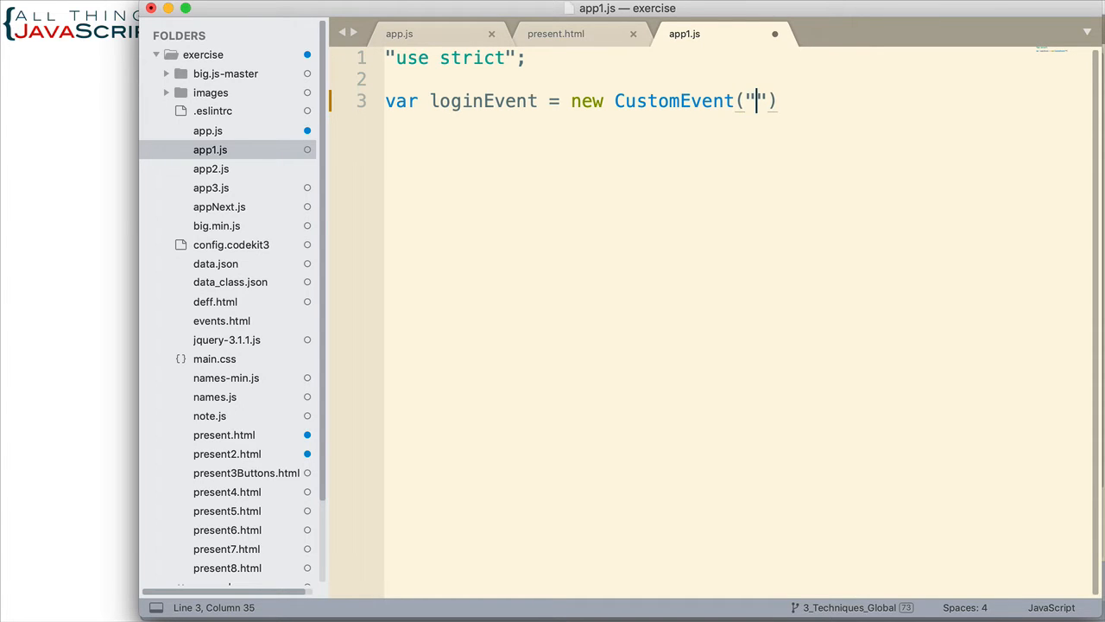
text(login)
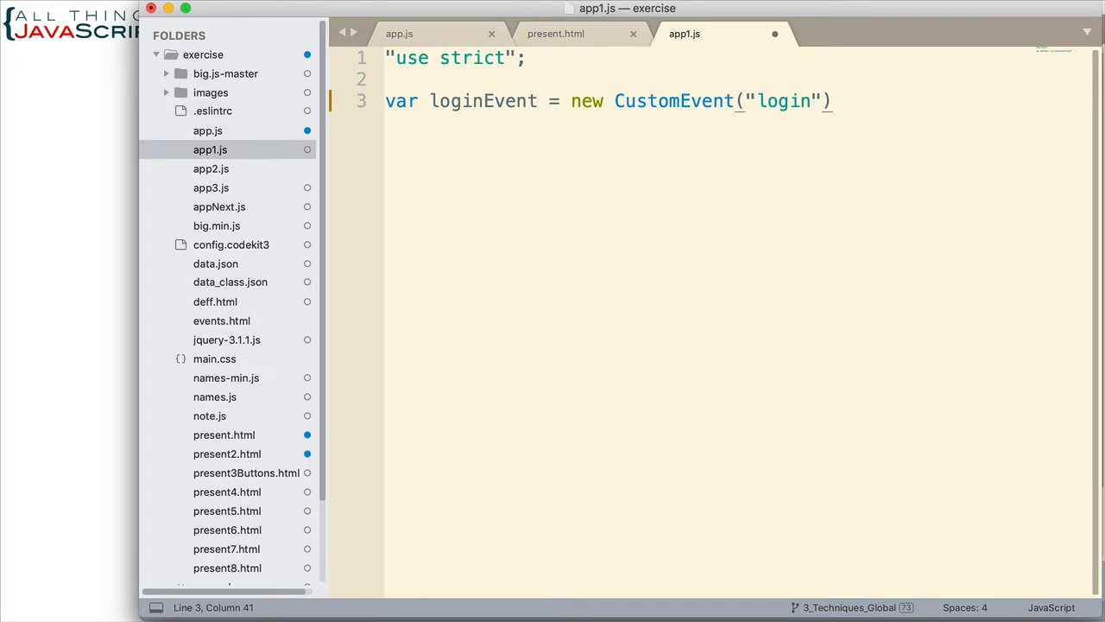
Add a second CustomEvent argument { detail: { firstTime: true } } split across lines
text(,)
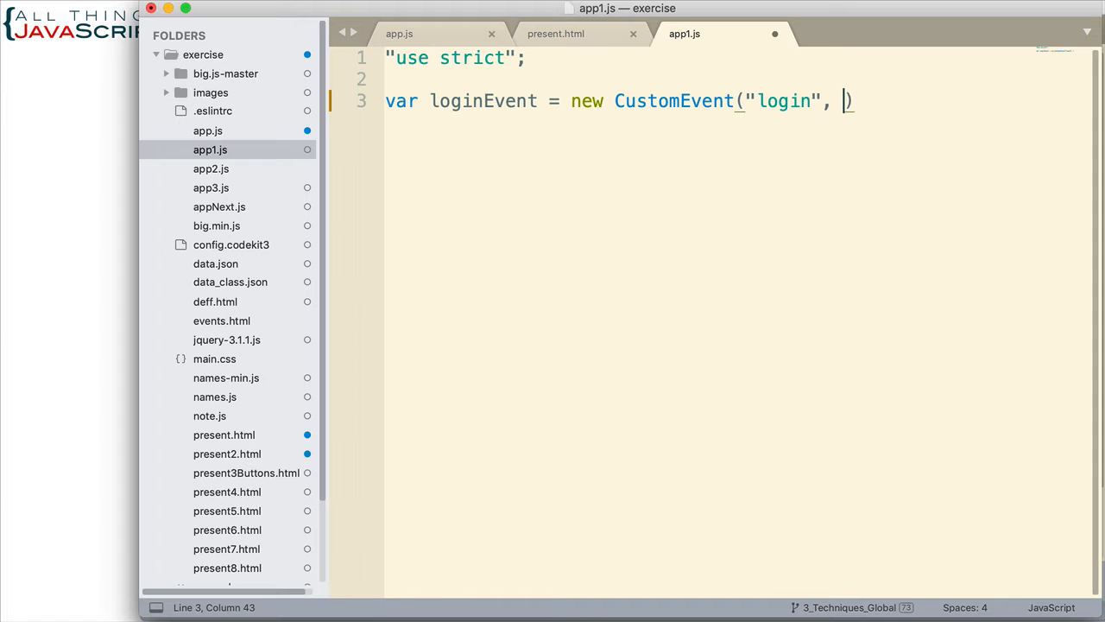
text({)
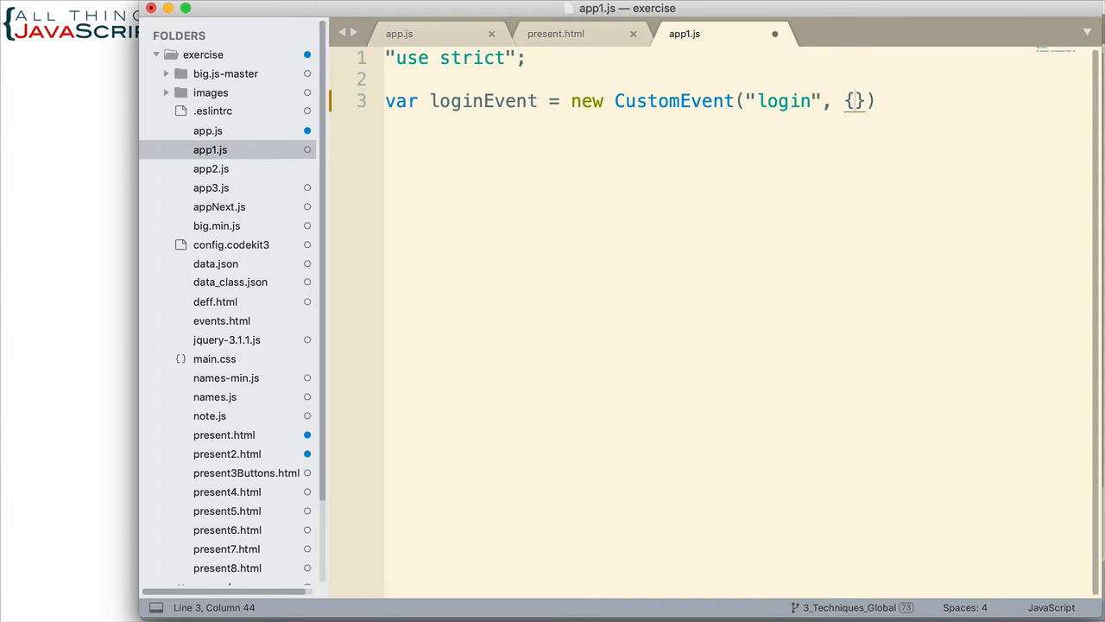
key(enter)
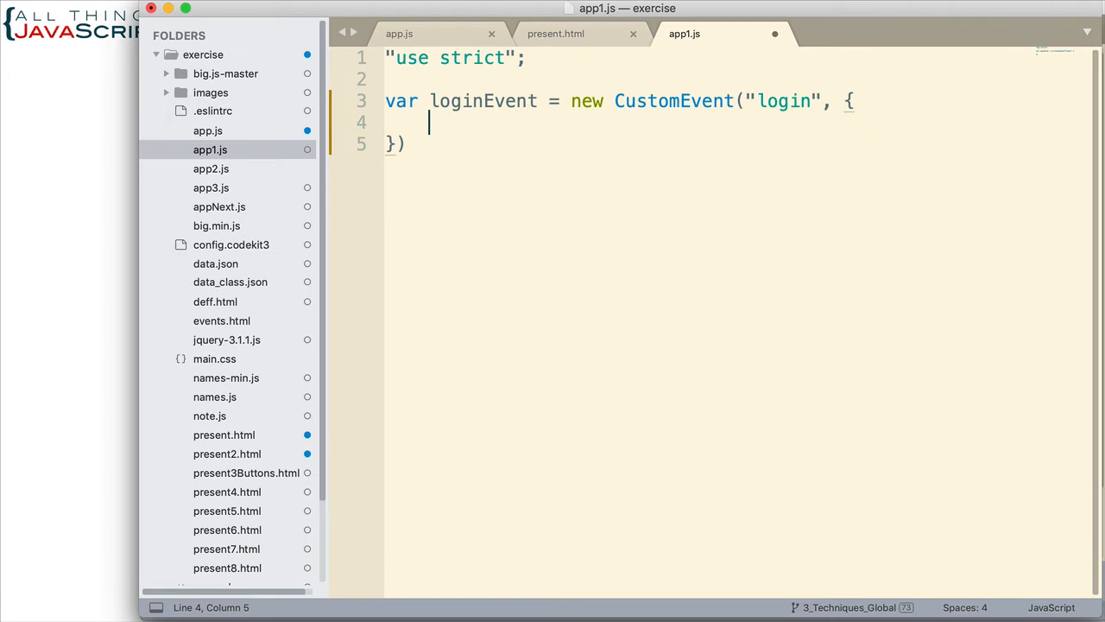
text(detail:)
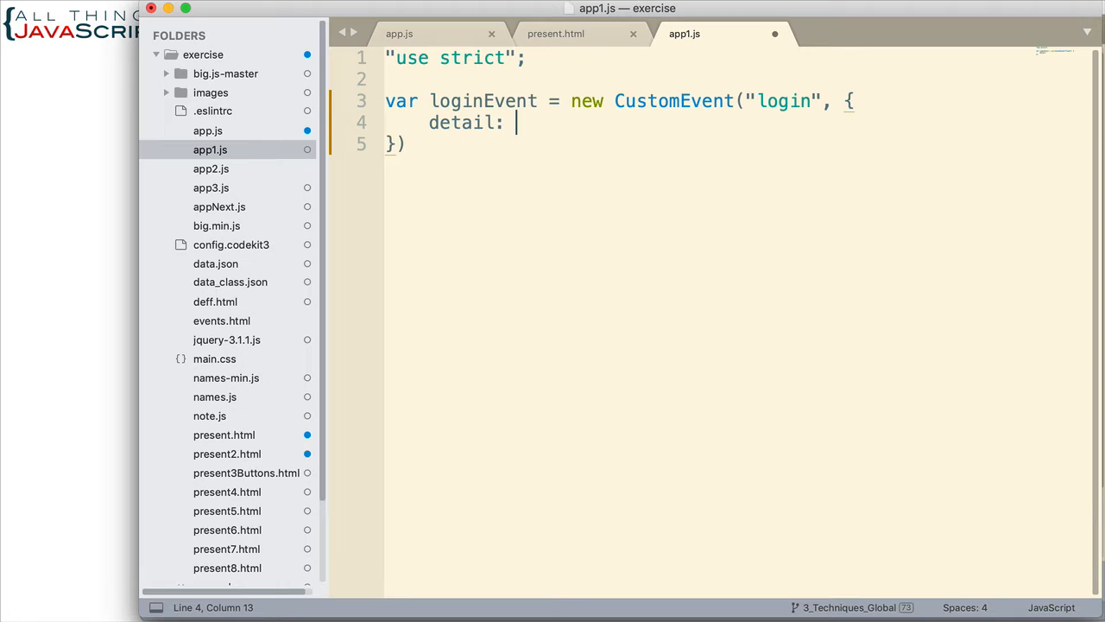
text({})
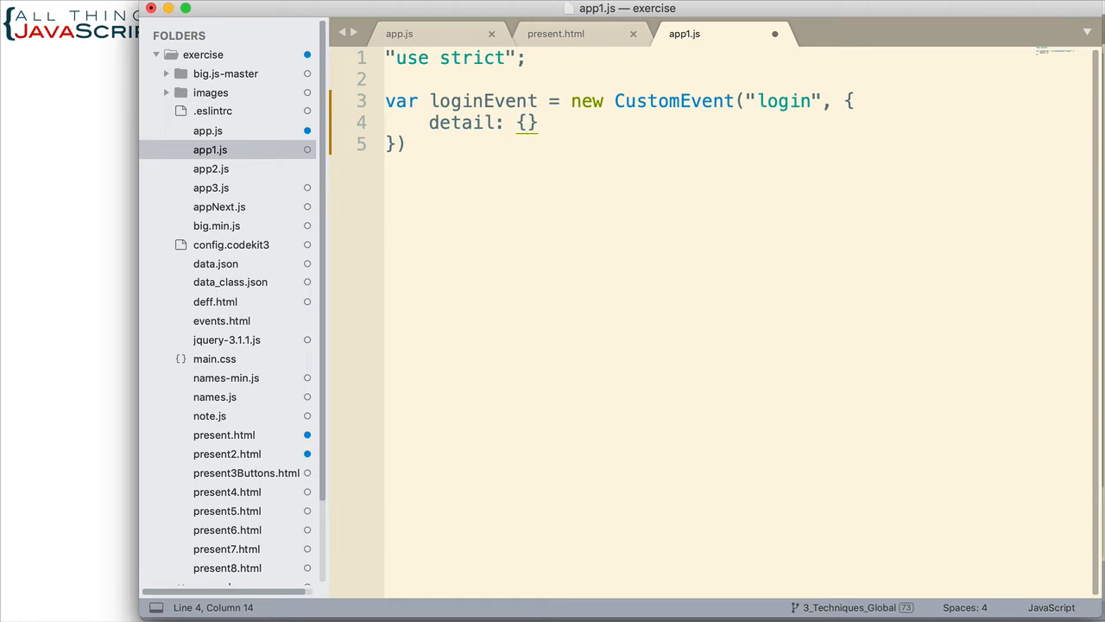
text(first)
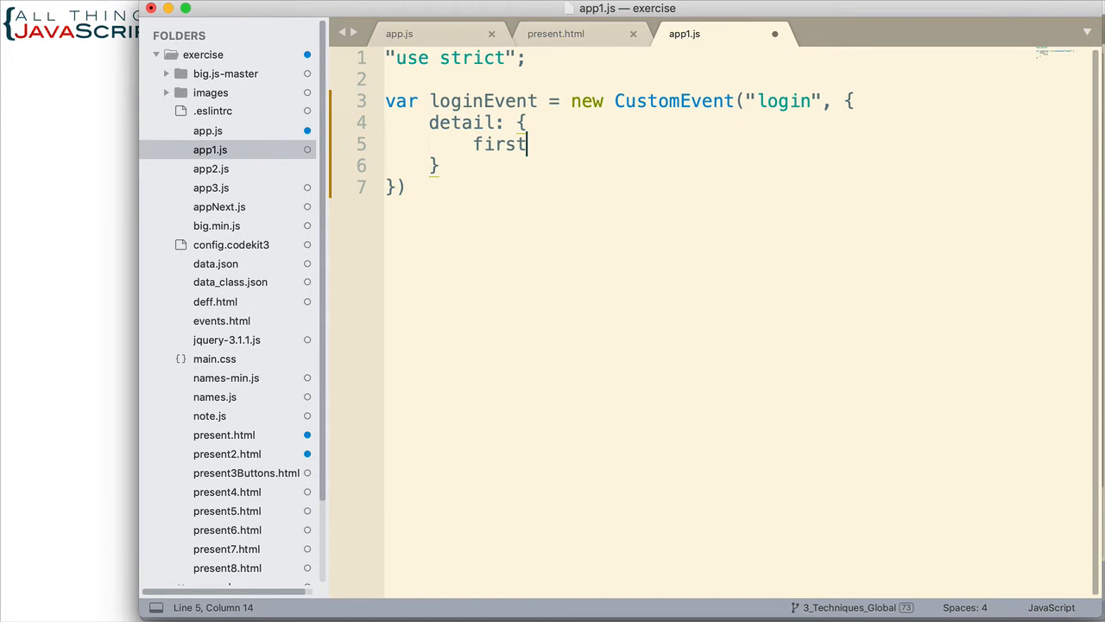
text(Time)
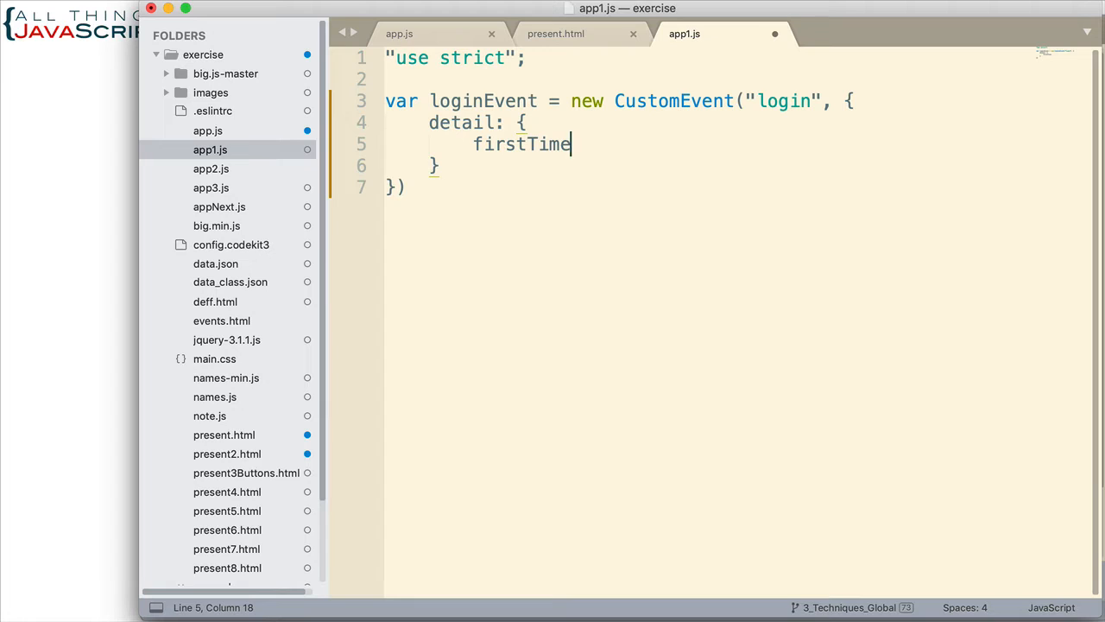
text(: true)
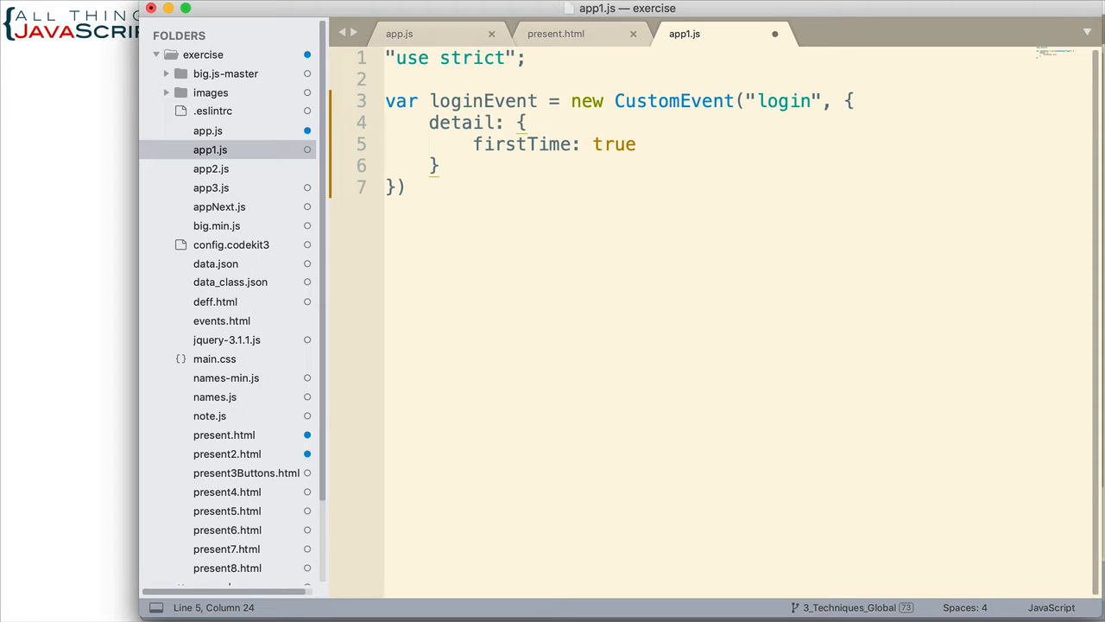
Close the CustomEvent statement with a semicolon and start a fresh line below it
click(411, 186)
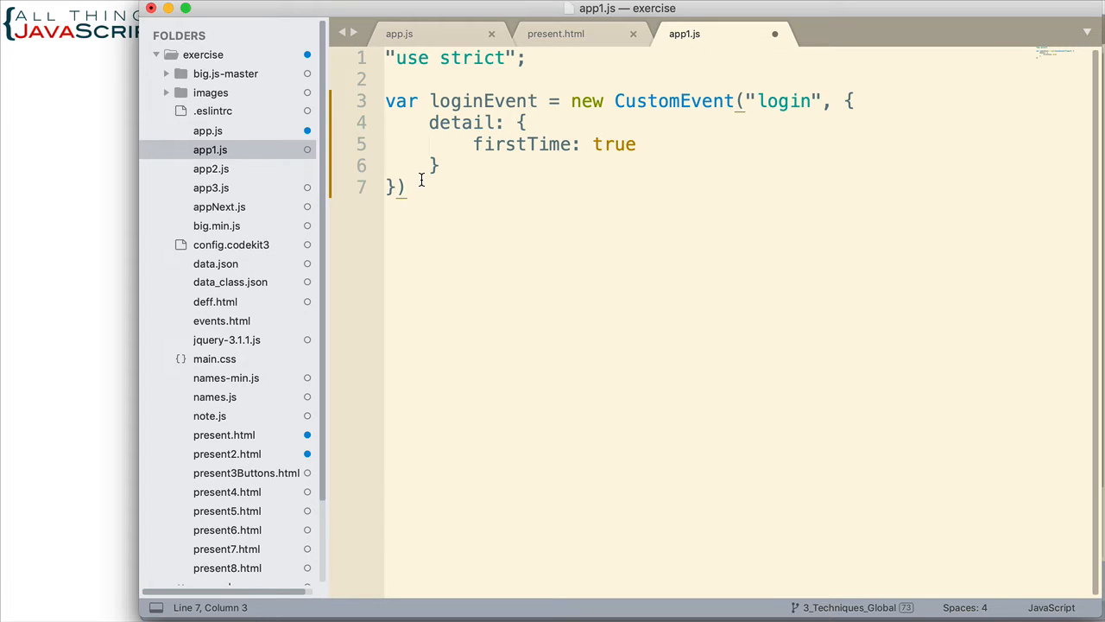
text(;)
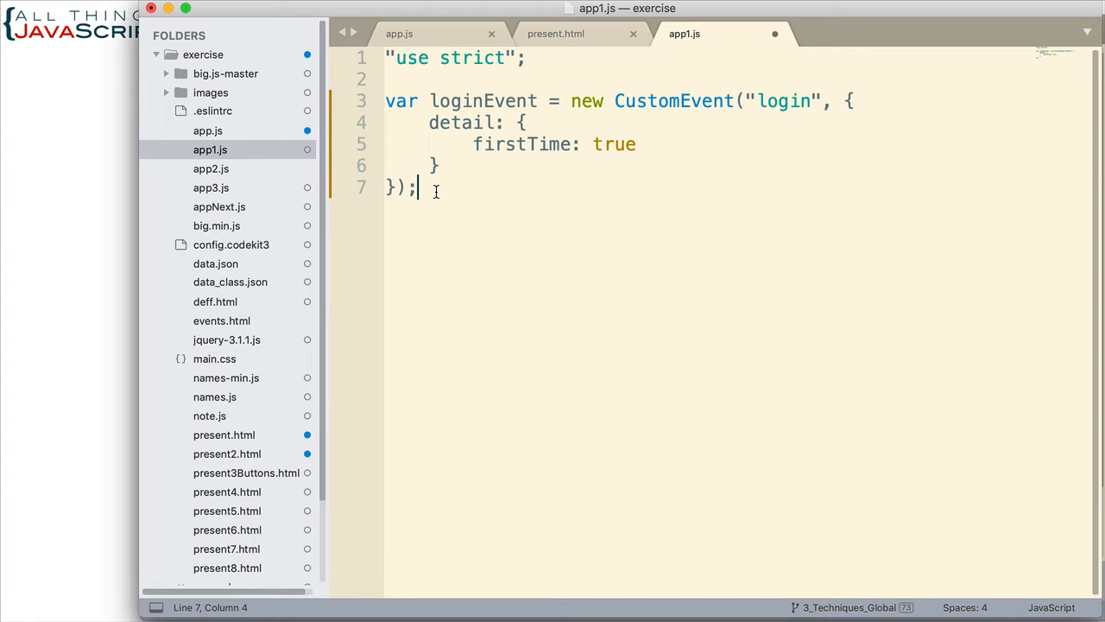
key(Enter)
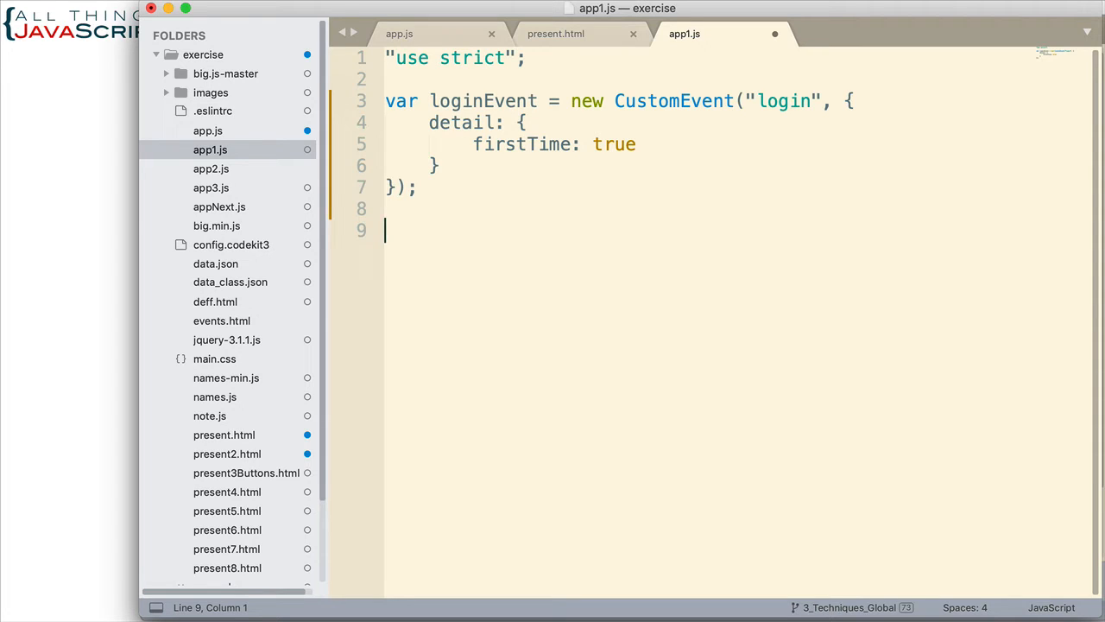
Write document.dispatchEvent(loginEvent); reusing the loginEvent name from line 3
text(document.)
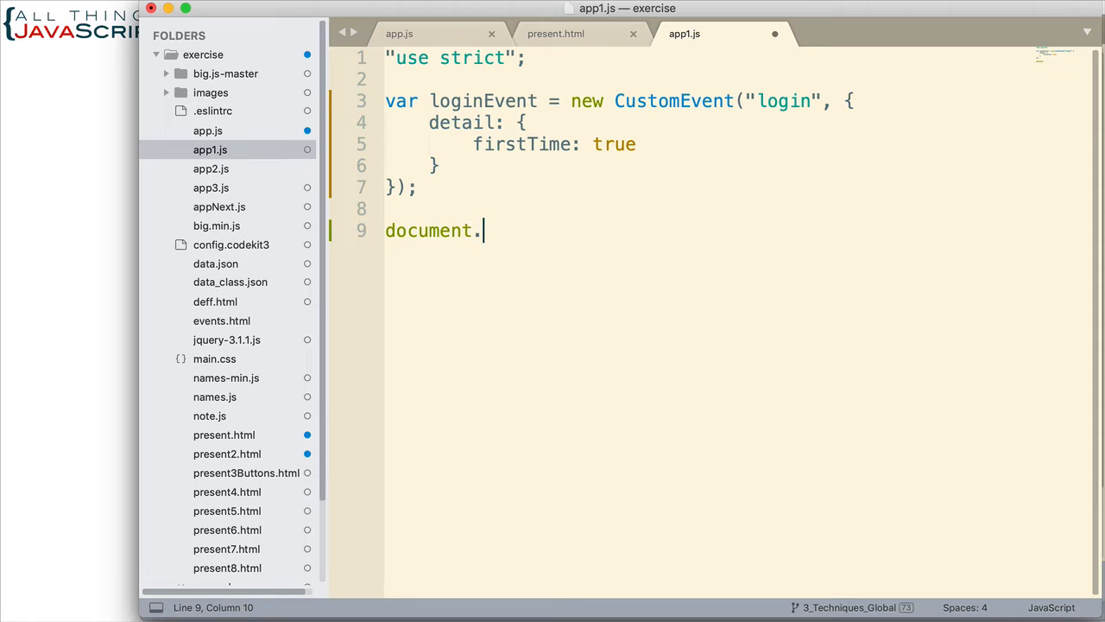
text(dispat)
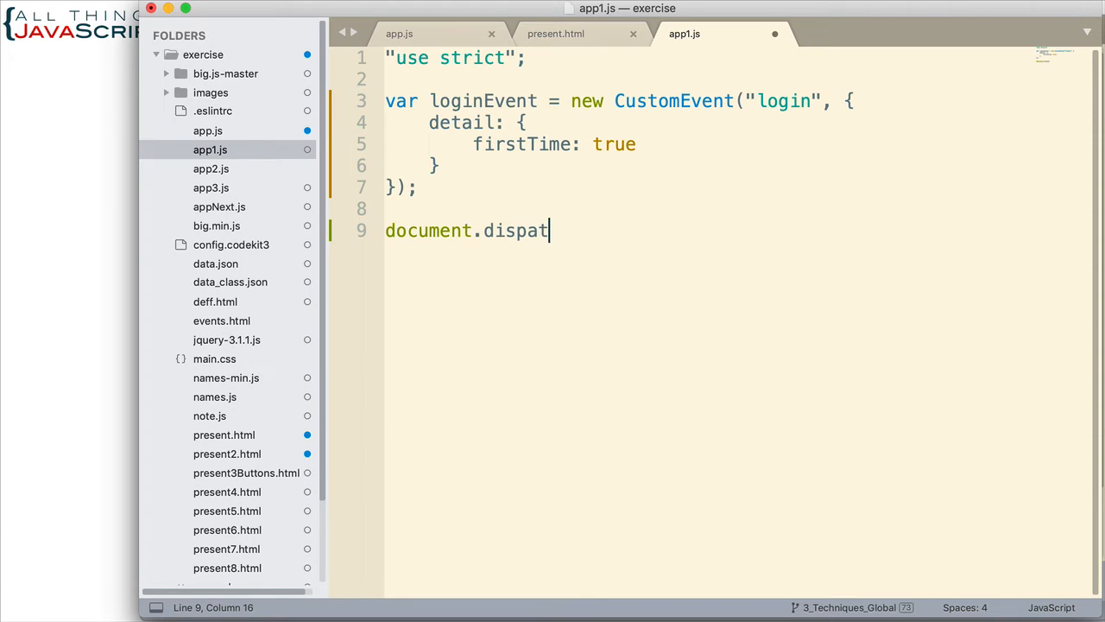
text(chEven)
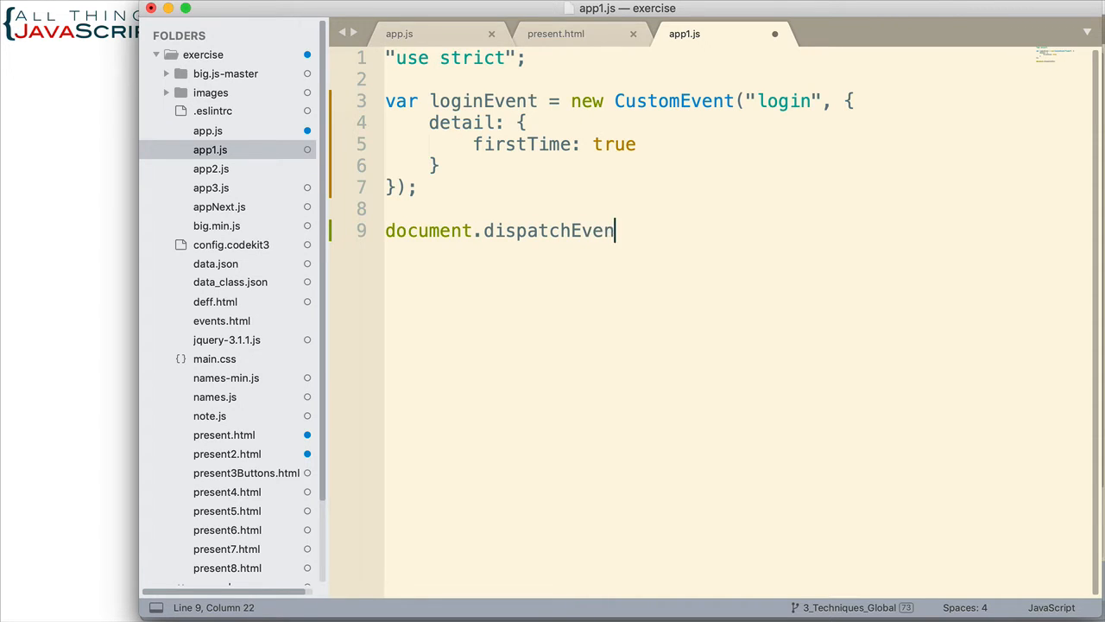
text(())
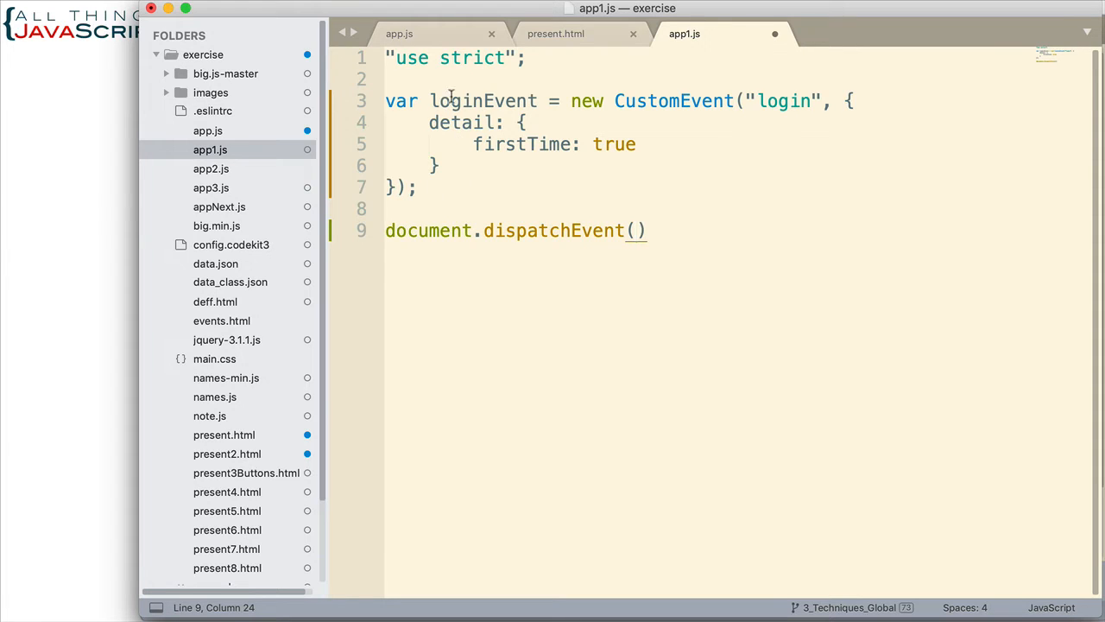
double_click(483, 100)
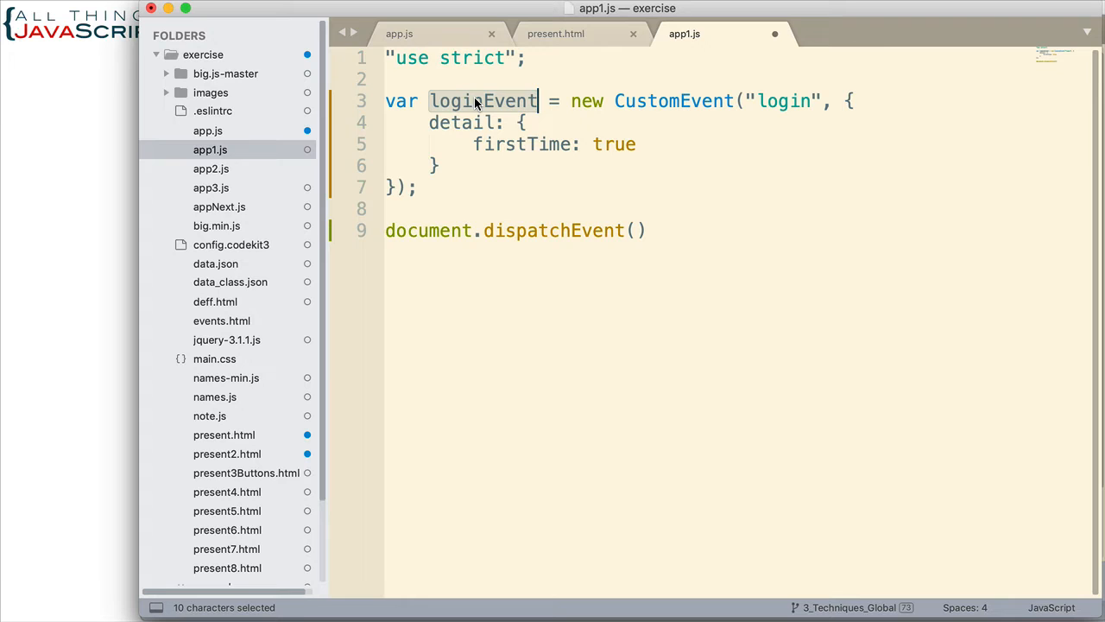
click(639, 231)
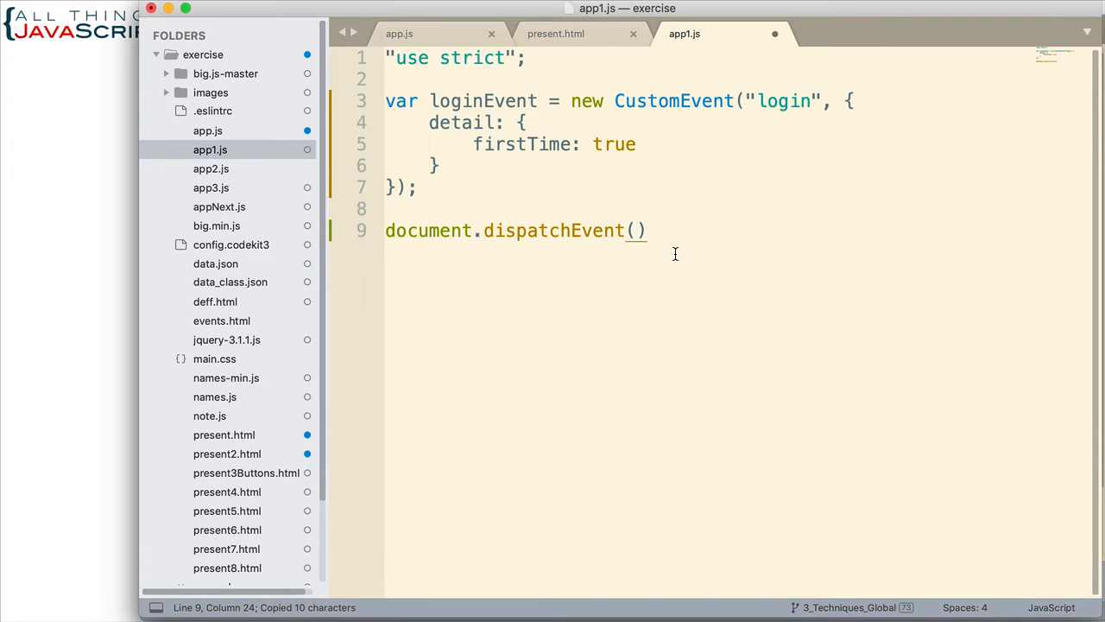
text(loginEvent)
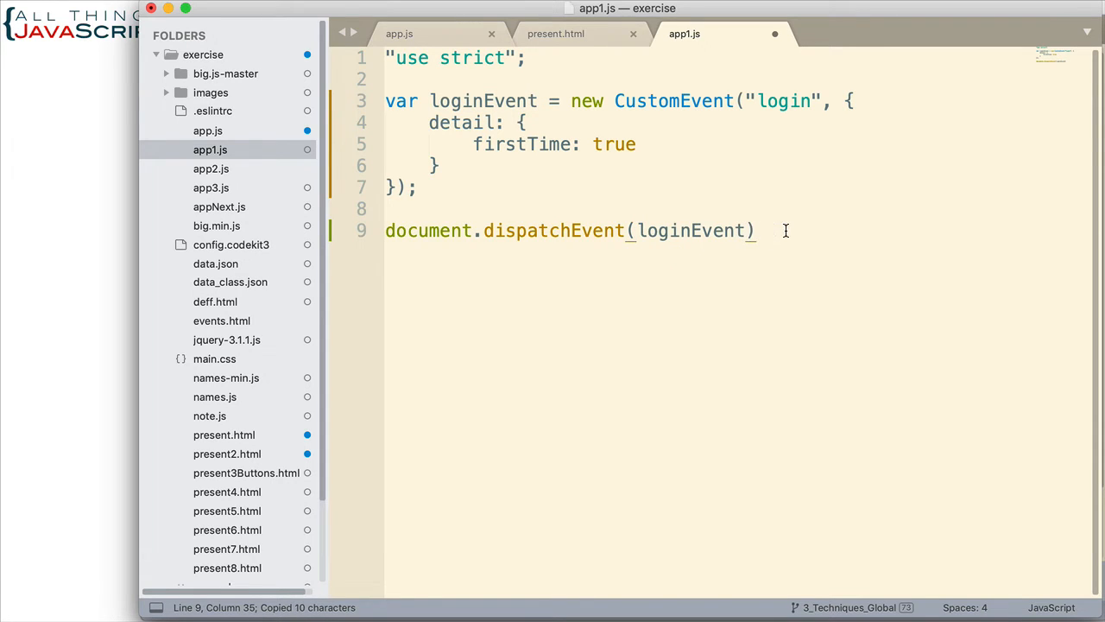
text(;)
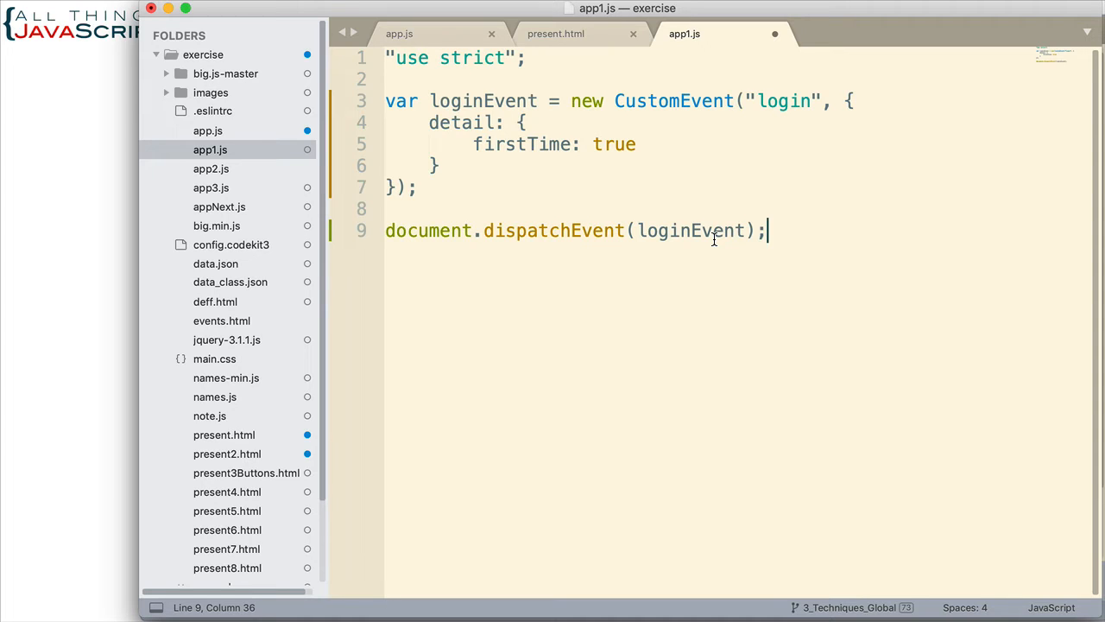
mouse_move(682, 245)
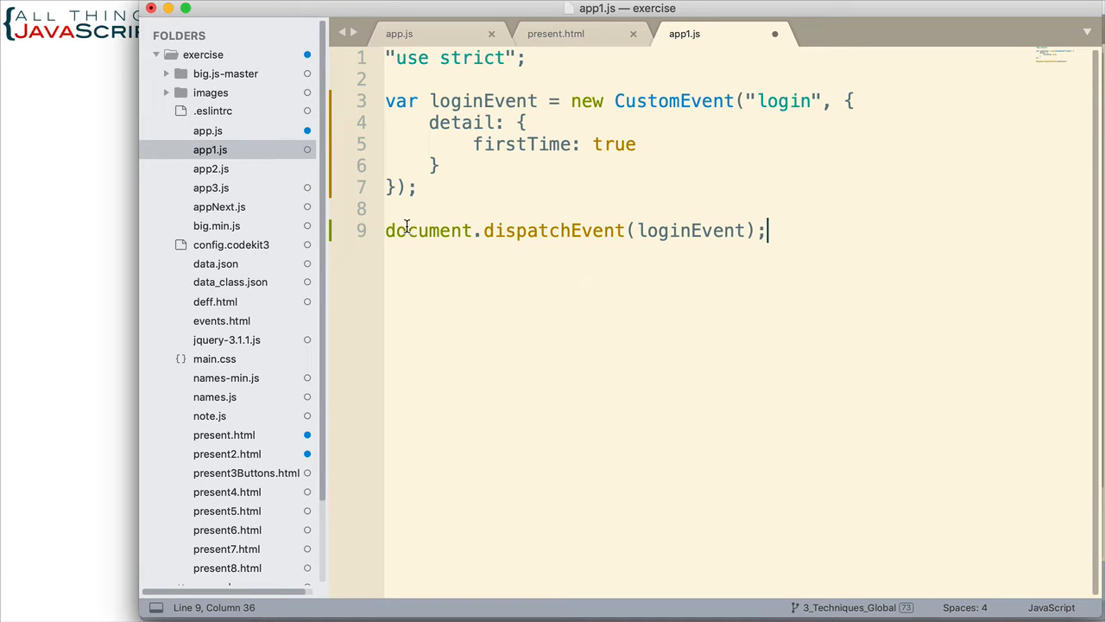
Review the dispatch line in app1.js and move over to the app.js file
double_click(428, 229)
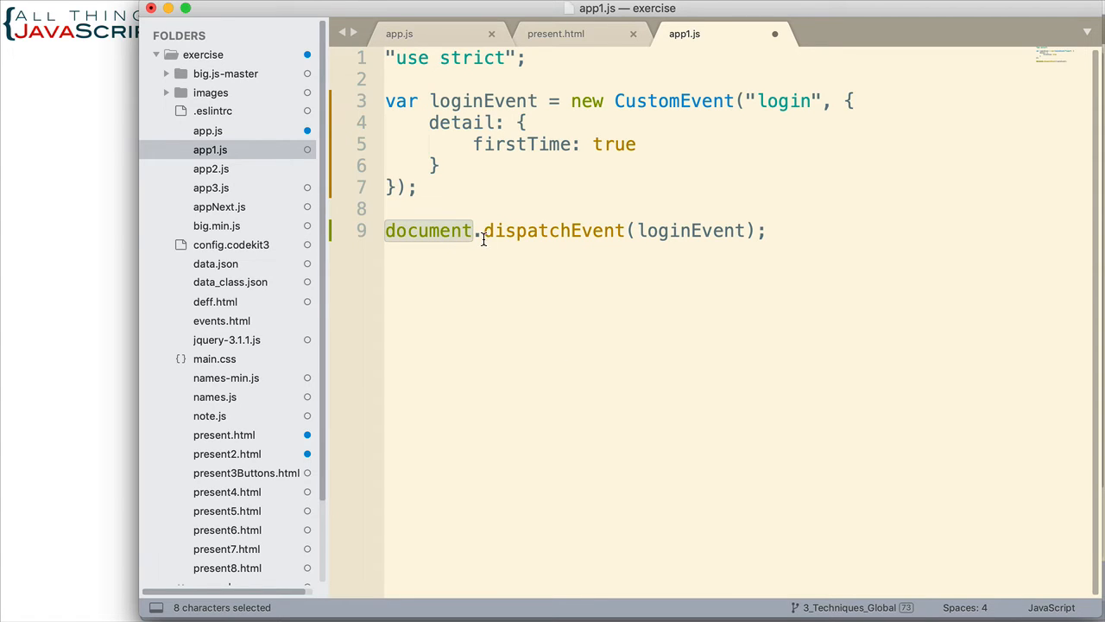
mouse_move(729, 197)
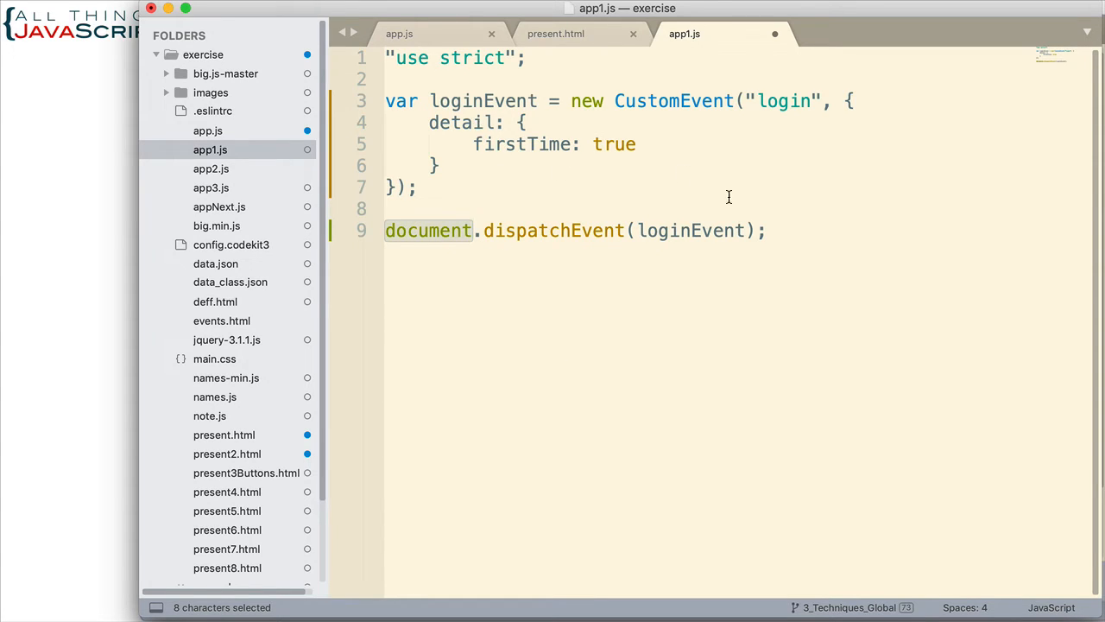
mouse_move(515, 321)
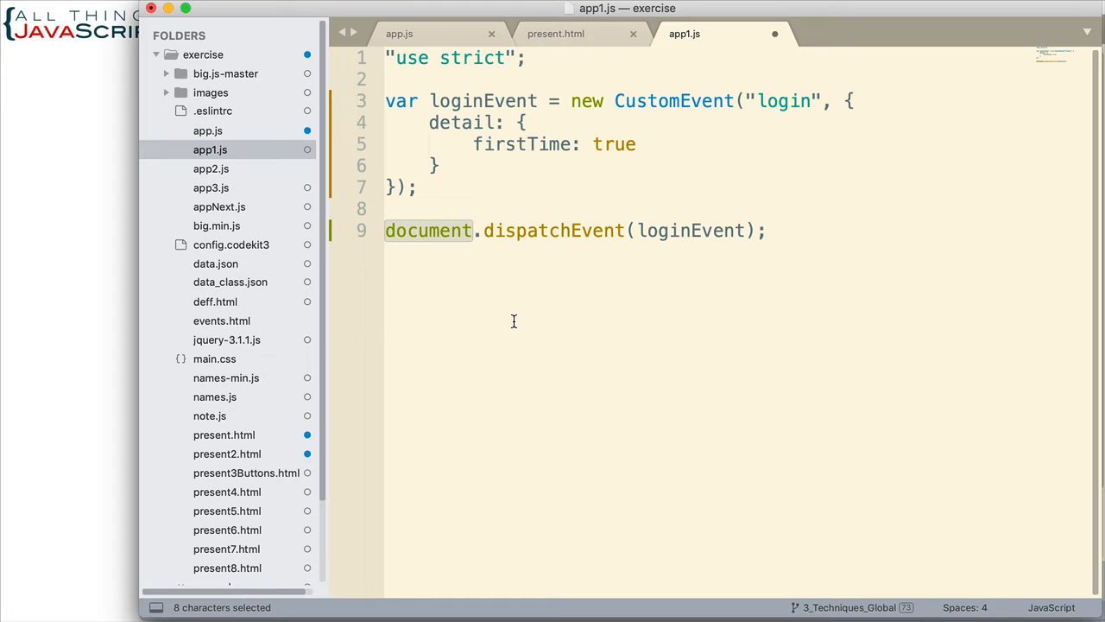
mouse_move(491, 301)
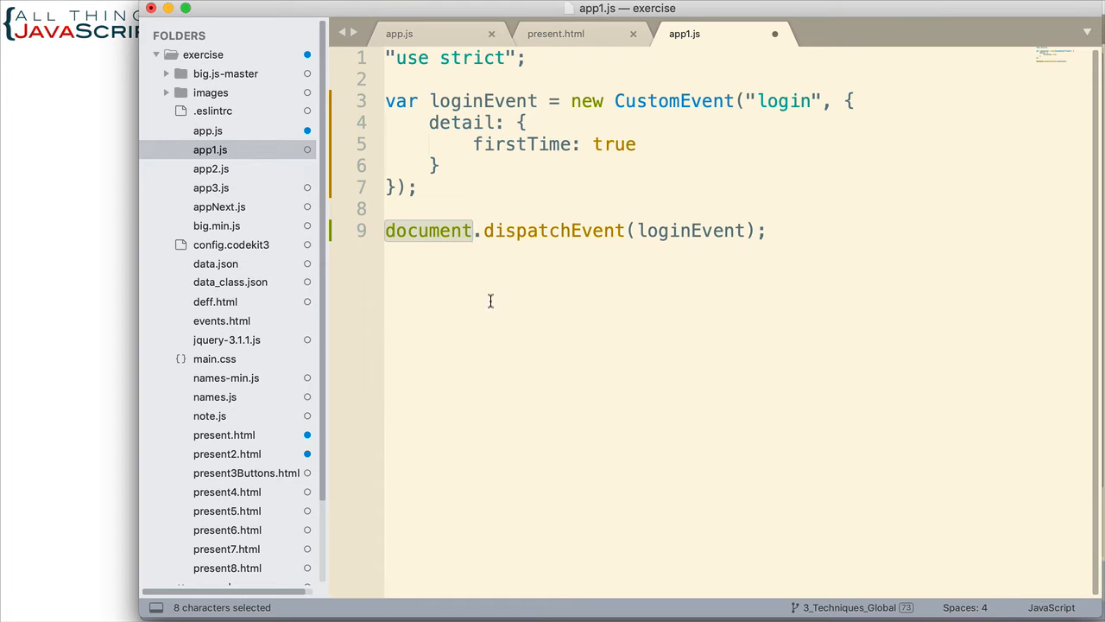
mouse_move(487, 259)
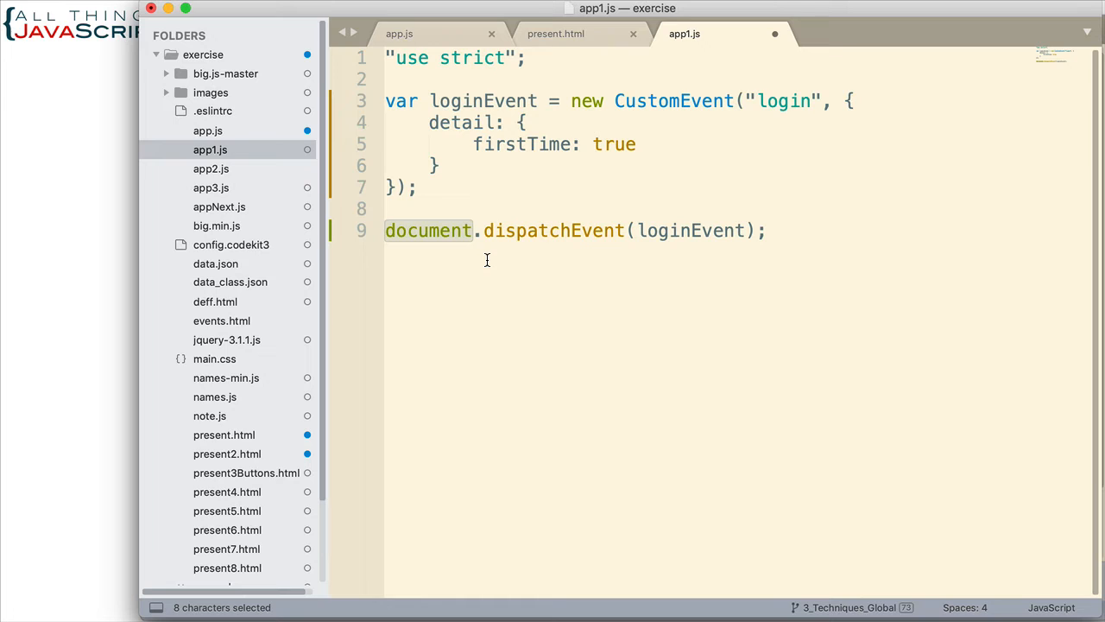
mouse_move(490, 269)
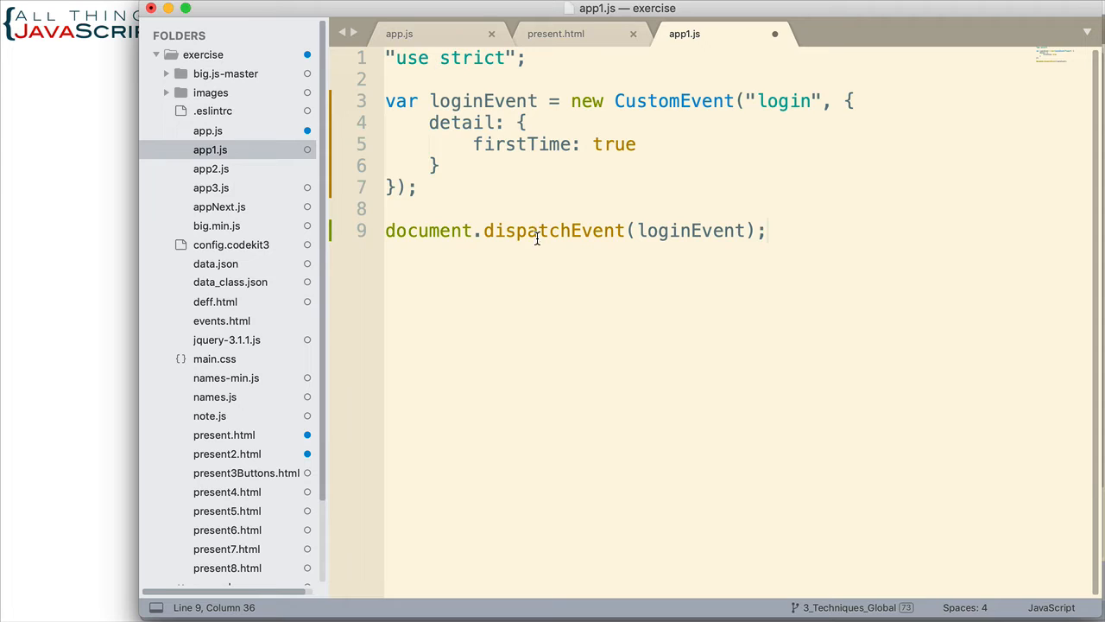
mouse_move(618, 269)
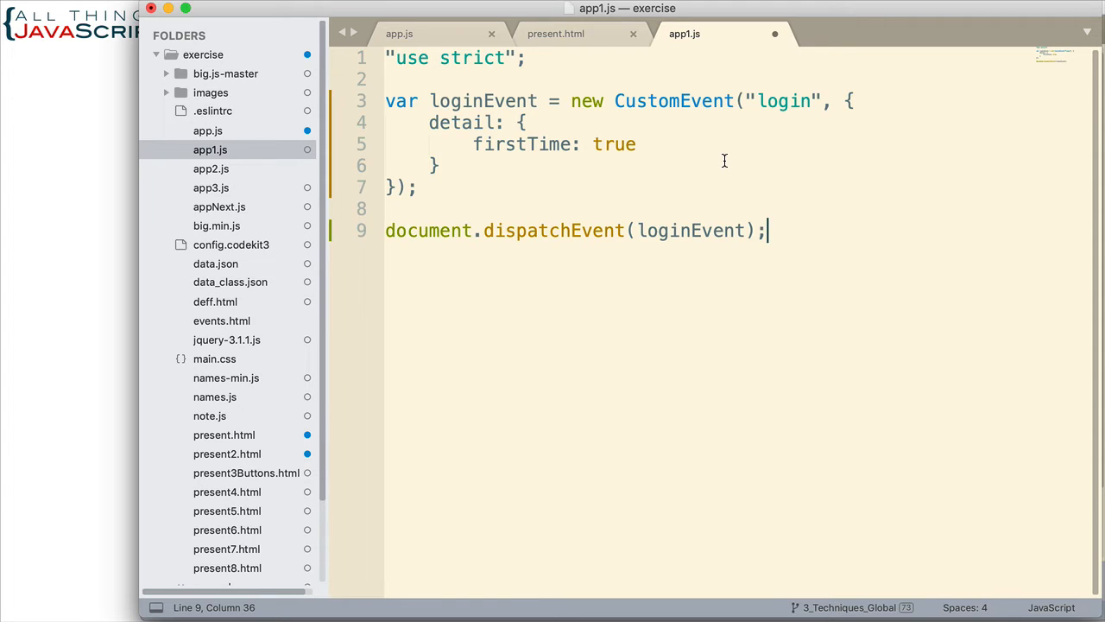
mouse_move(725, 166)
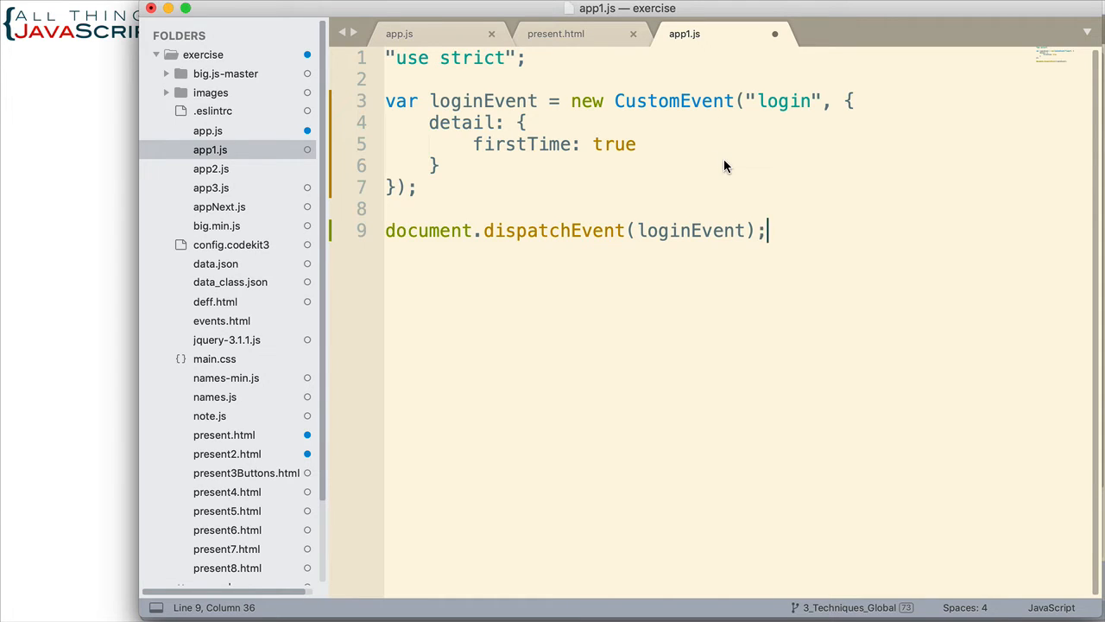
click(207, 131)
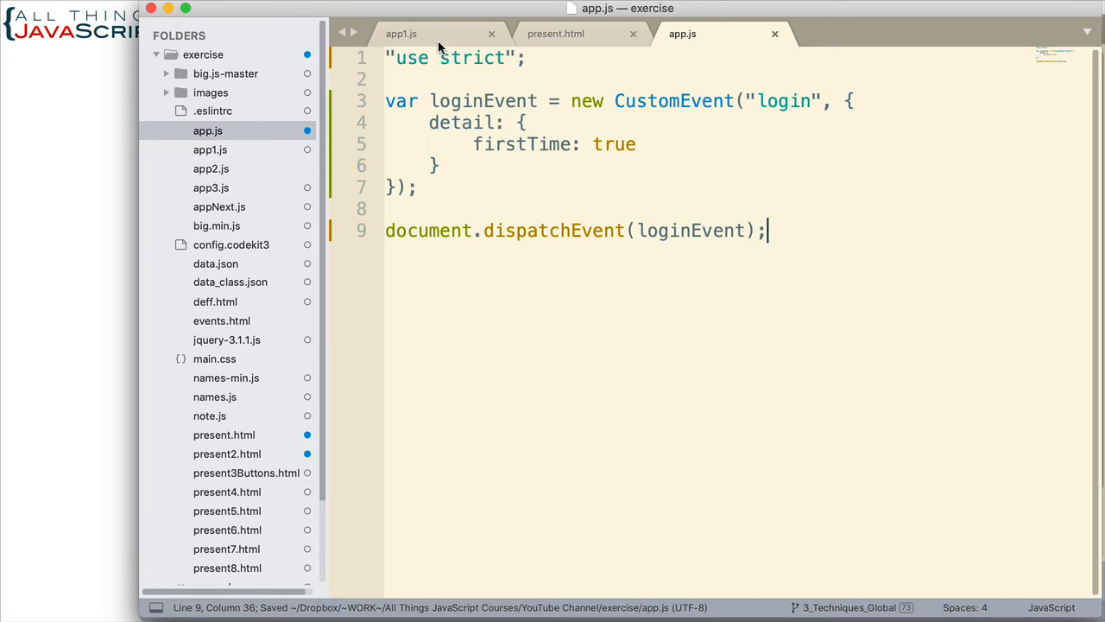
mouse_move(556, 35)
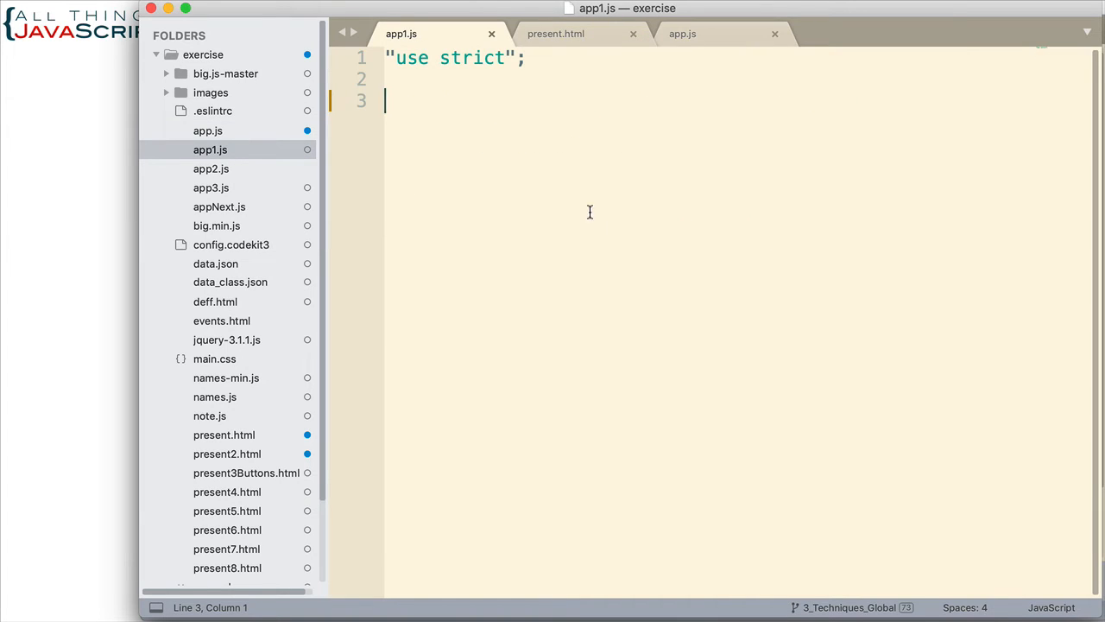
mouse_move(629, 238)
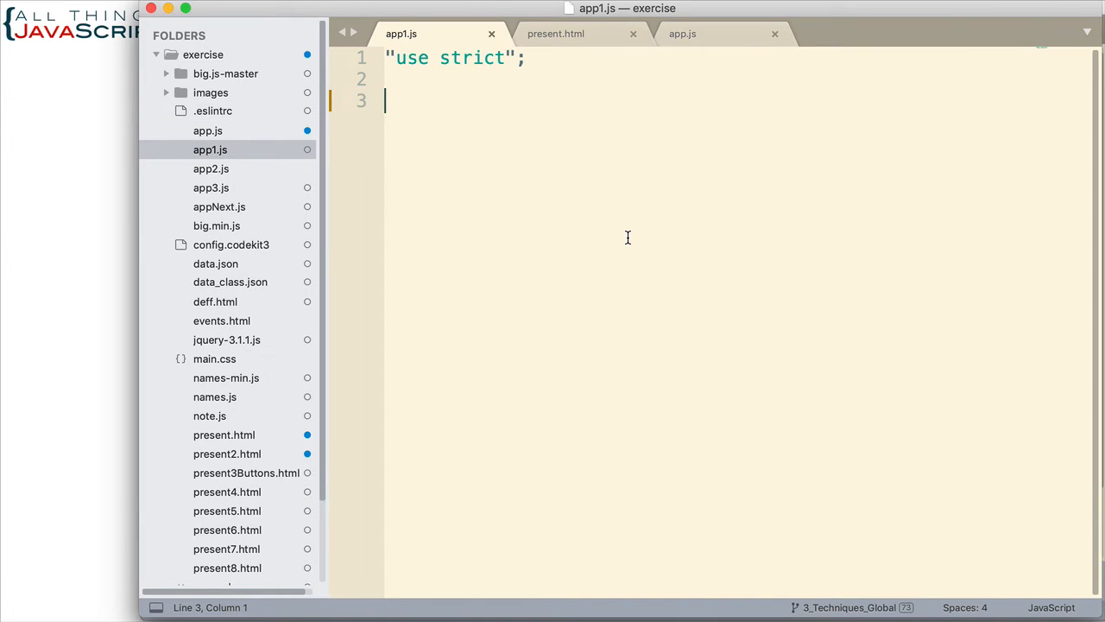
mouse_move(590, 170)
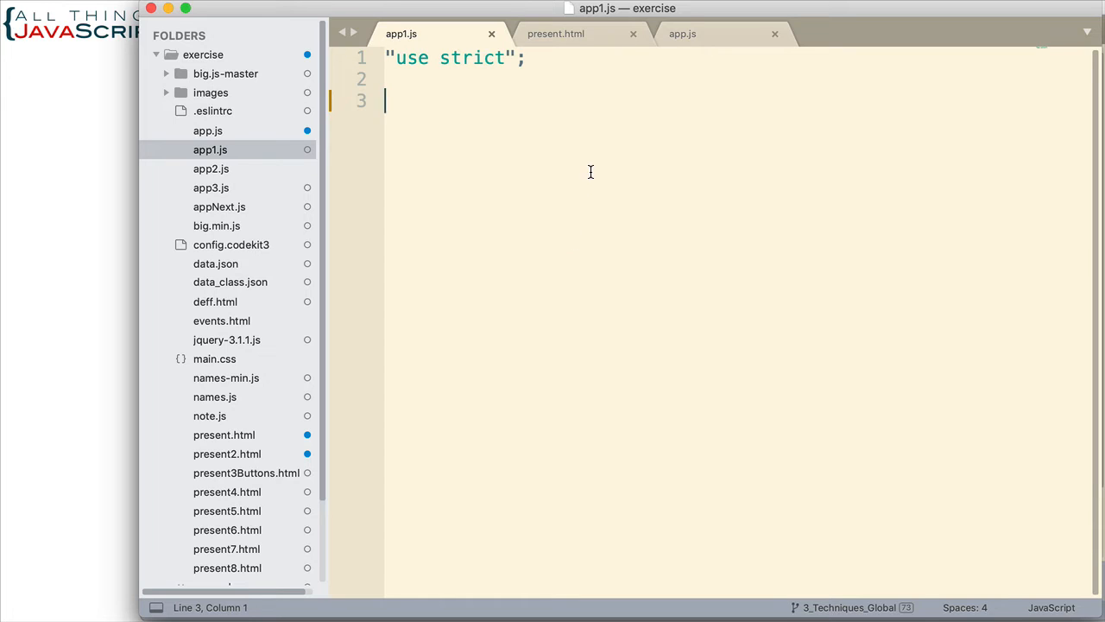
mouse_move(475, 207)
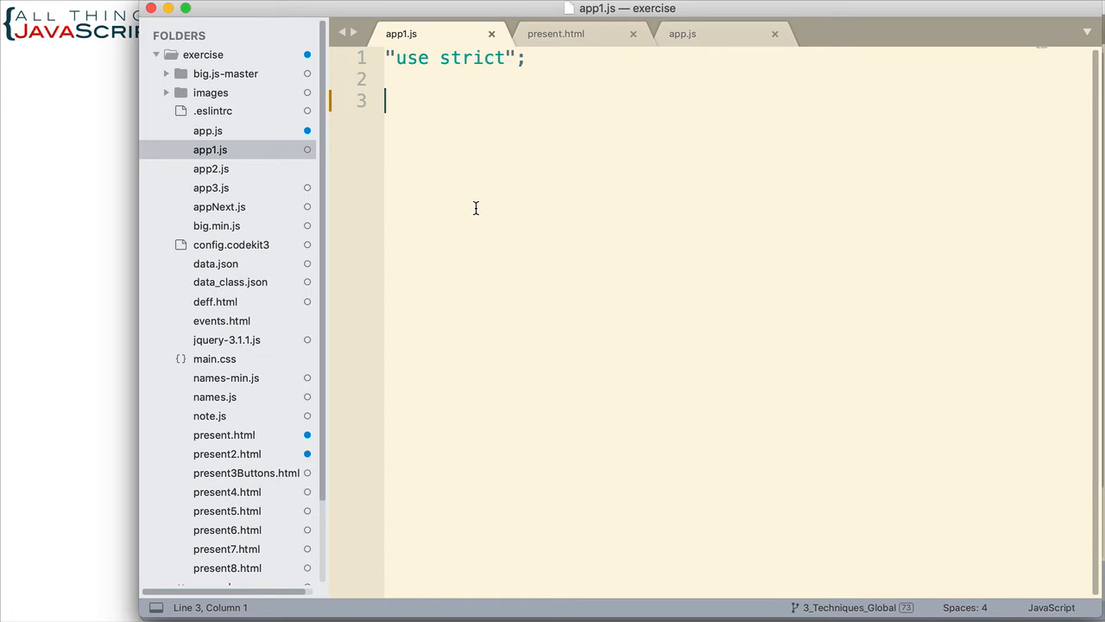
Start document.addEventListener("login", function(e) { in app1.js, checking the event name in app.js
text(docu)
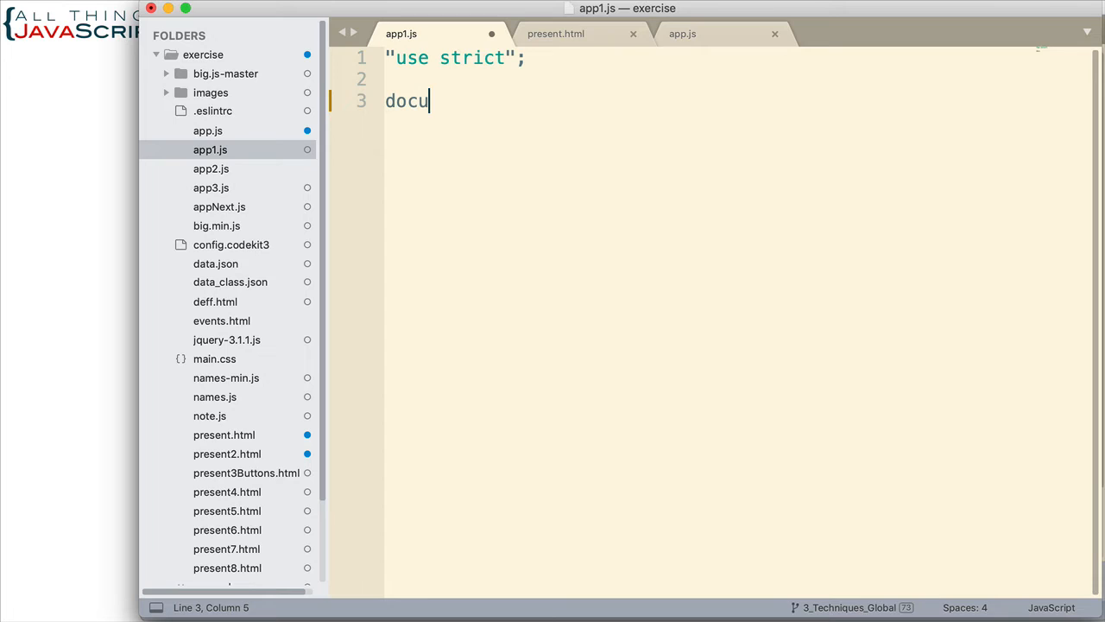
text(ment)
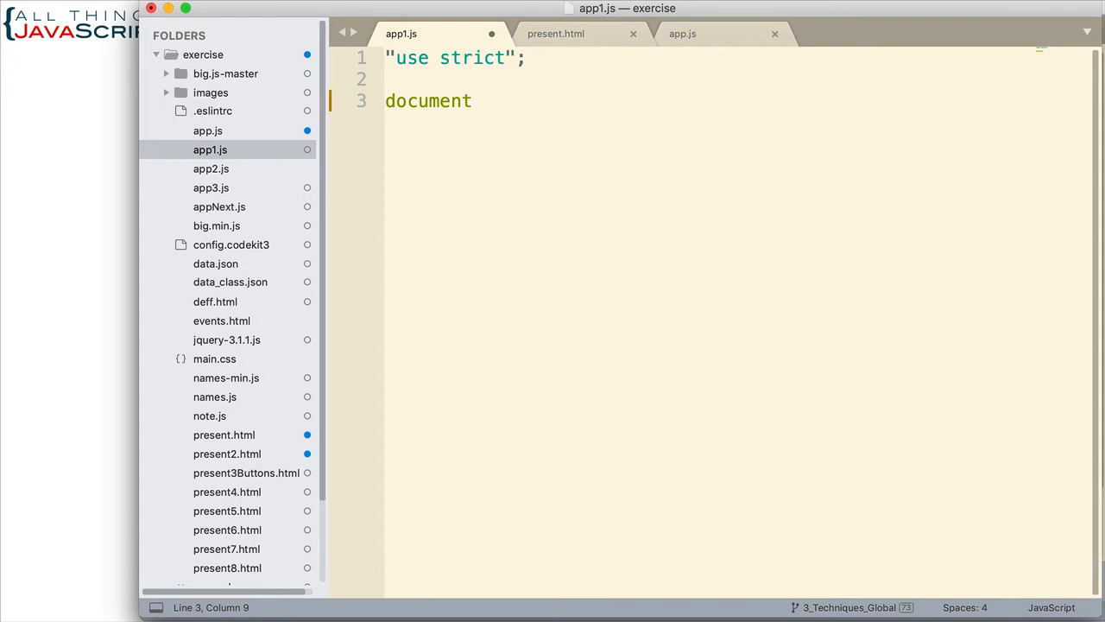
text(.)
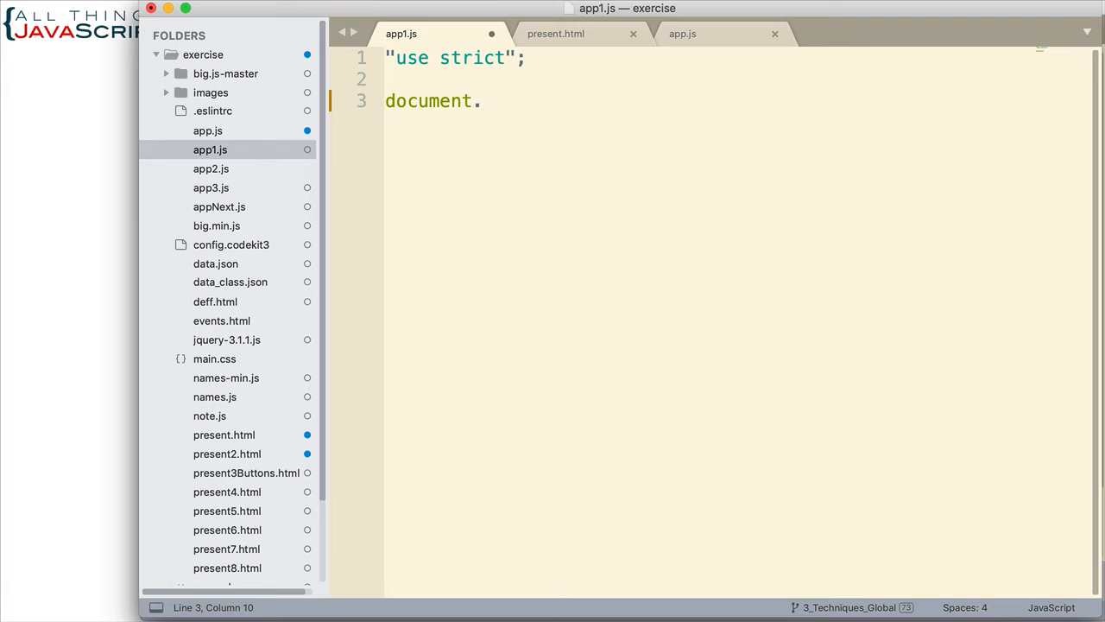
text(addEvent)
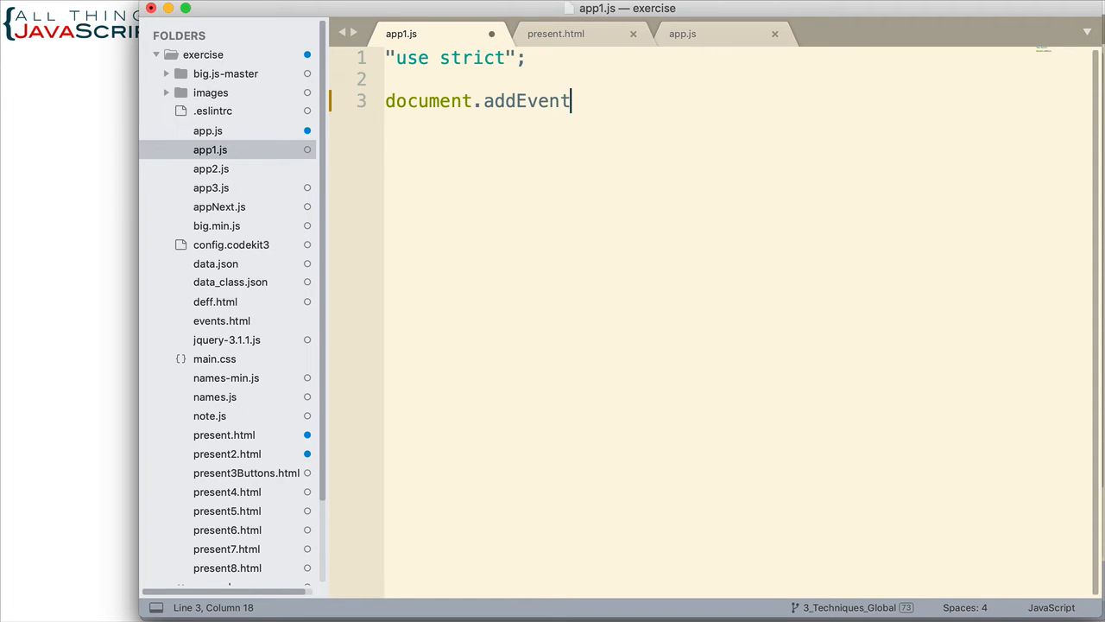
text(Listen)
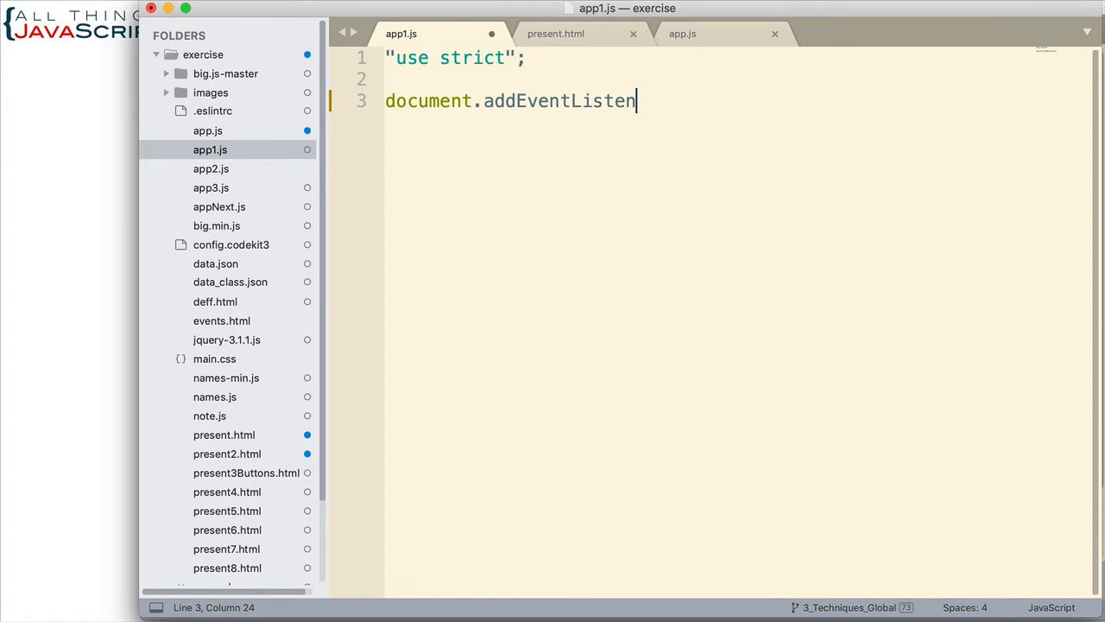
text(er)
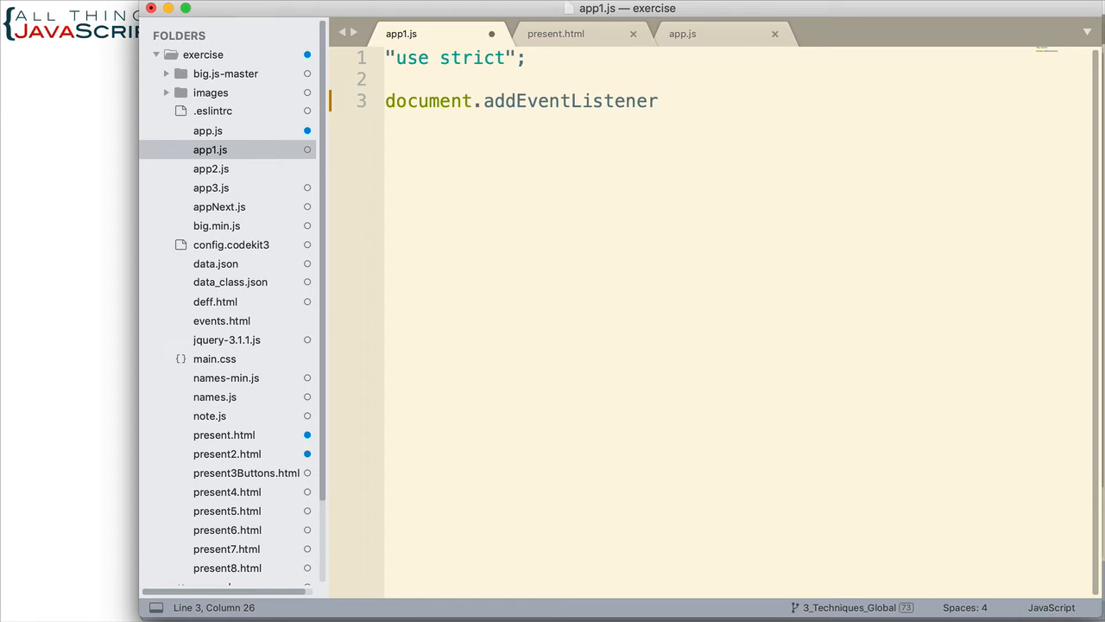
text((""))
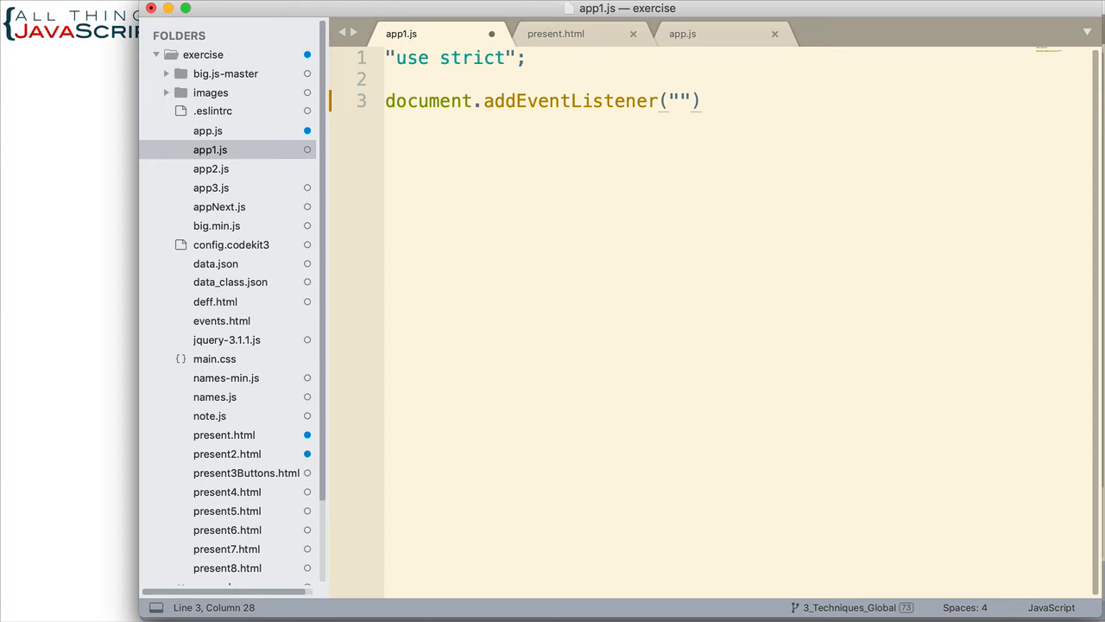
click(682, 34)
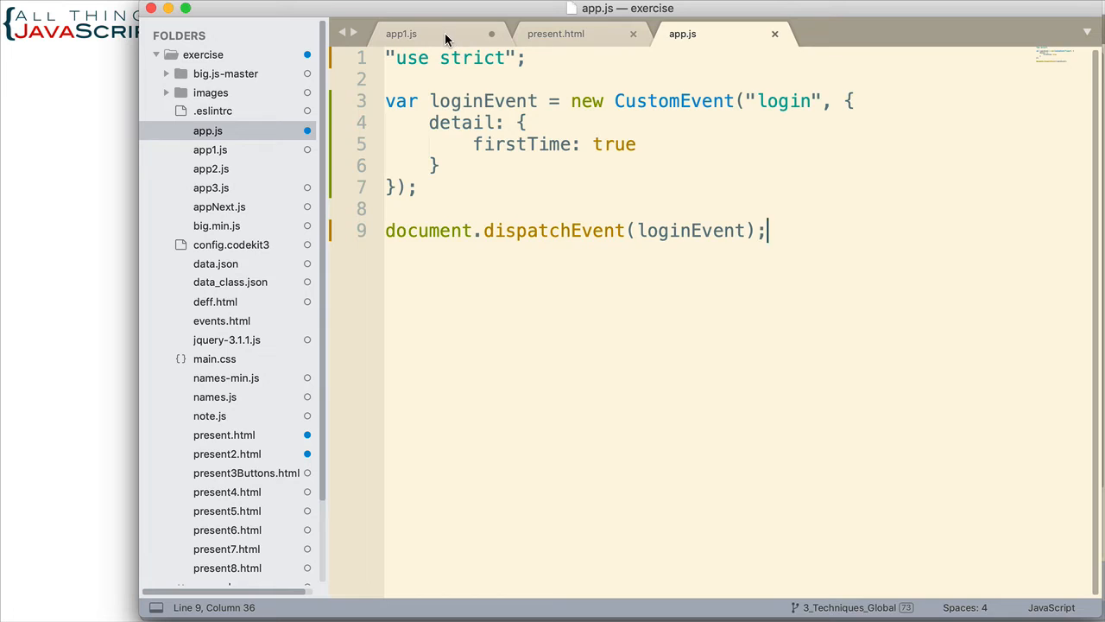
click(400, 34)
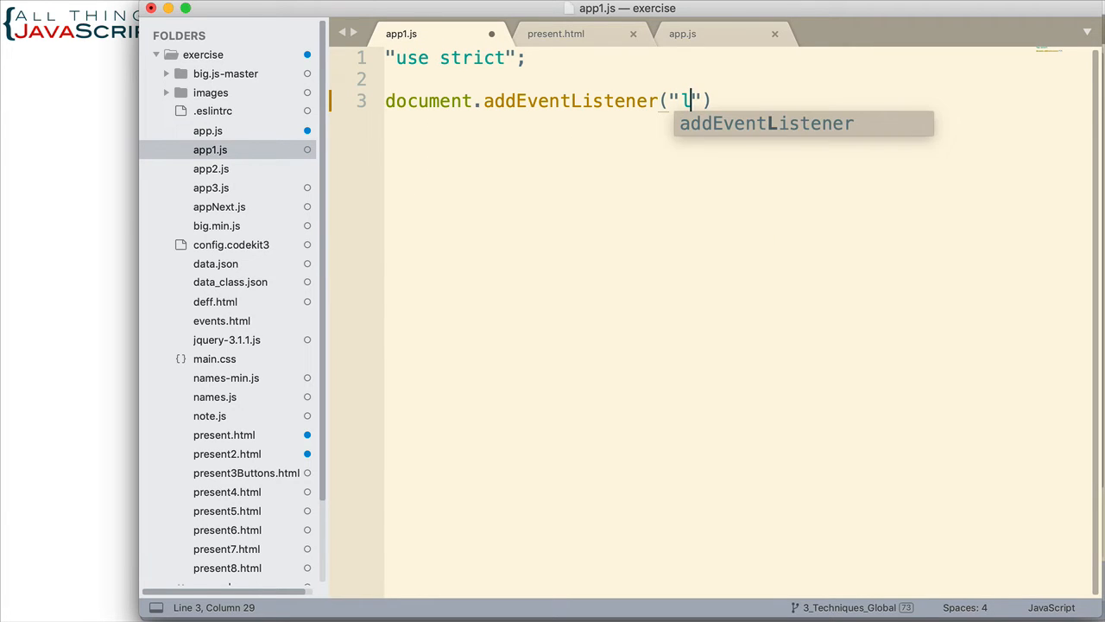
text(ogin",)
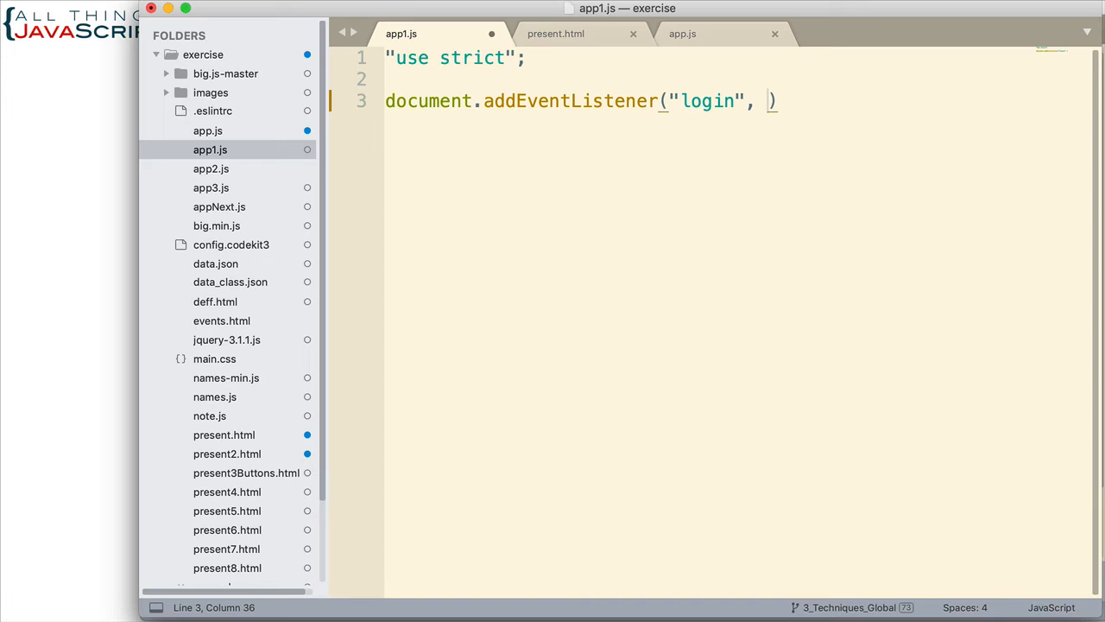
text(functi)
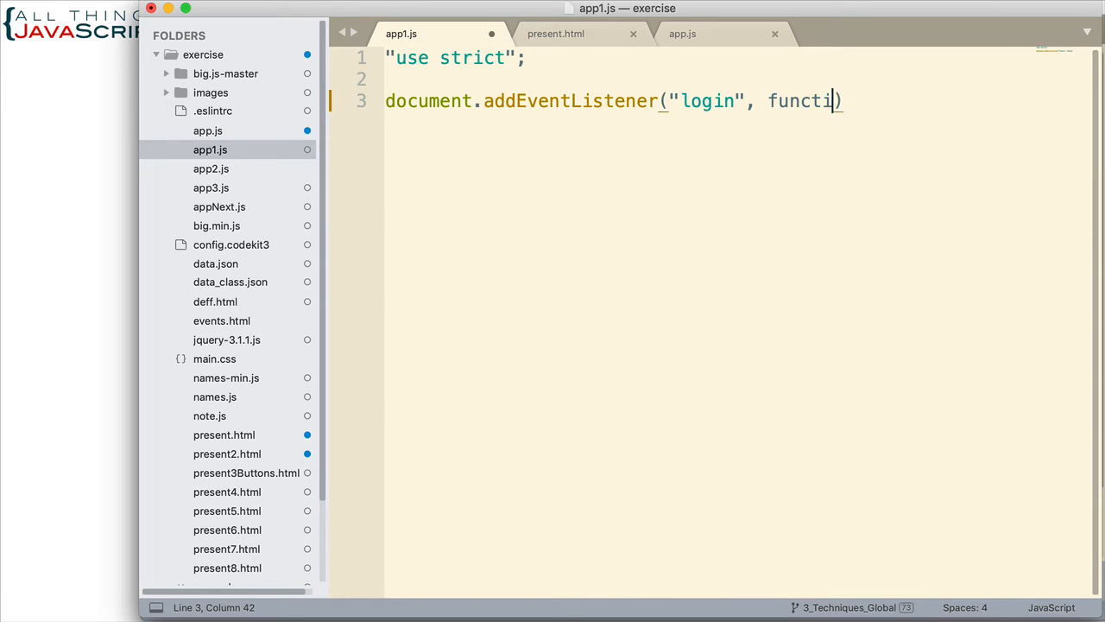
text(on())
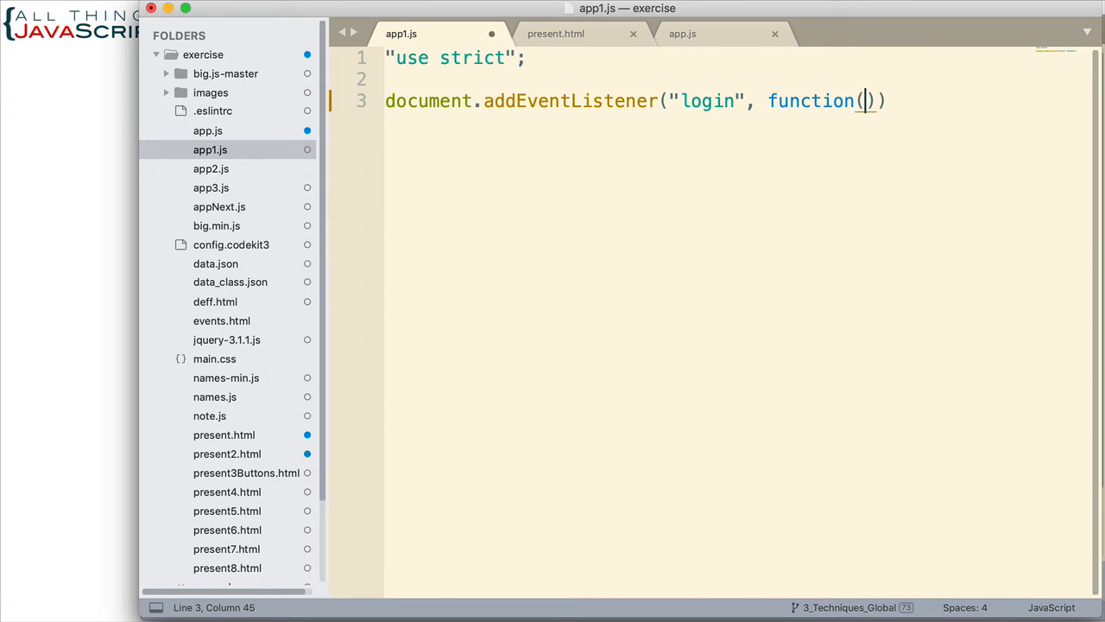
text(e)
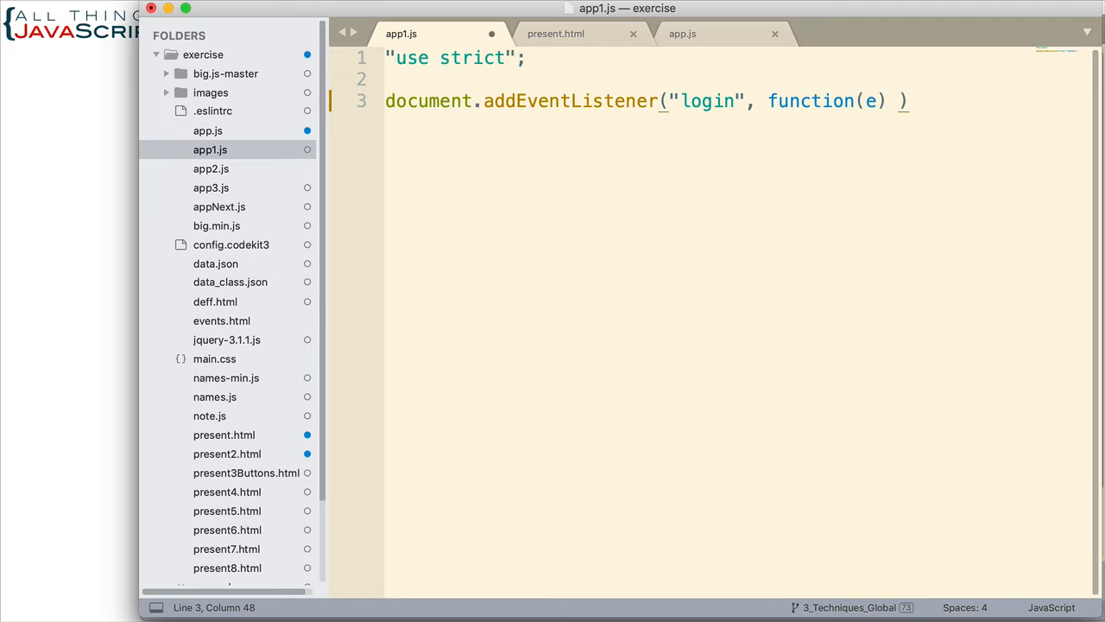
text({)
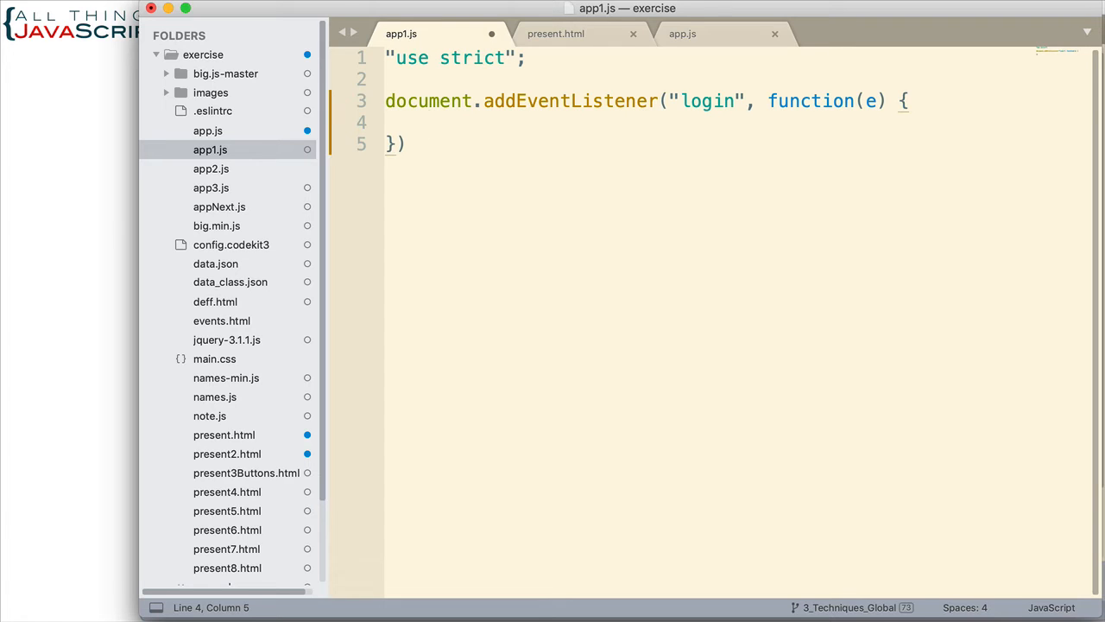
Have the listener log "User has logged in." and the event e, then close the block with a semicolon
text(cons)
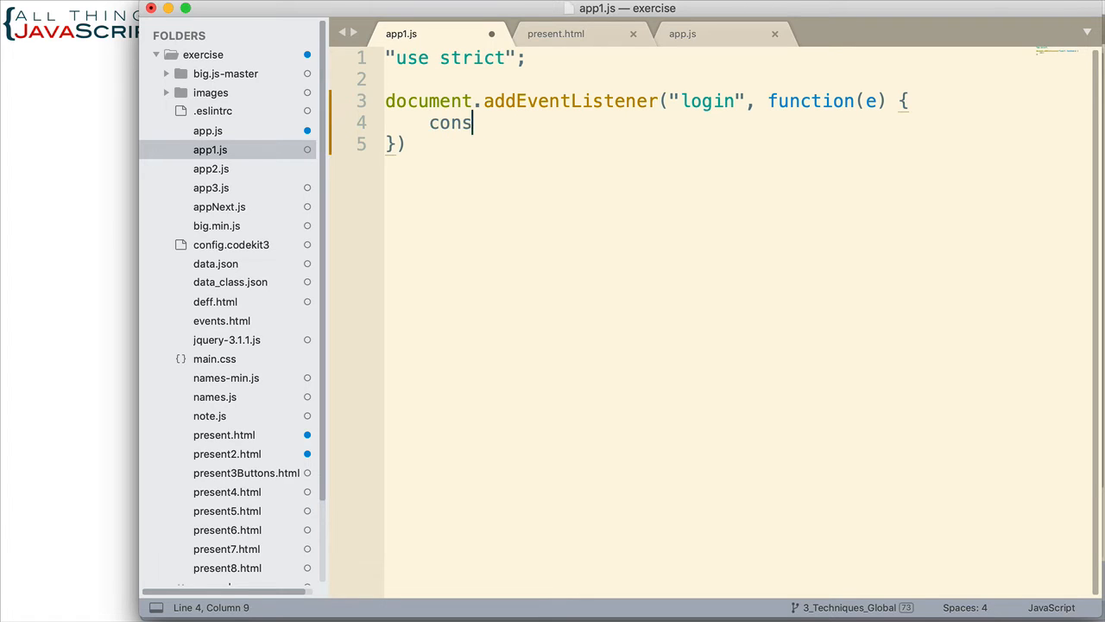
text(ole.log)
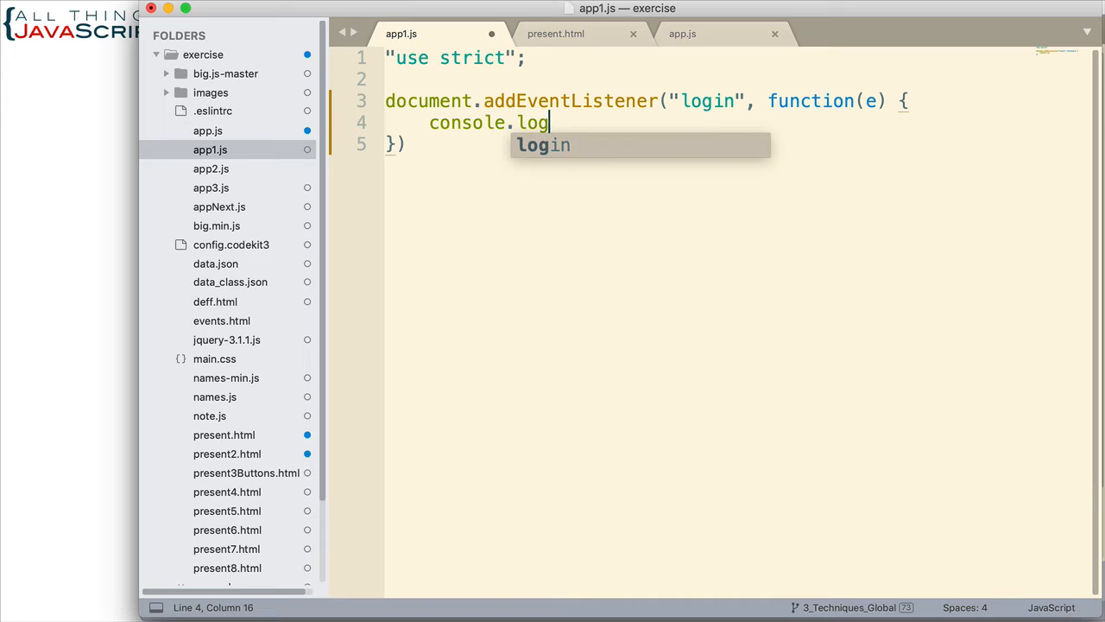
text(("Us")
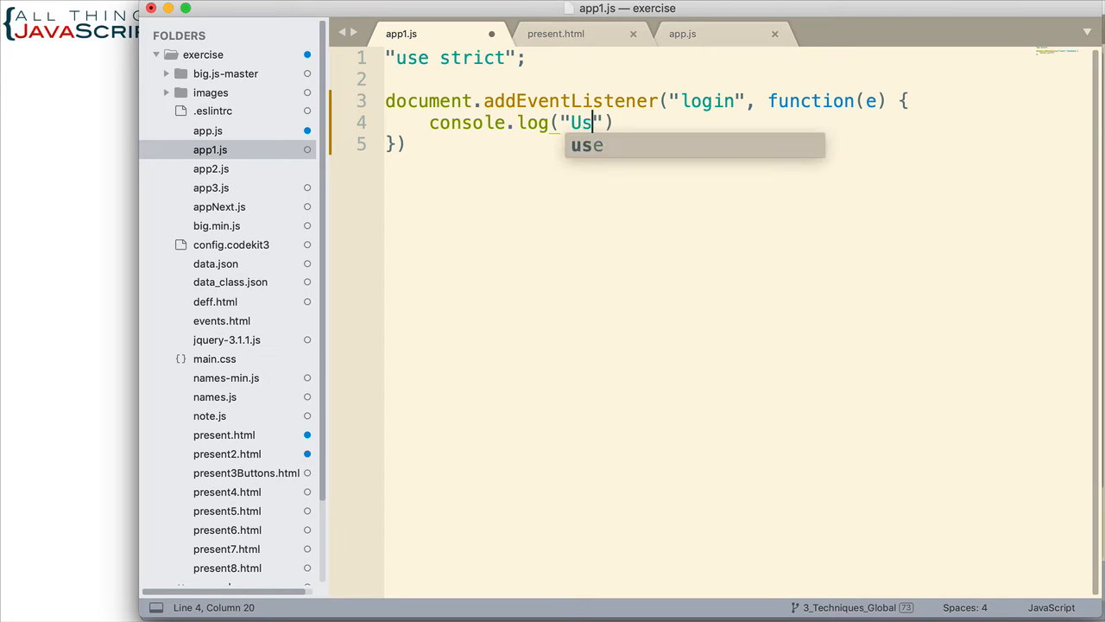
text(er has log)
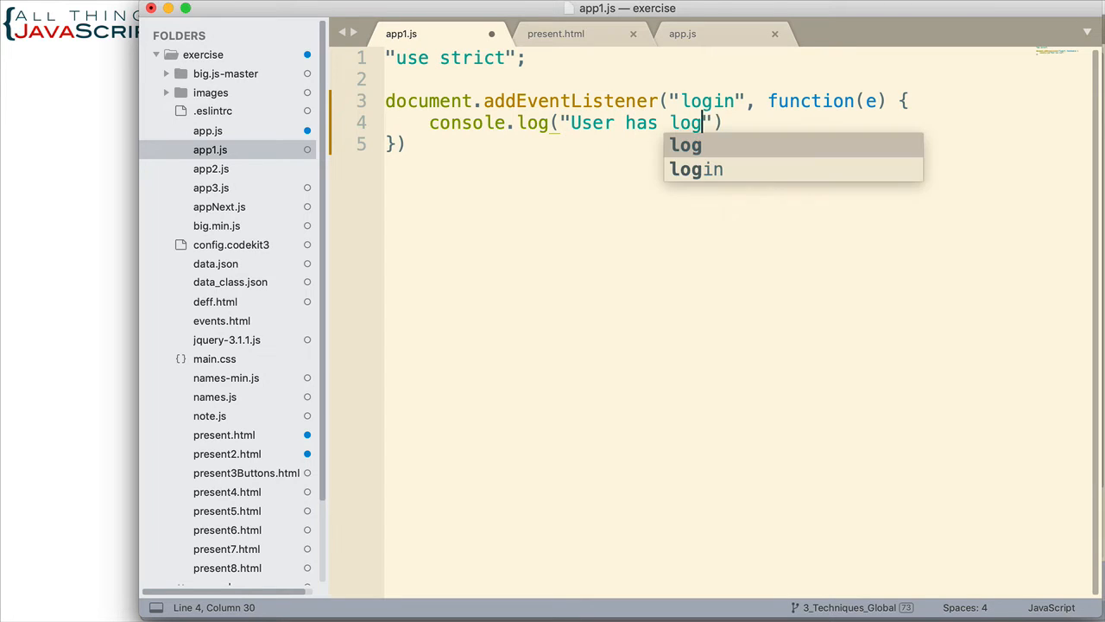
text(ged in.)
text(console.)
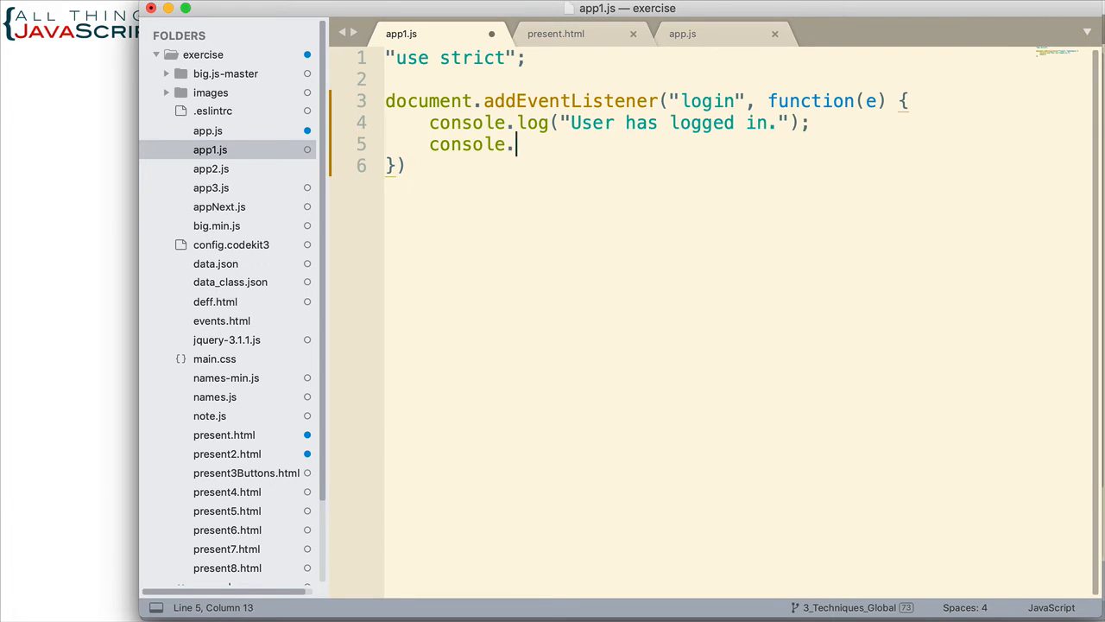
text(log())
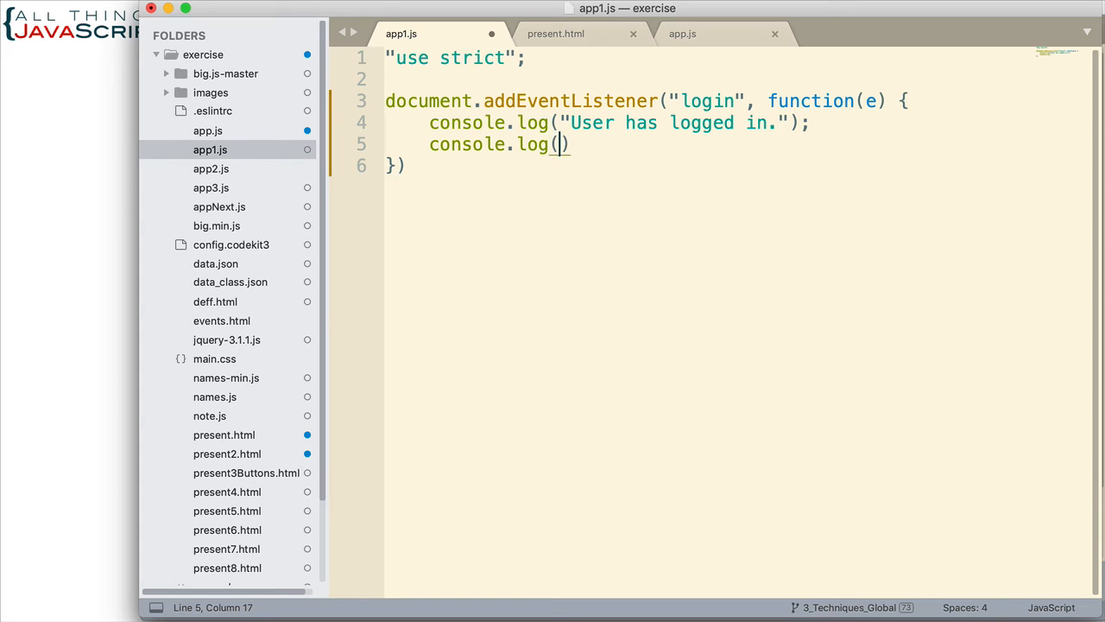
text(e)
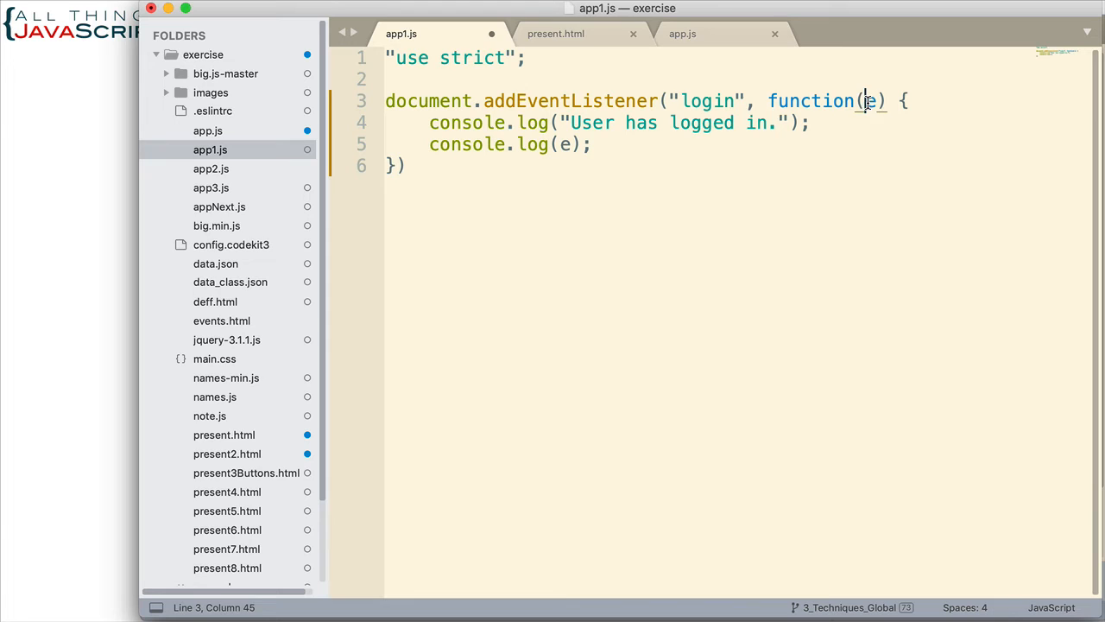
double_click(567, 145)
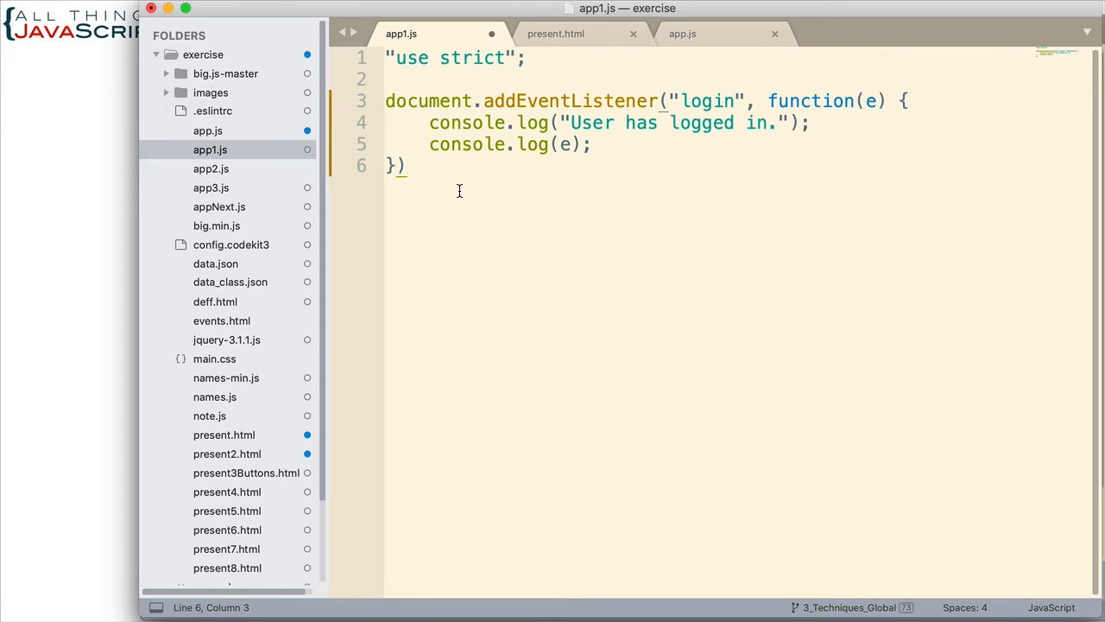
text(;)
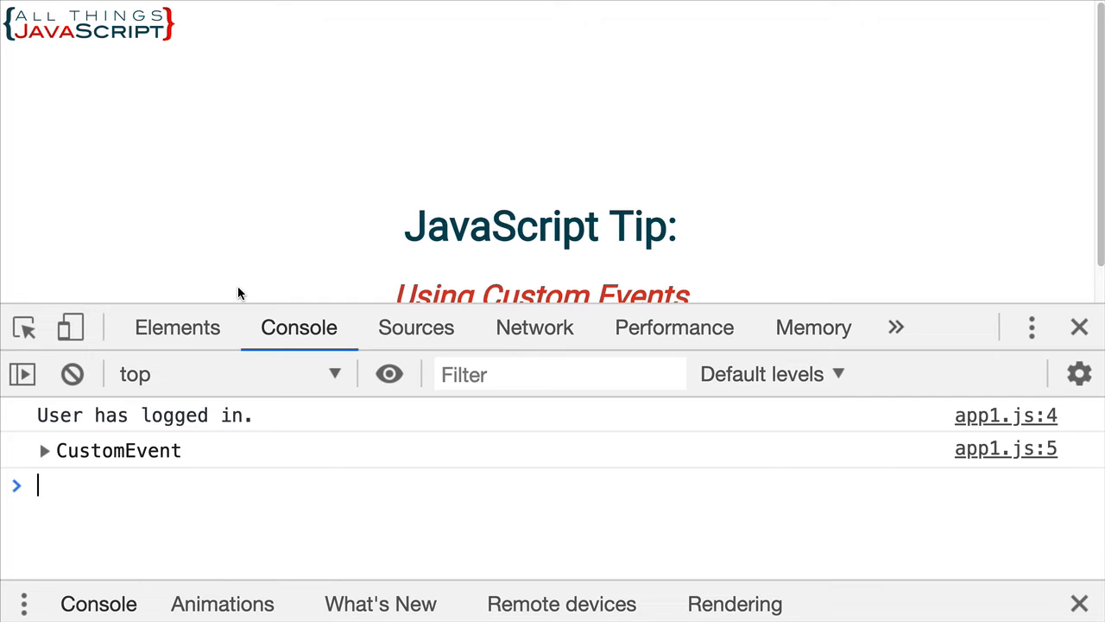
mouse_move(337, 422)
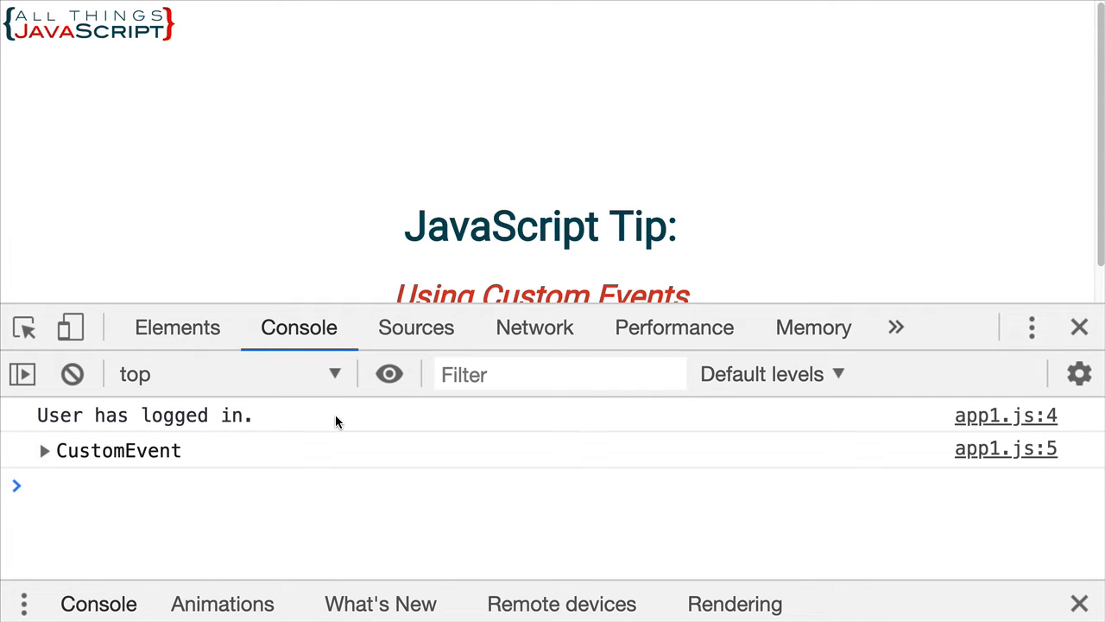
mouse_move(97, 423)
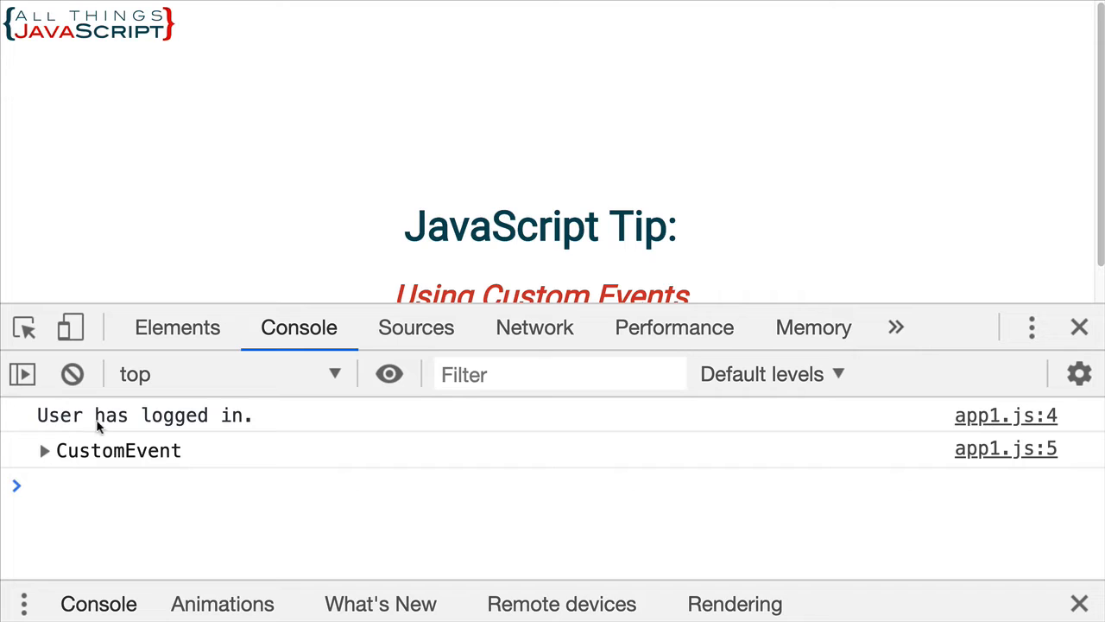
mouse_move(93, 459)
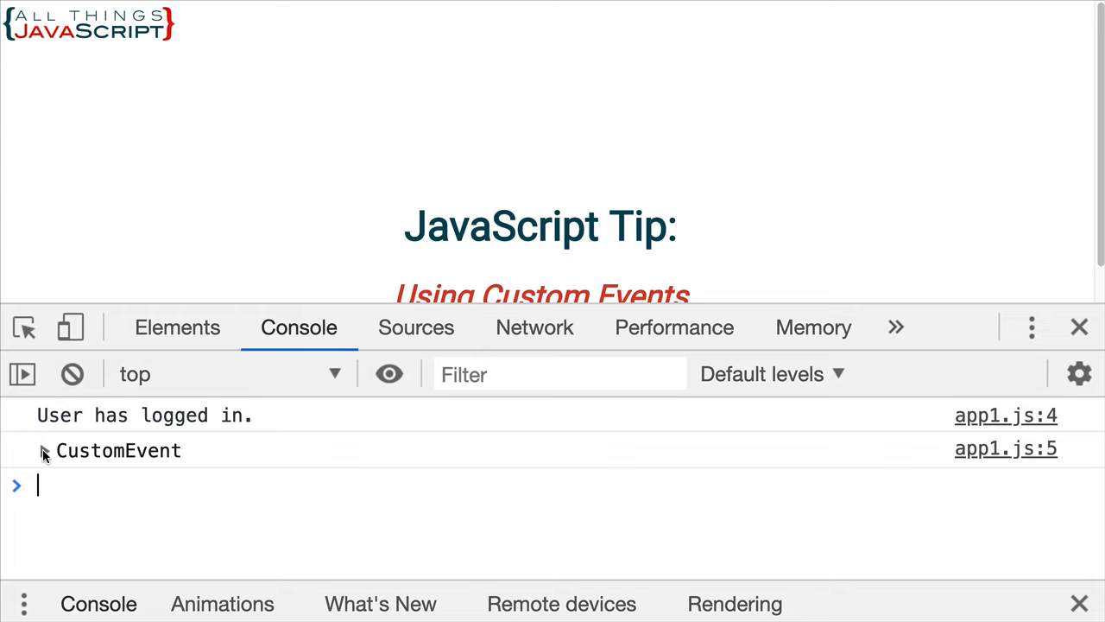
Expand the logged CustomEvent in the console and its detail property showing firstTime: true
click(45, 449)
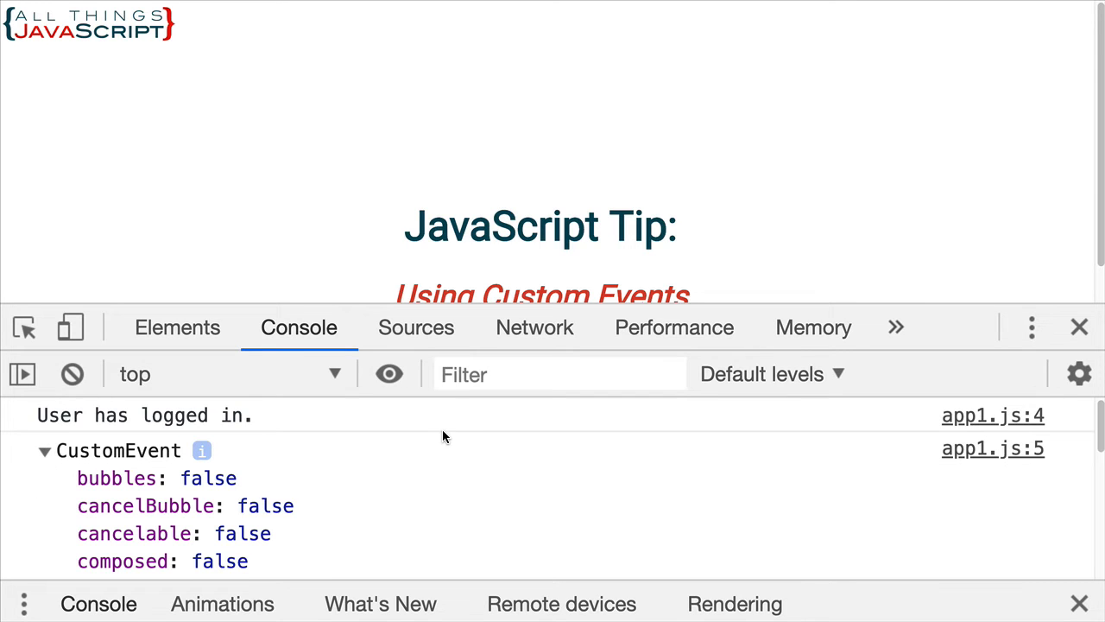
scroll(down, 3)
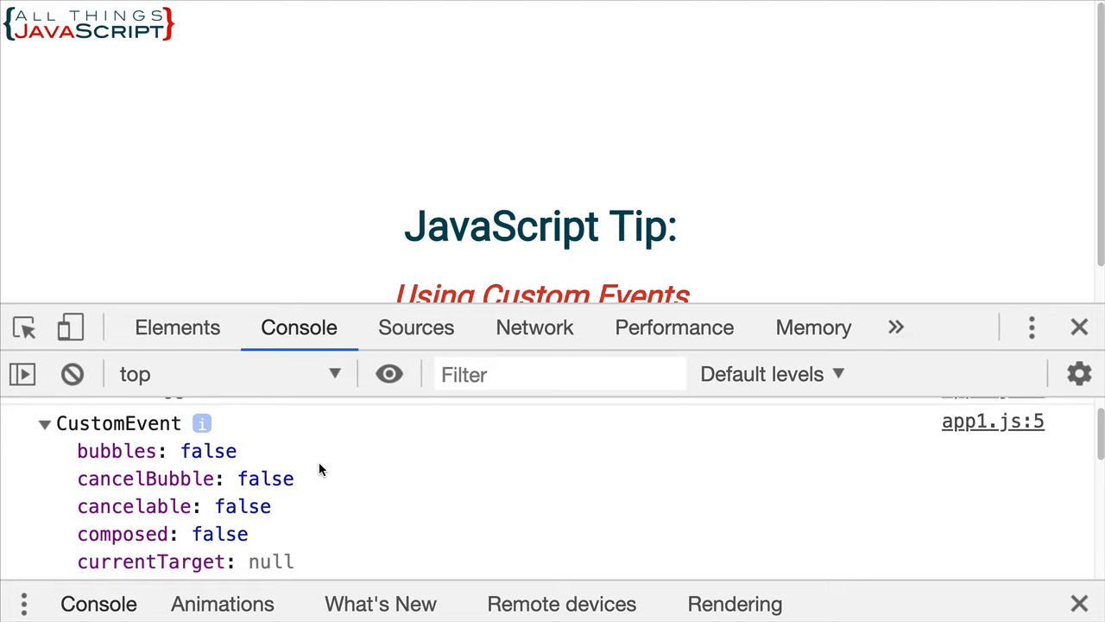
scroll(down, 3)
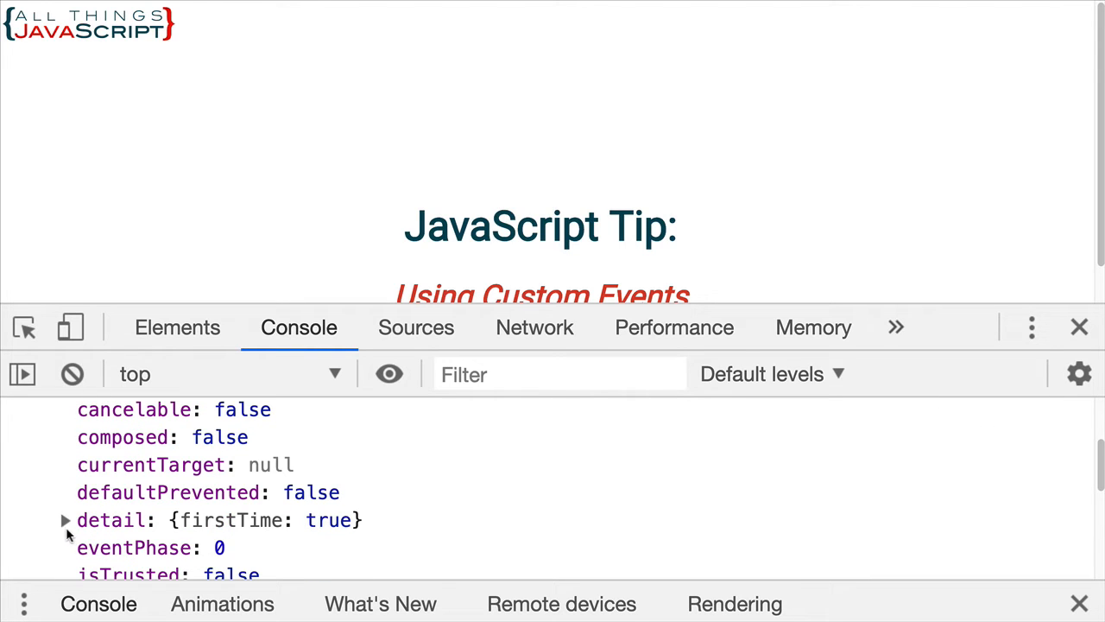
click(66, 519)
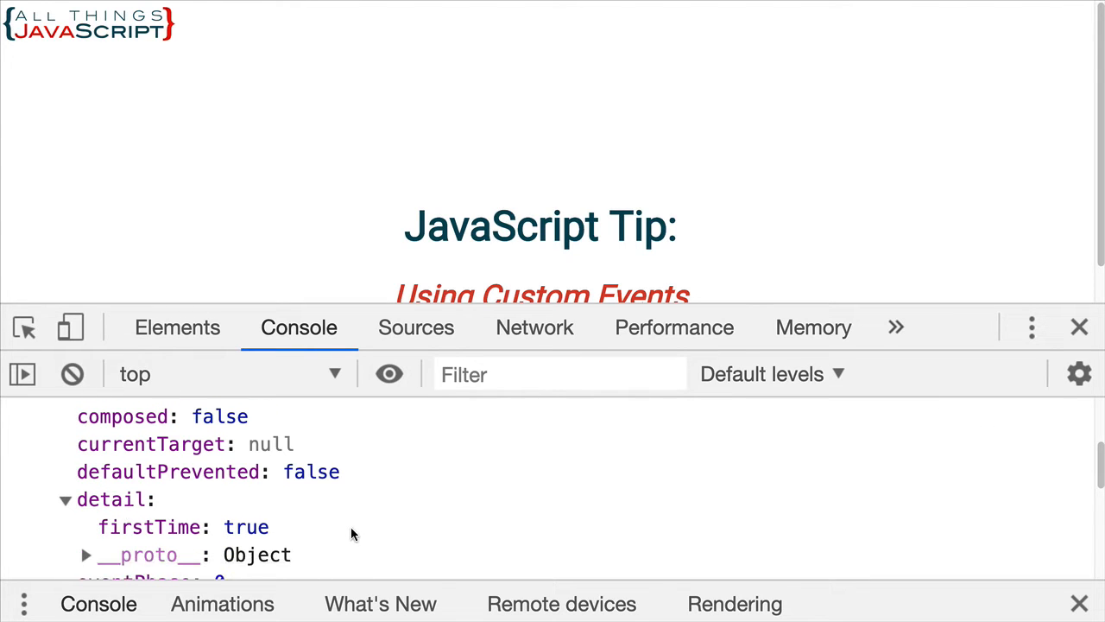
mouse_move(242, 533)
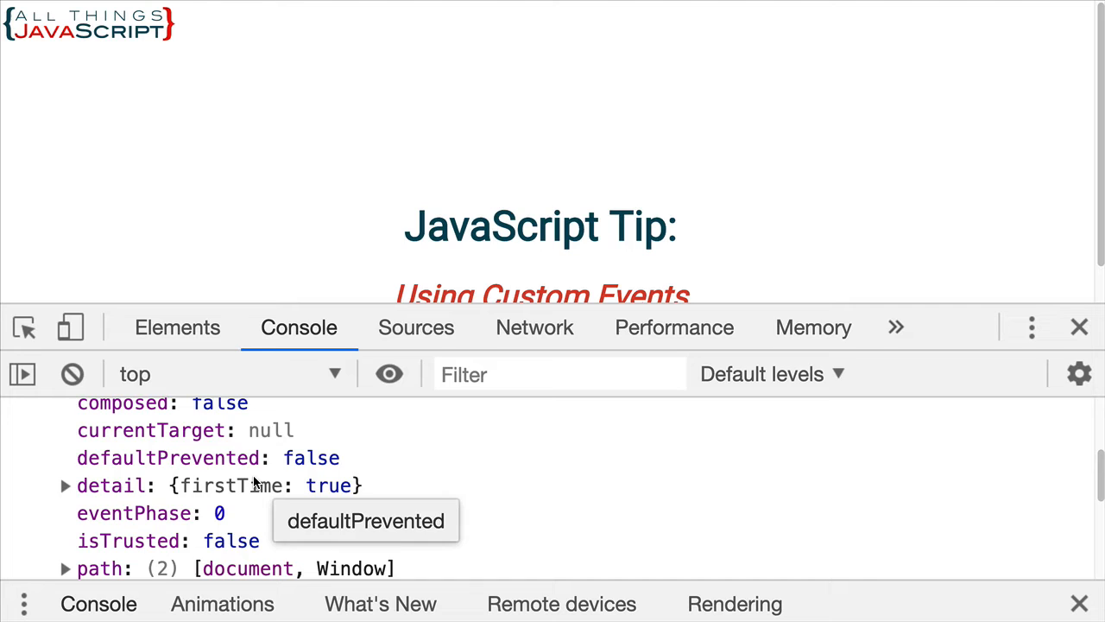
mouse_move(493, 497)
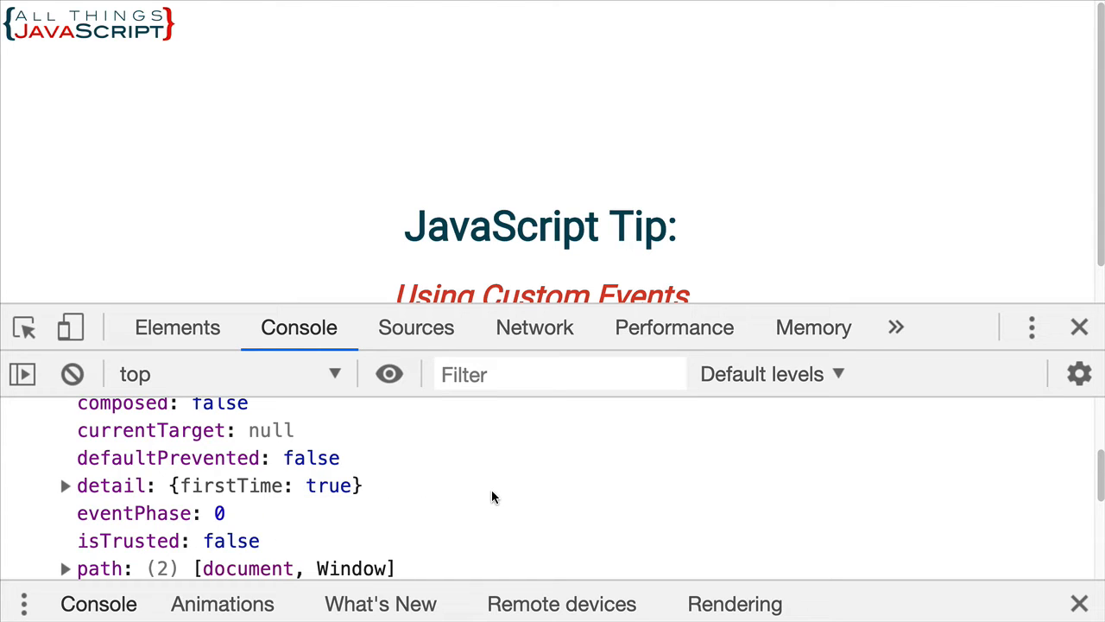
mouse_move(482, 507)
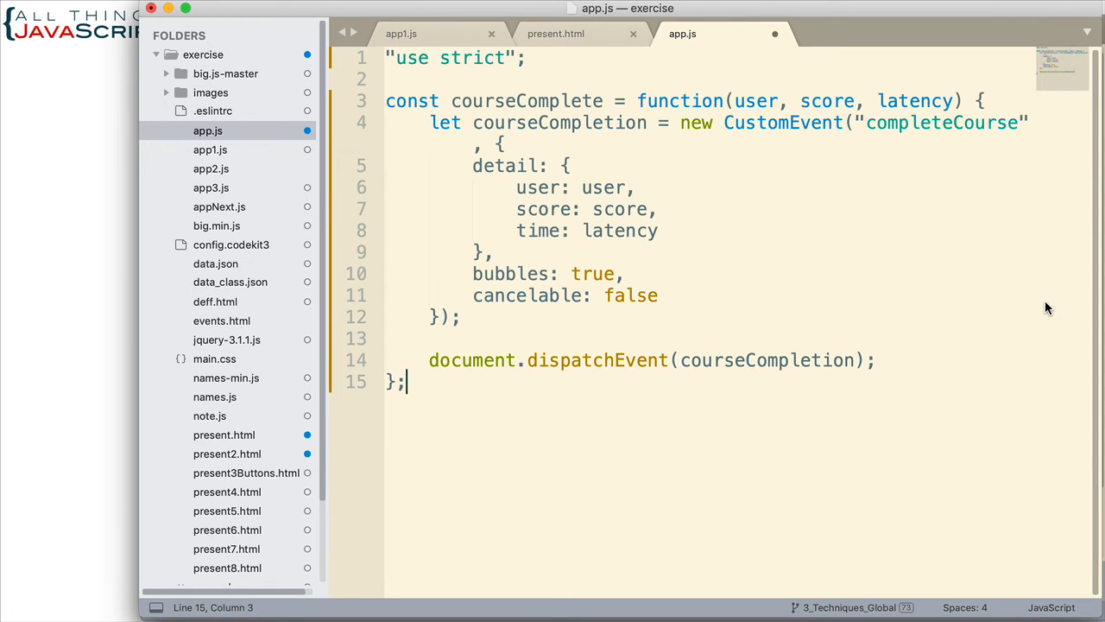
mouse_move(549, 128)
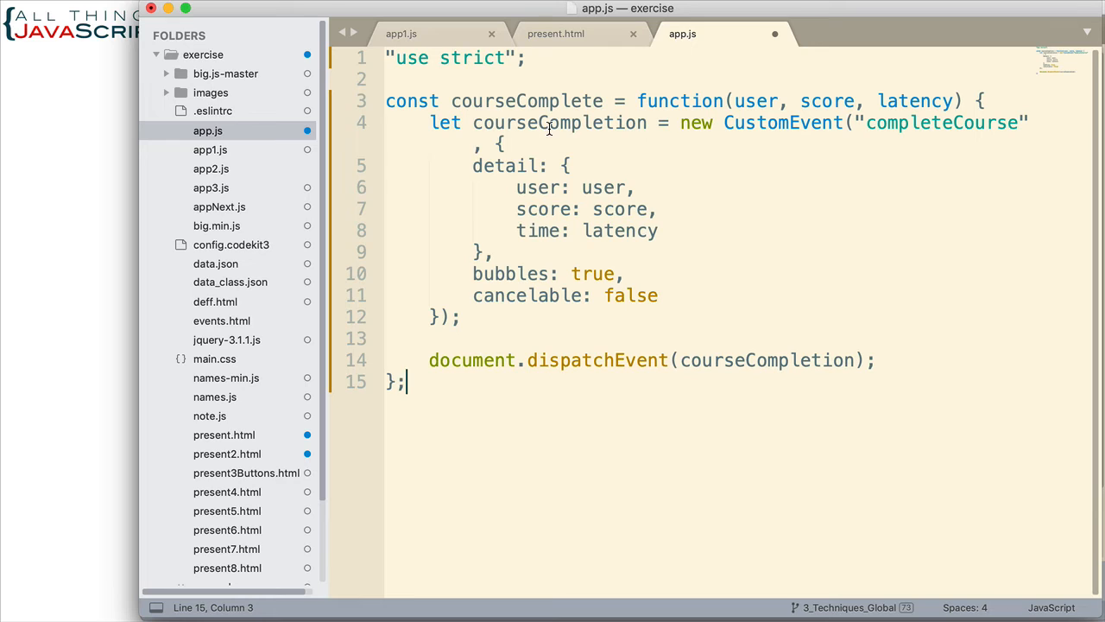
mouse_move(744, 100)
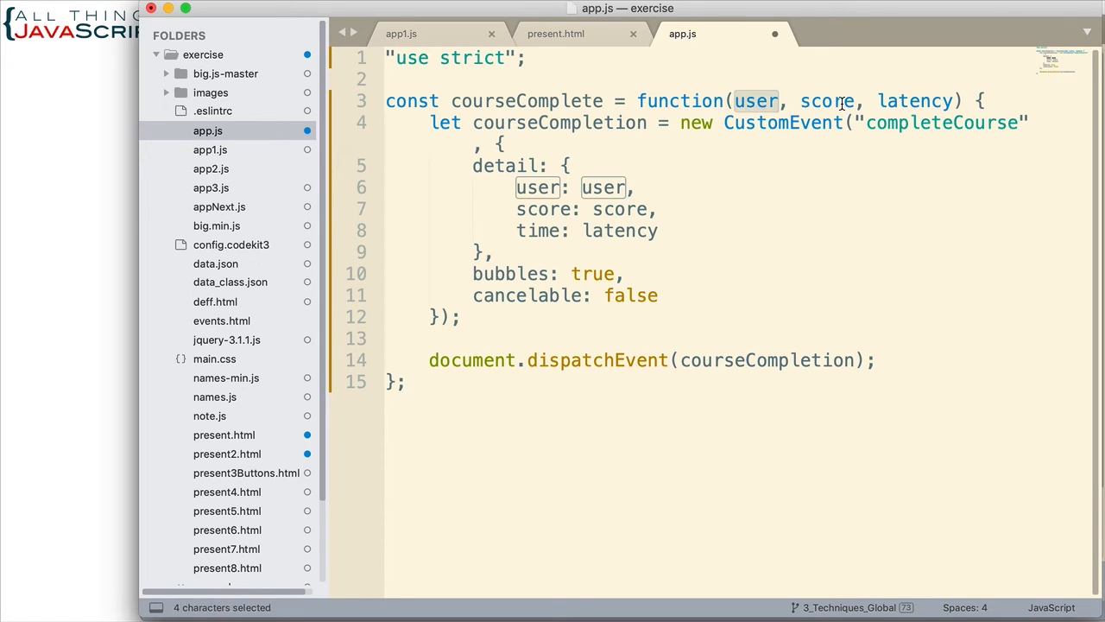
Select the user parameter of courseComplete in app.js to see where it is used
double_click(915, 100)
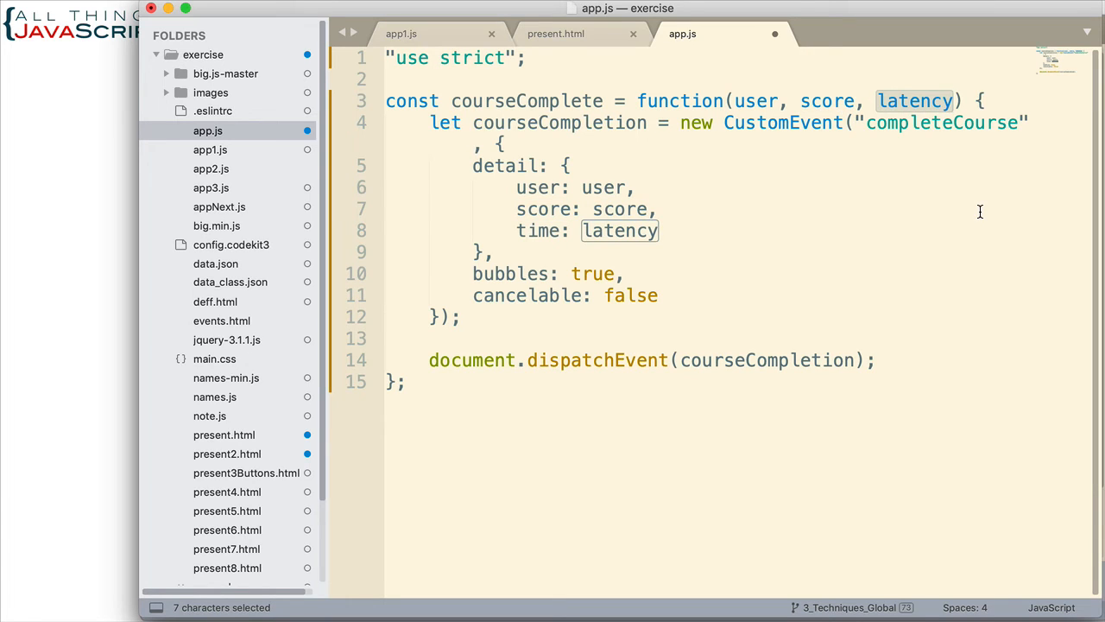
mouse_move(511, 390)
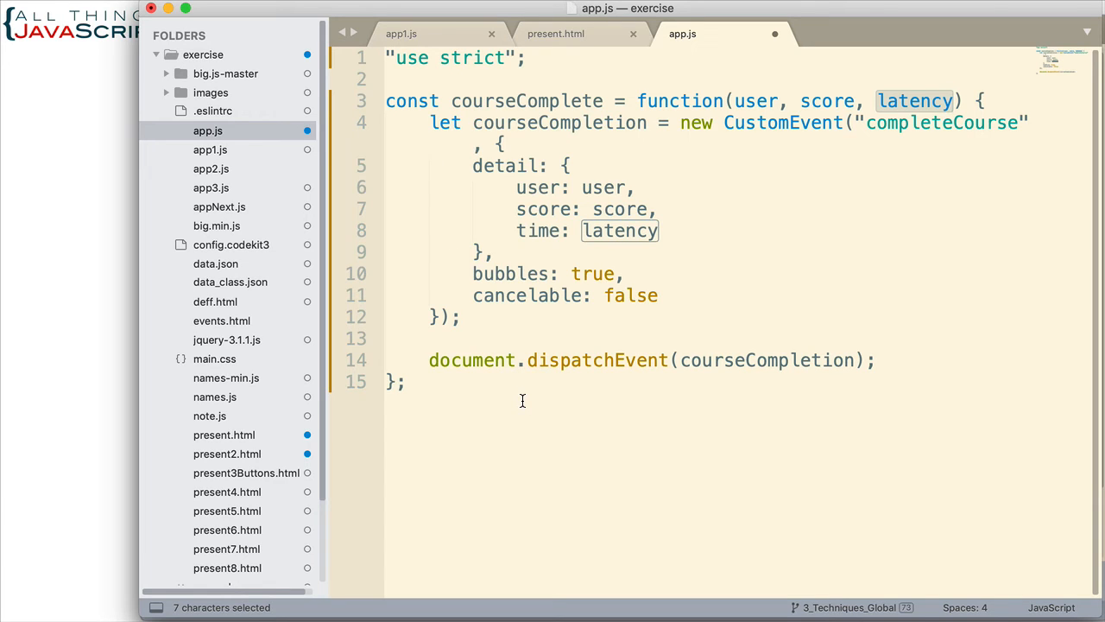
mouse_move(525, 402)
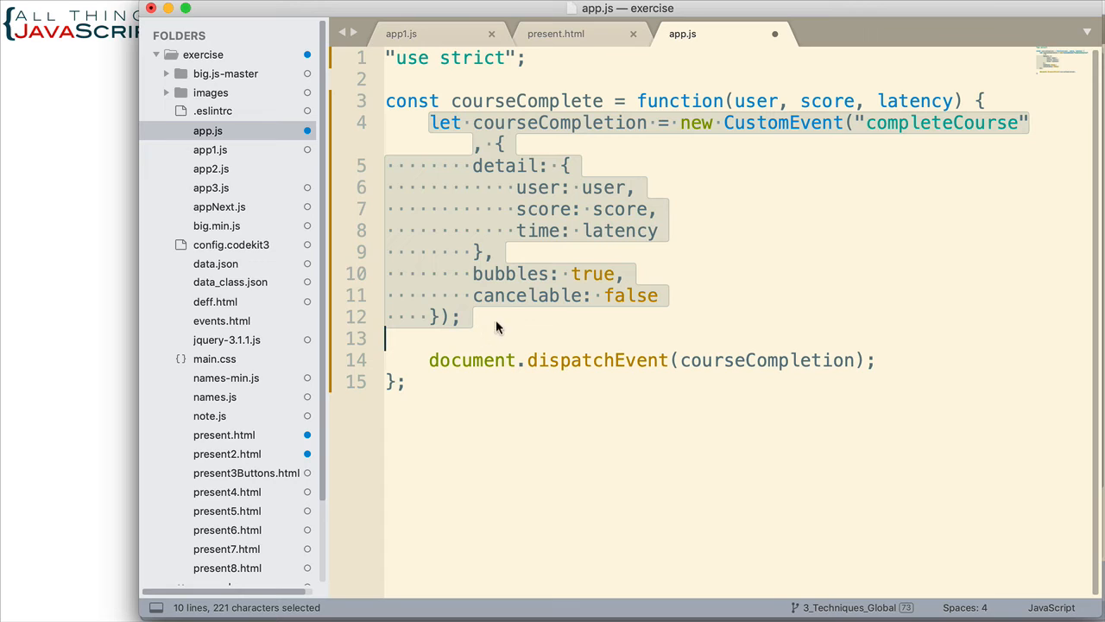
Deselect the CustomEvent block in app.js and go back to app1.js
click(553, 295)
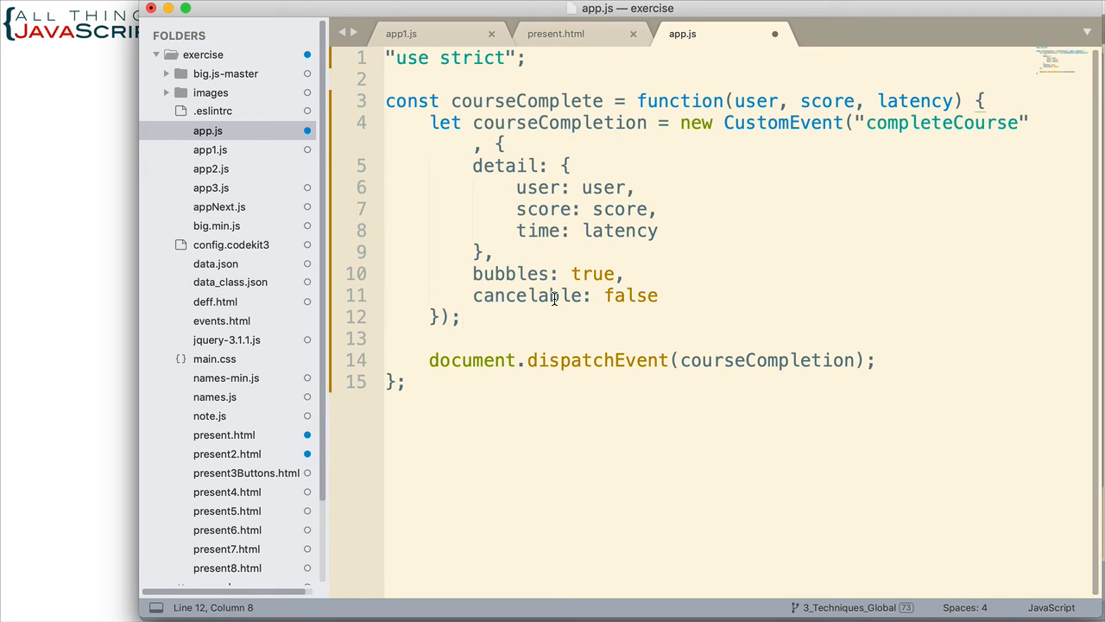
mouse_move(497, 273)
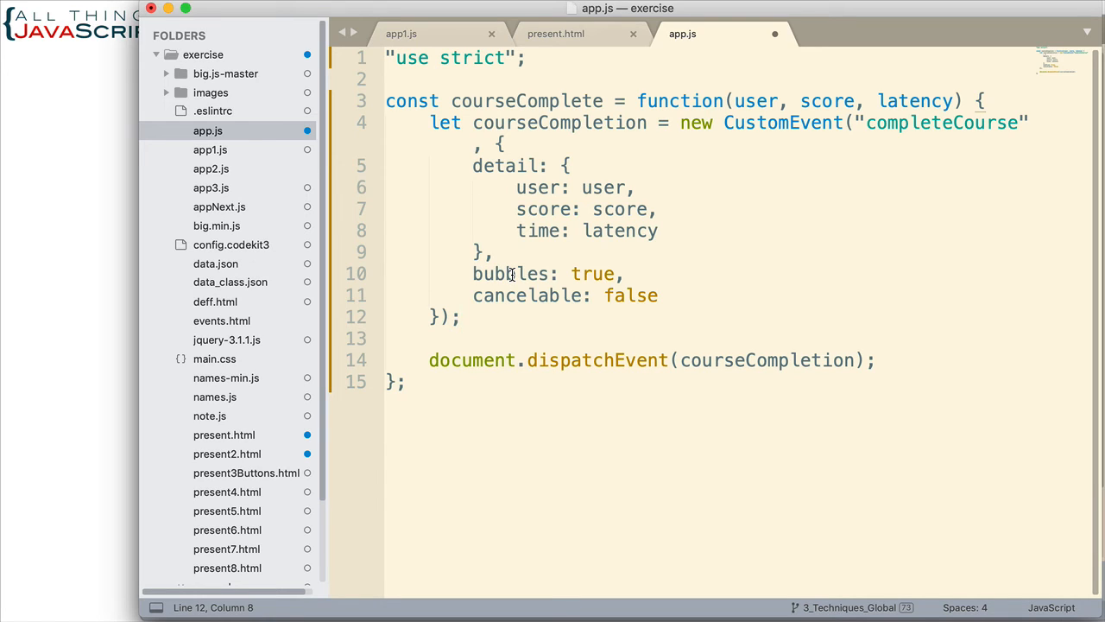
mouse_move(536, 295)
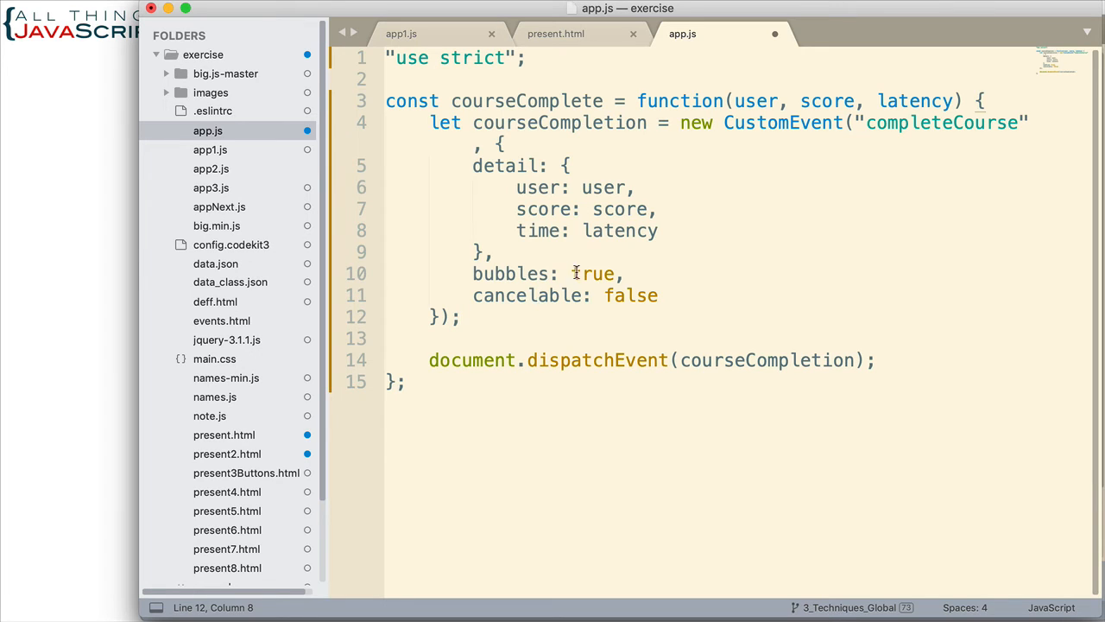
mouse_move(629, 307)
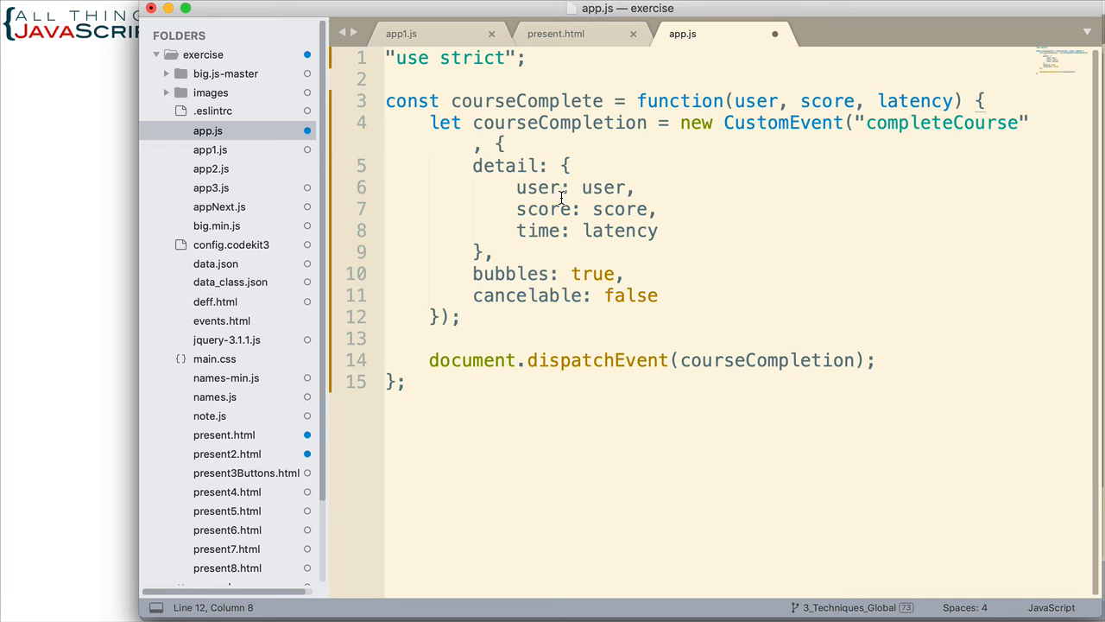
mouse_move(580, 183)
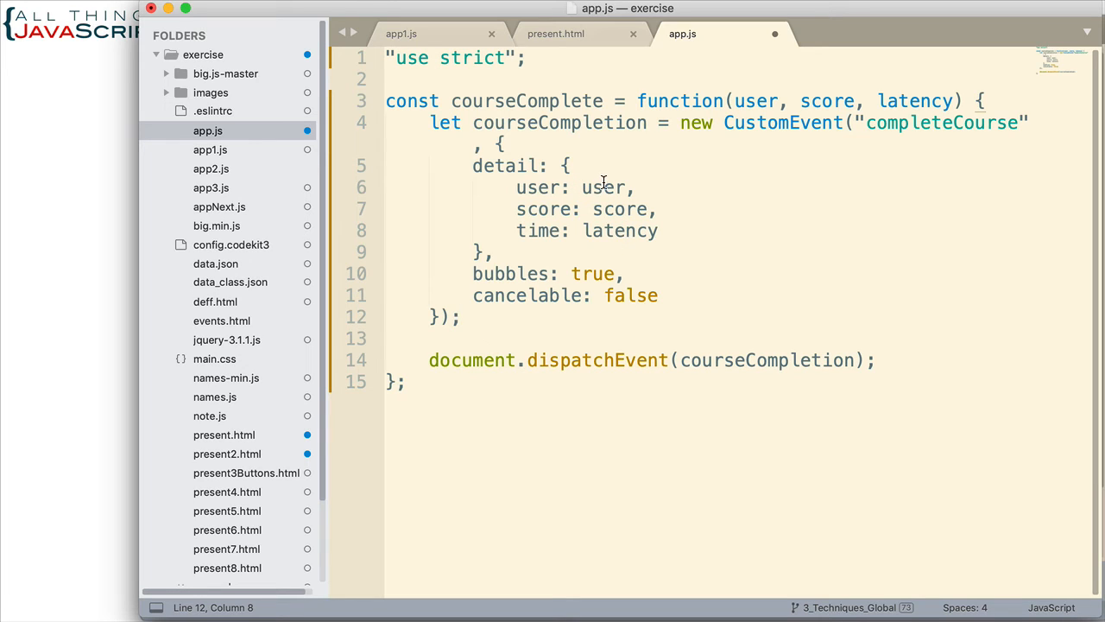
mouse_move(615, 230)
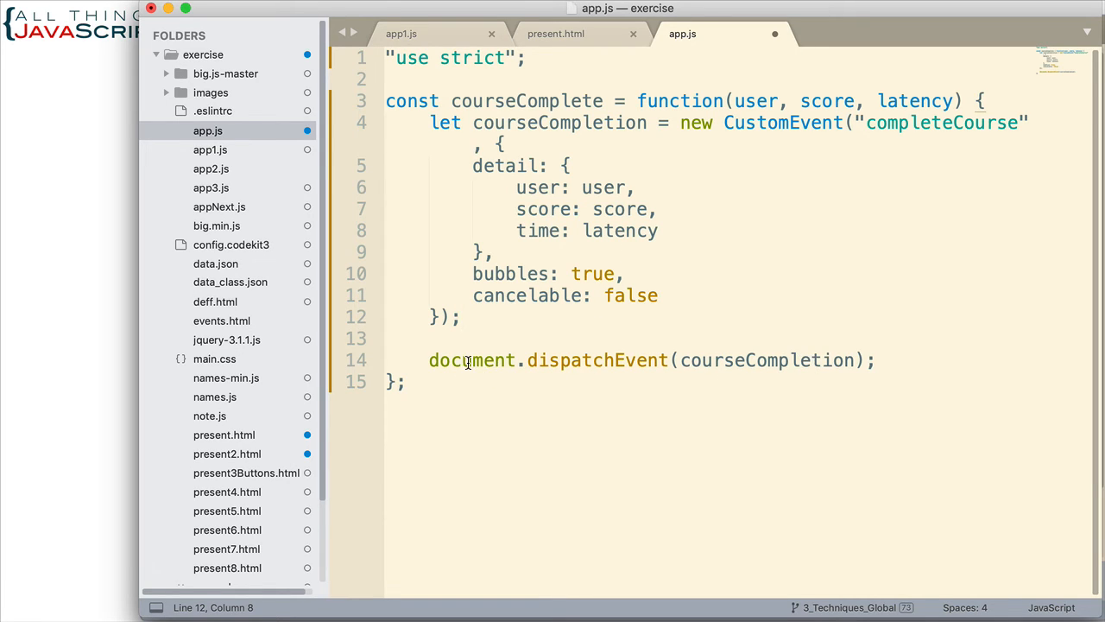
click(473, 361)
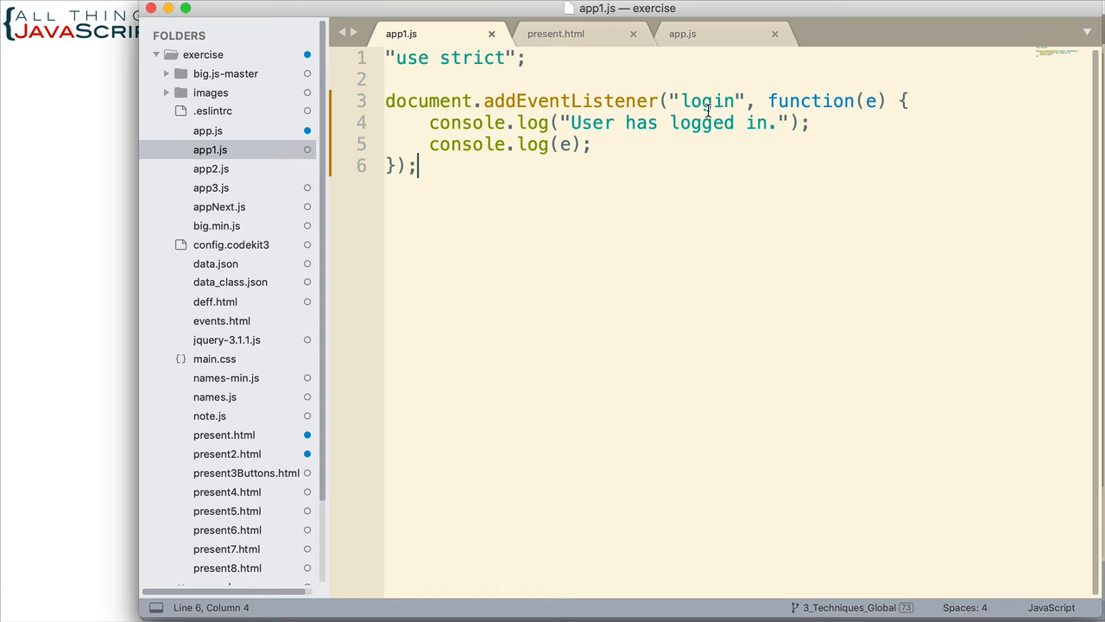
Retarget the listener to completeCourse, logging e.detail.user + " finished the course.", and select the console.log(e) line
click(681, 34)
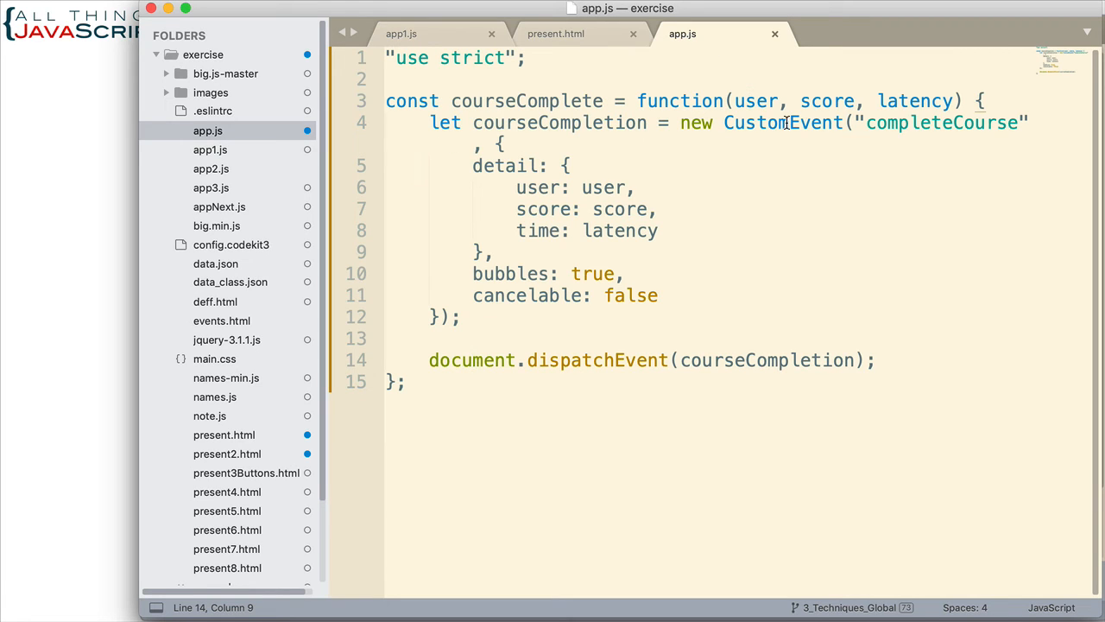
mouse_move(967, 121)
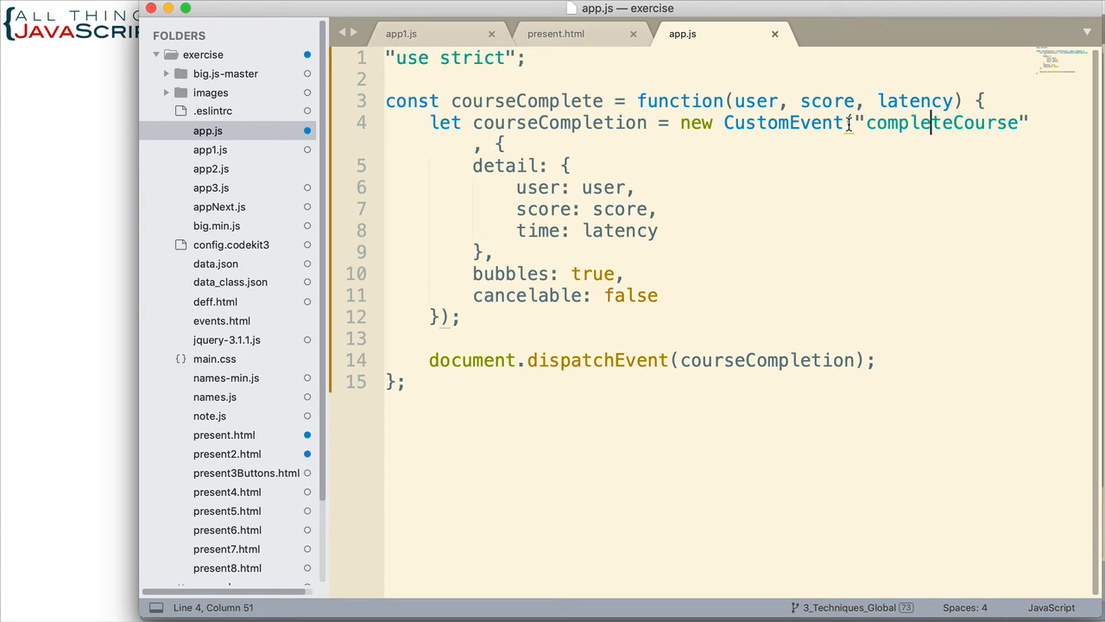
mouse_move(911, 147)
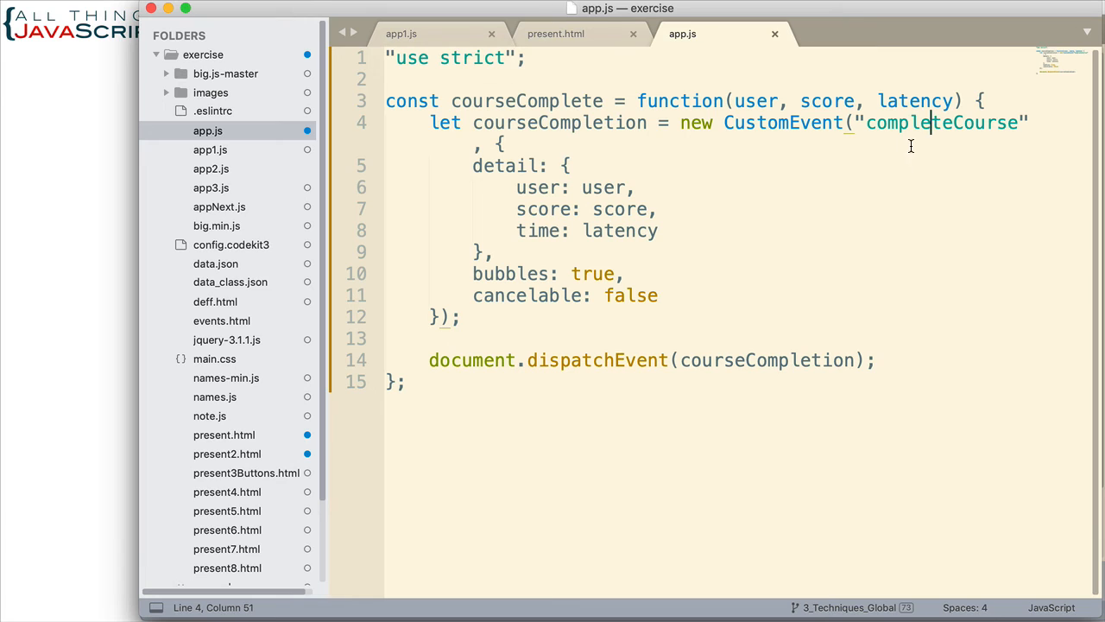
double_click(941, 122)
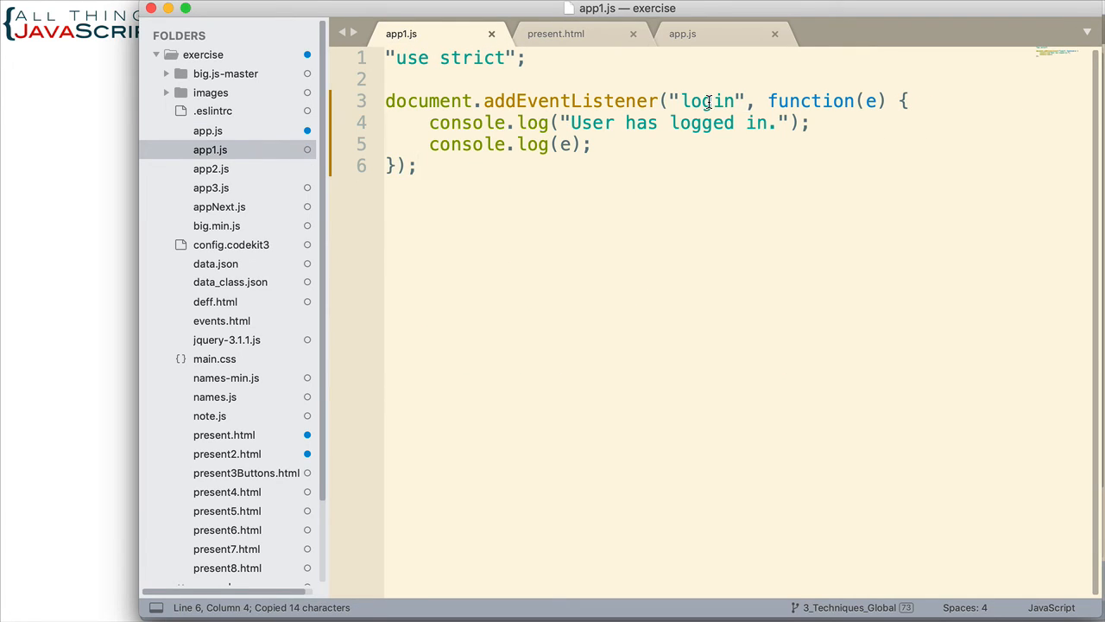
text(completeCourse)
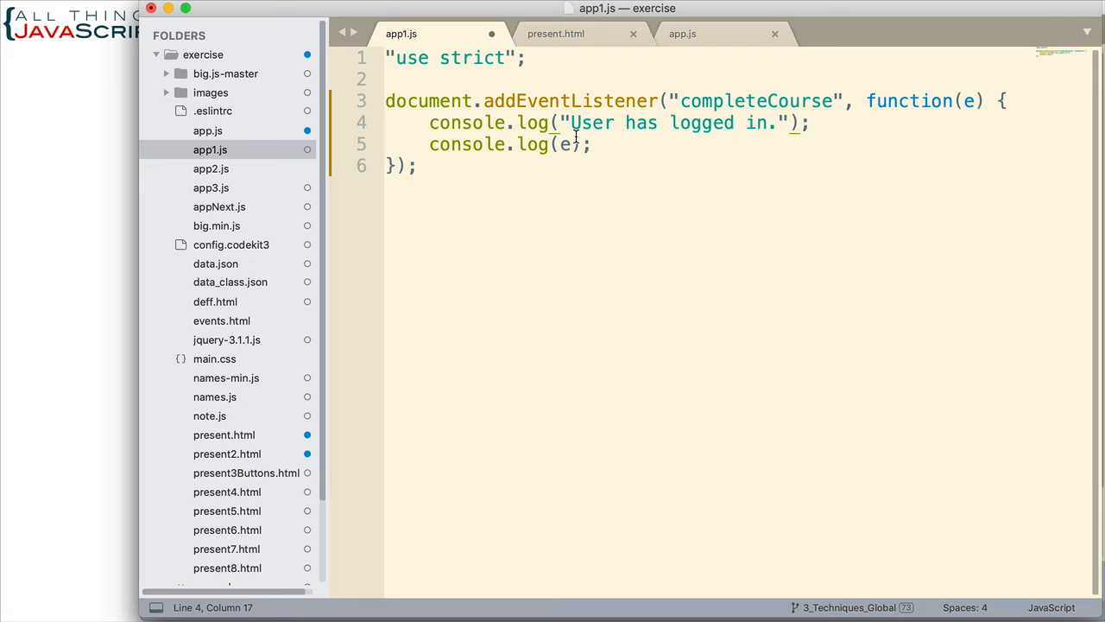
text(e.detail)
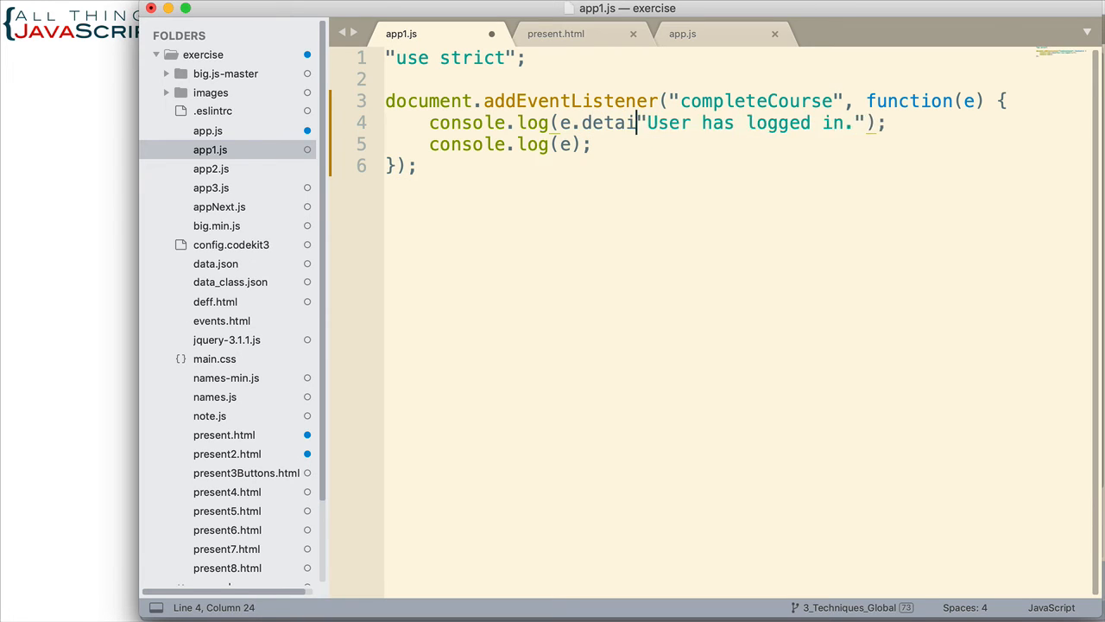
text(.user)
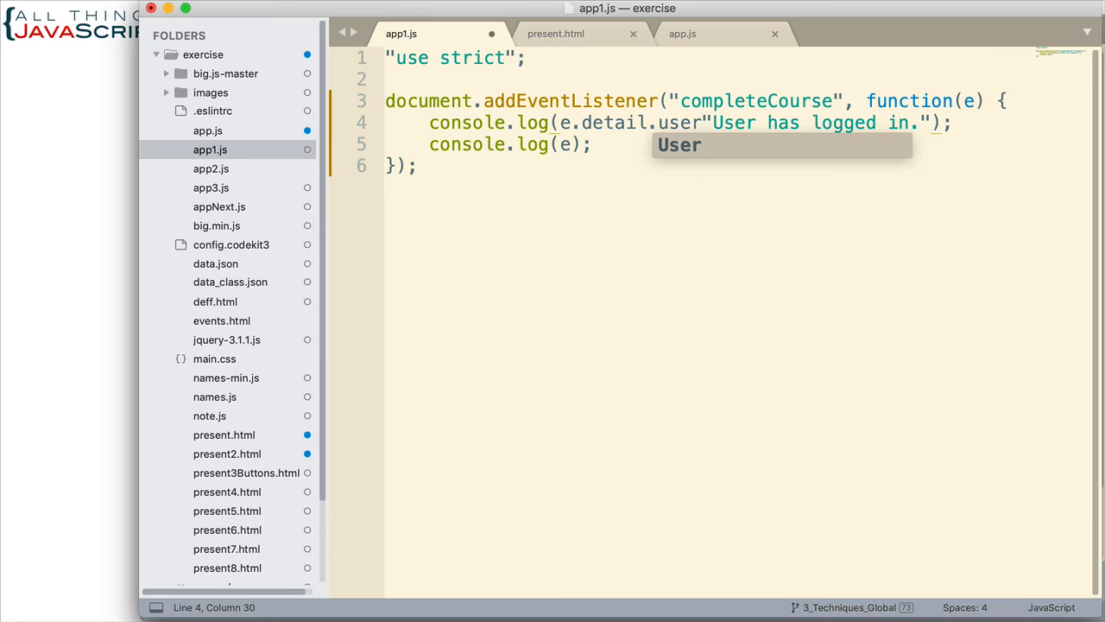
text(+)
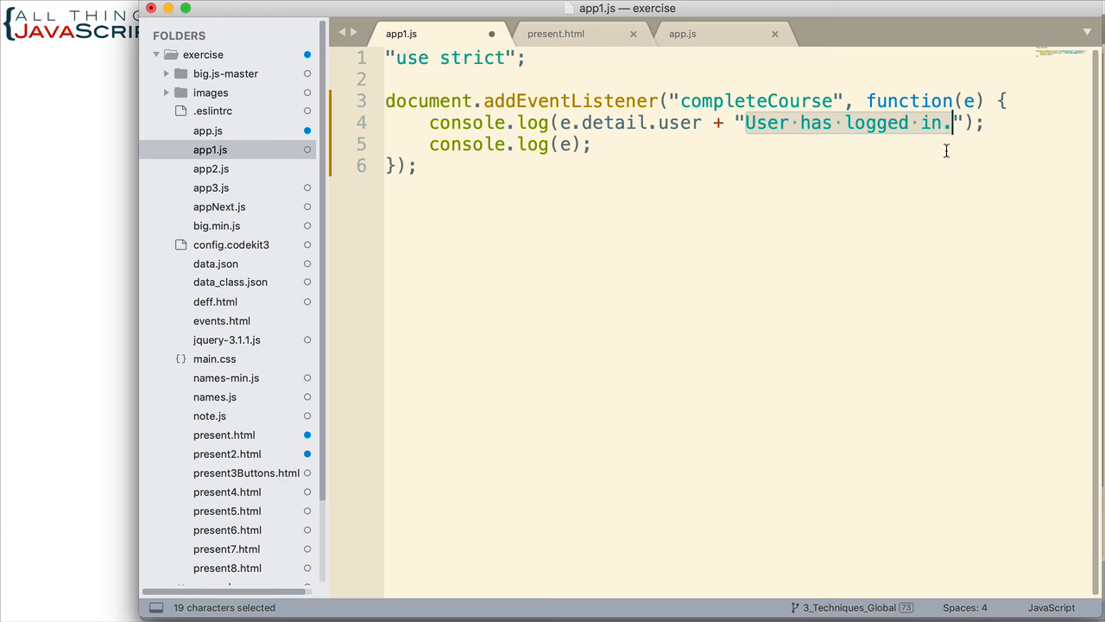
text(fini)
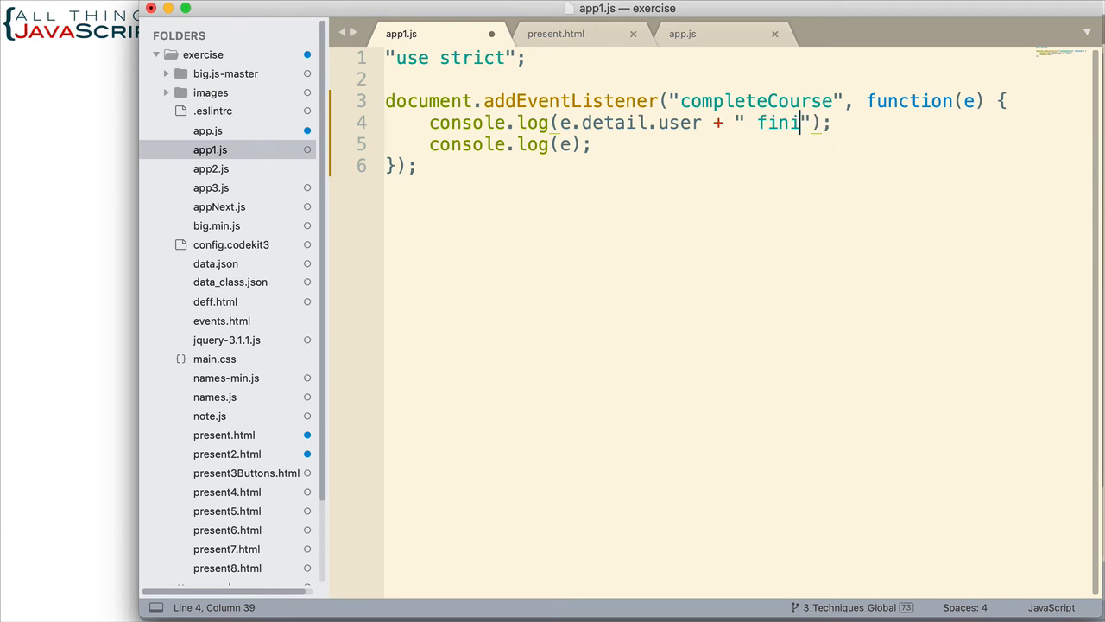
text(shed the course)
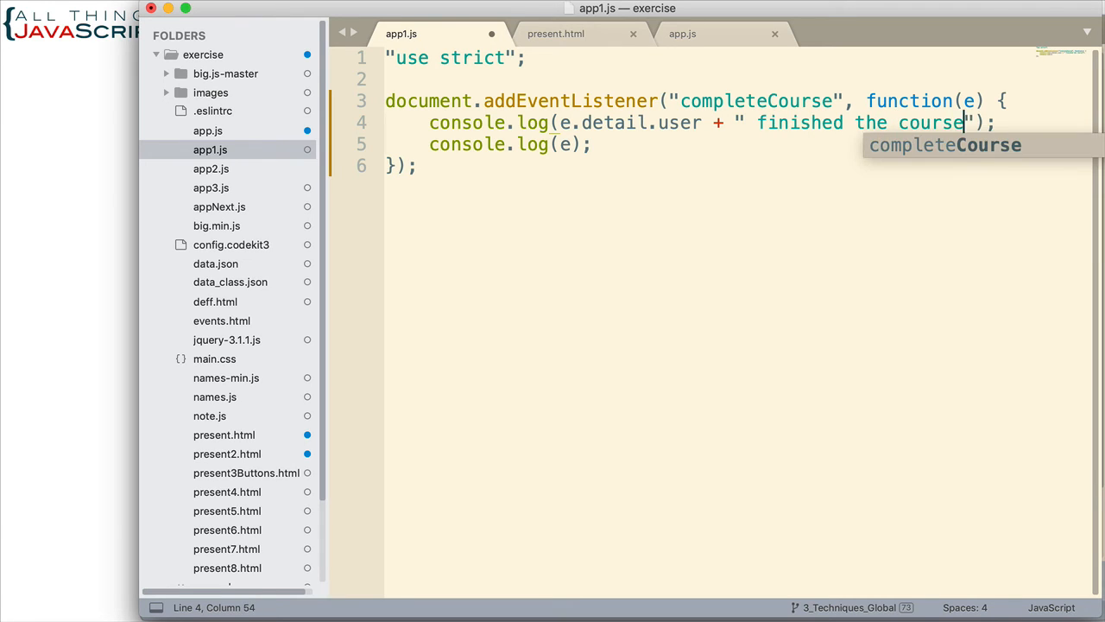
double_click(563, 145)
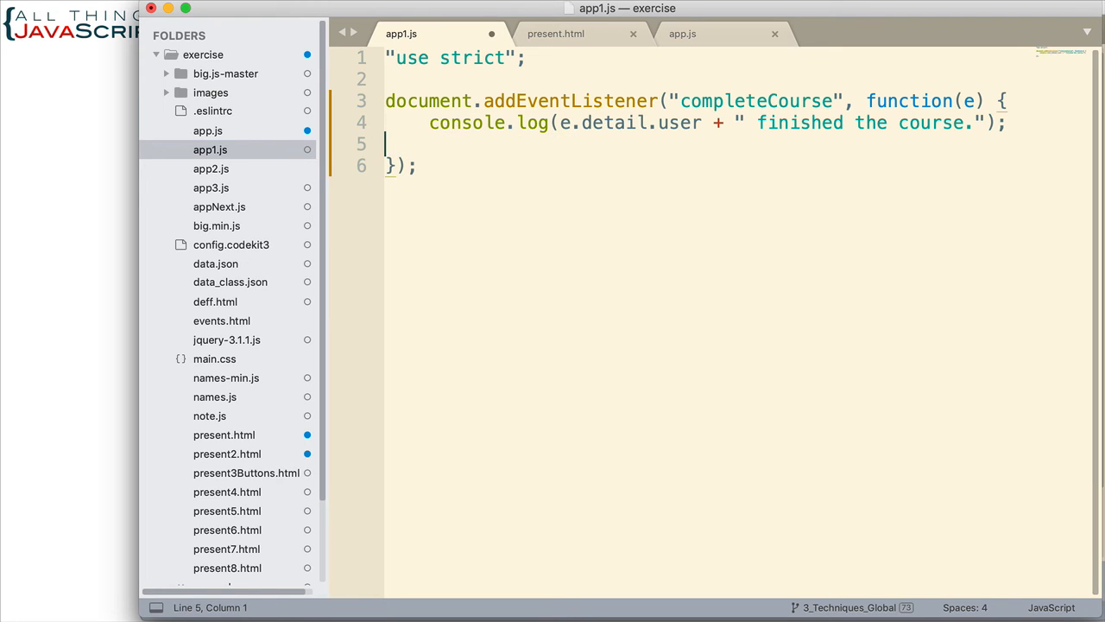
Remove the leftover line and start a second document.addEventListener("completeCourse", function(e) {
key(Backspace)
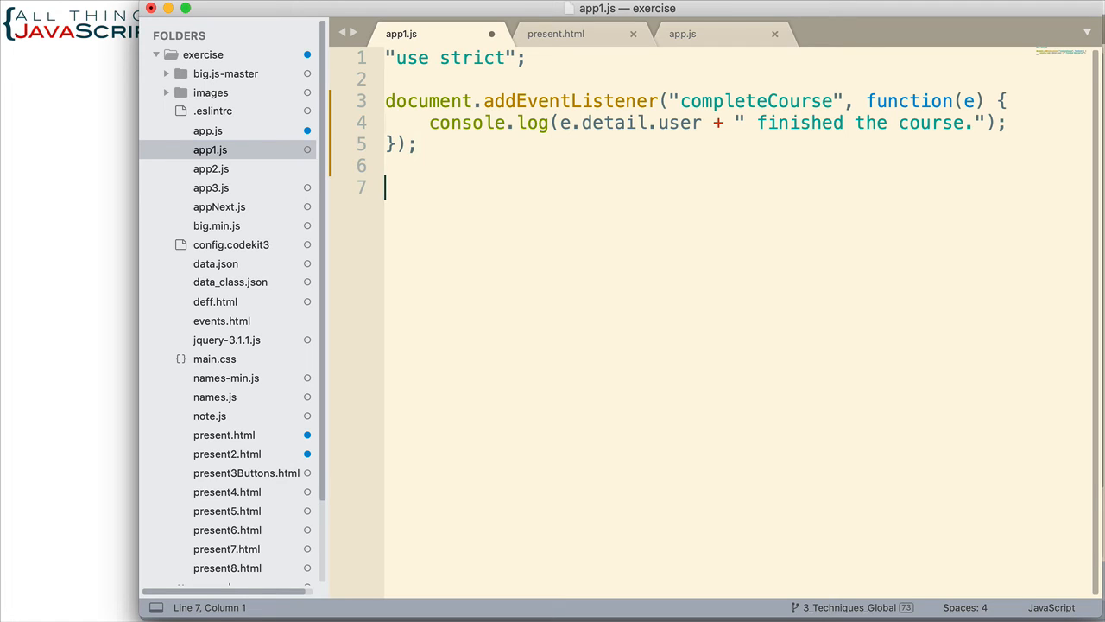
text(do)
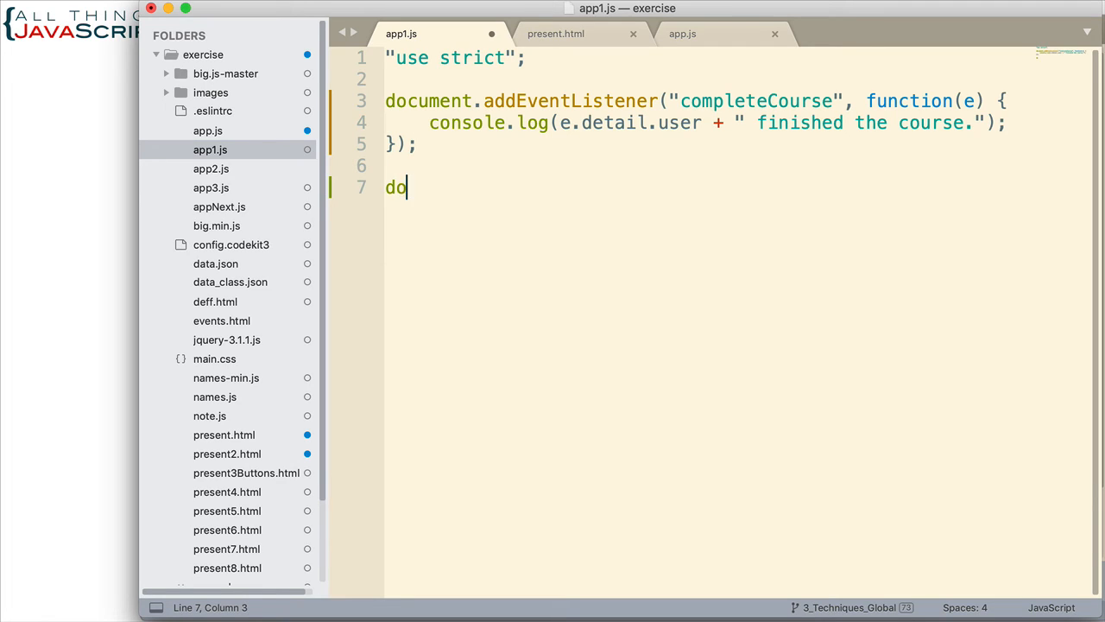
text(cument.add)
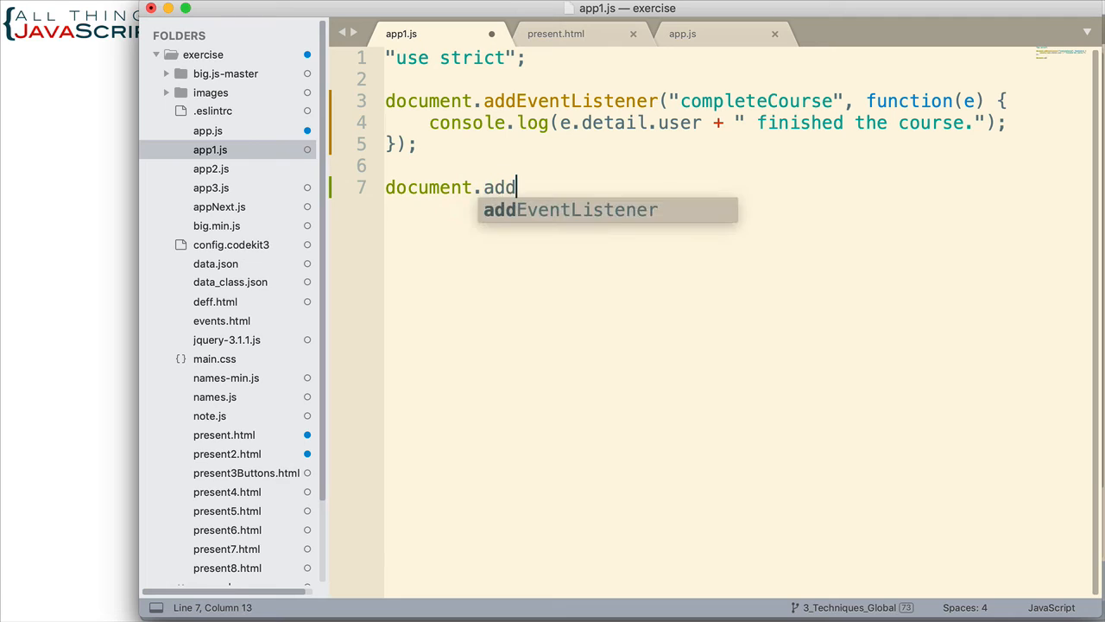
key(Tab)
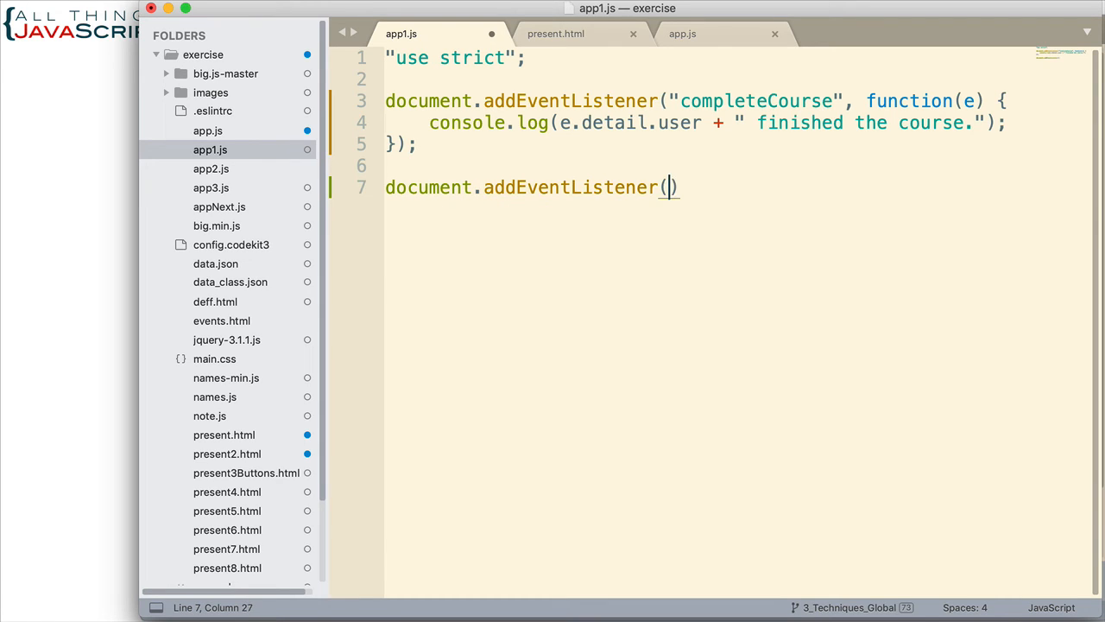
text("completeCourse")
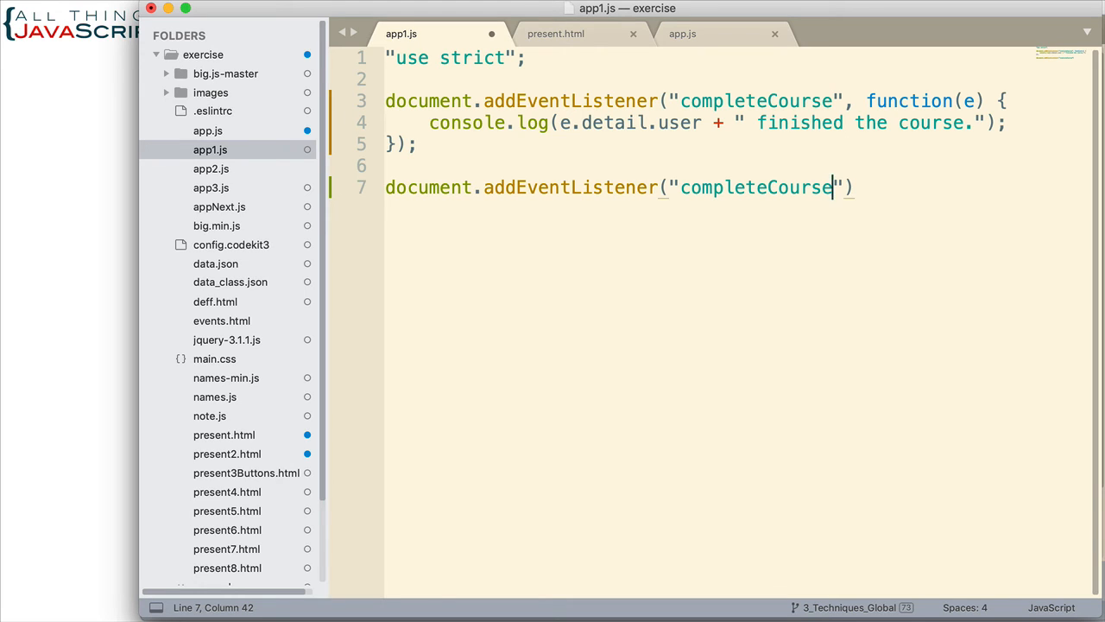
text(, function(e)
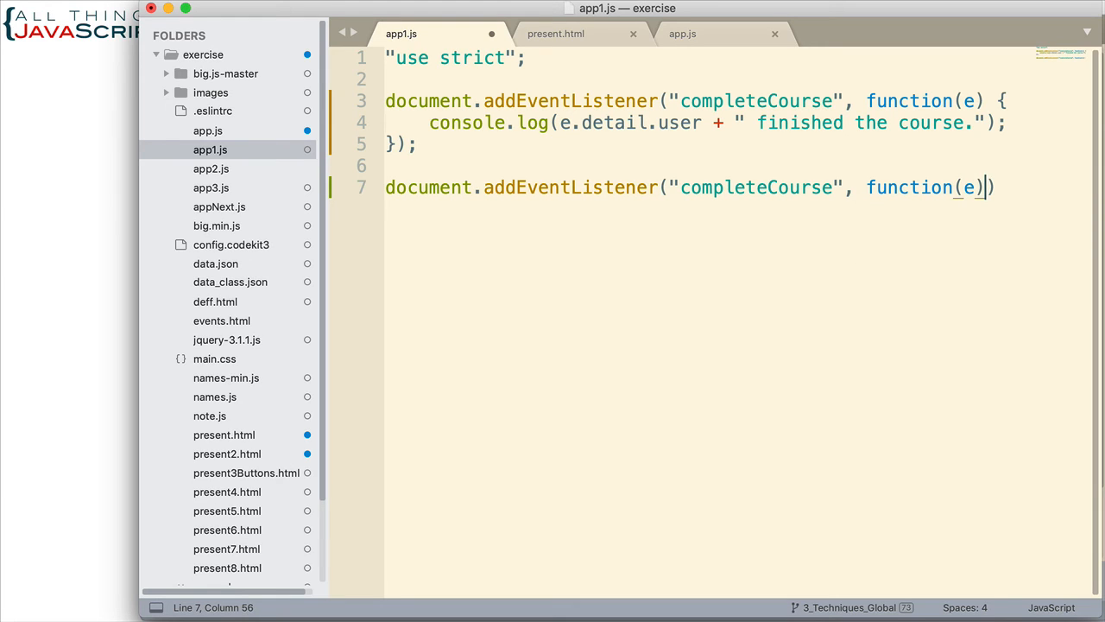
text({)
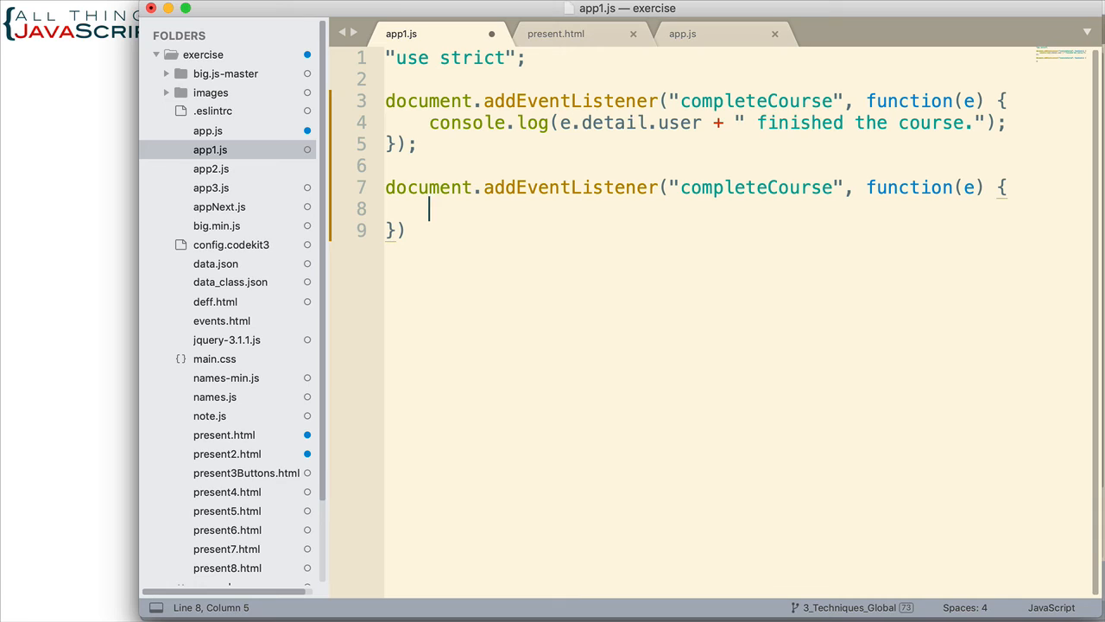
Log "The score was: " + e.detail.score in the second listener, close it and save app1.js
text(console.log)
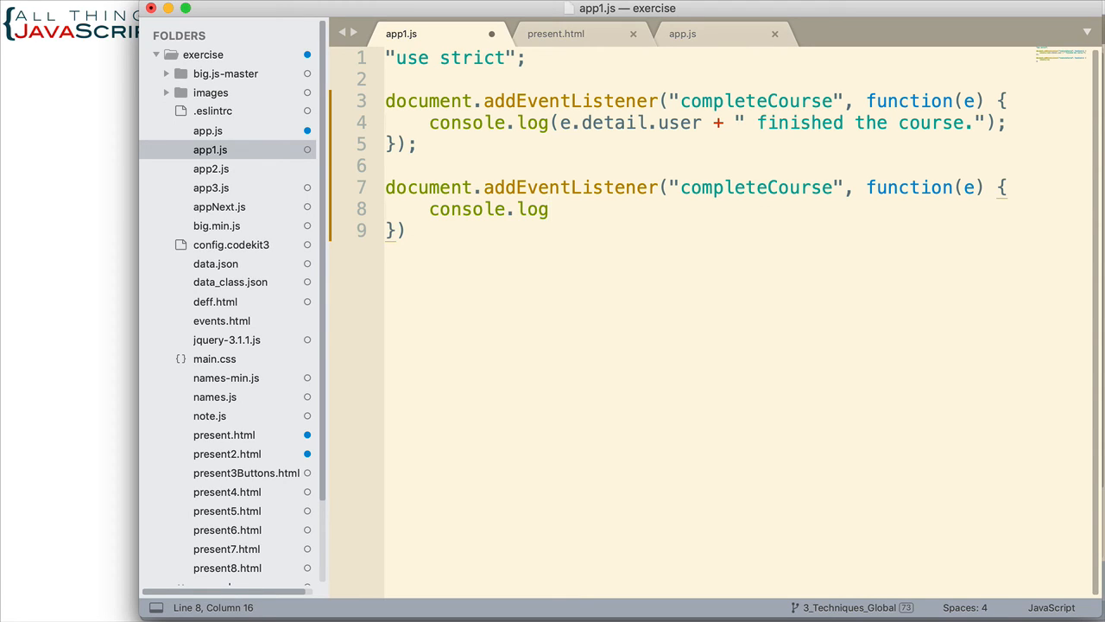
text((The)
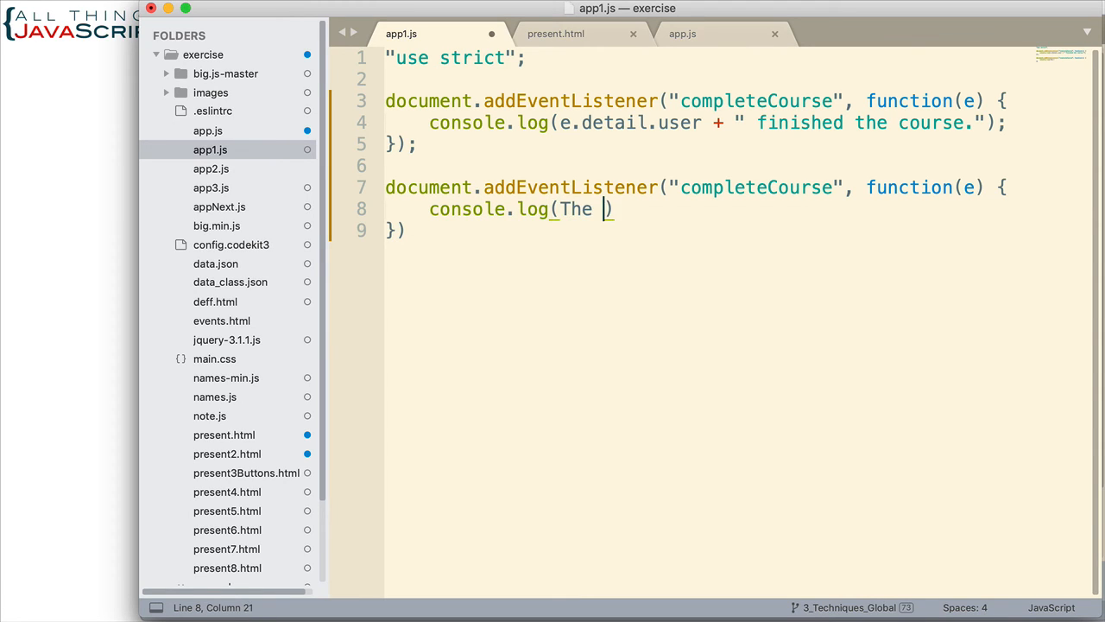
text(")
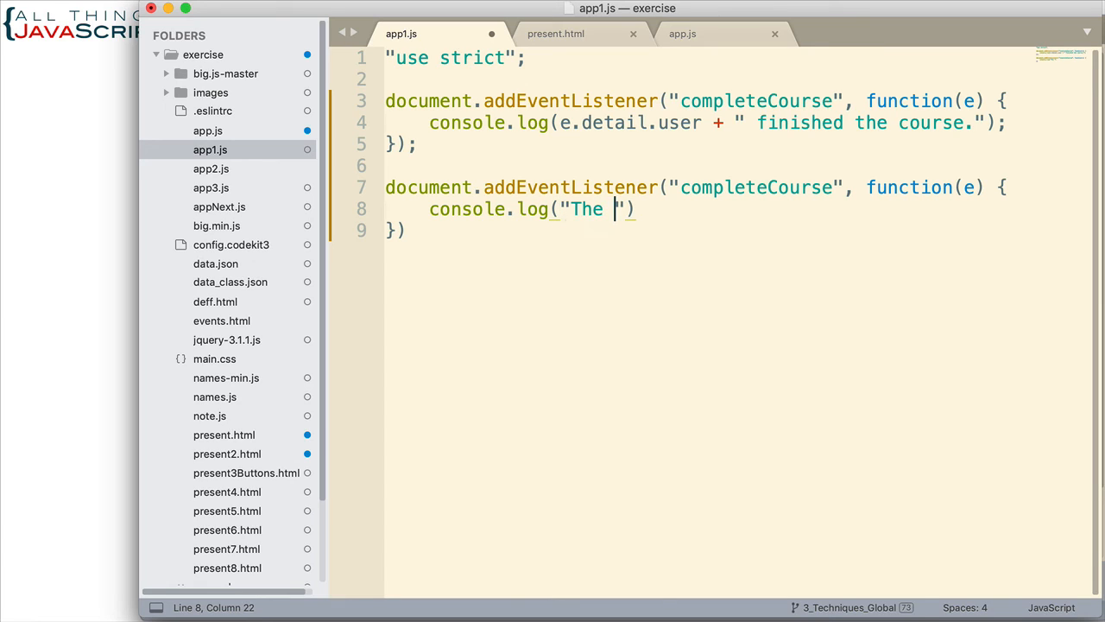
text(score was:)
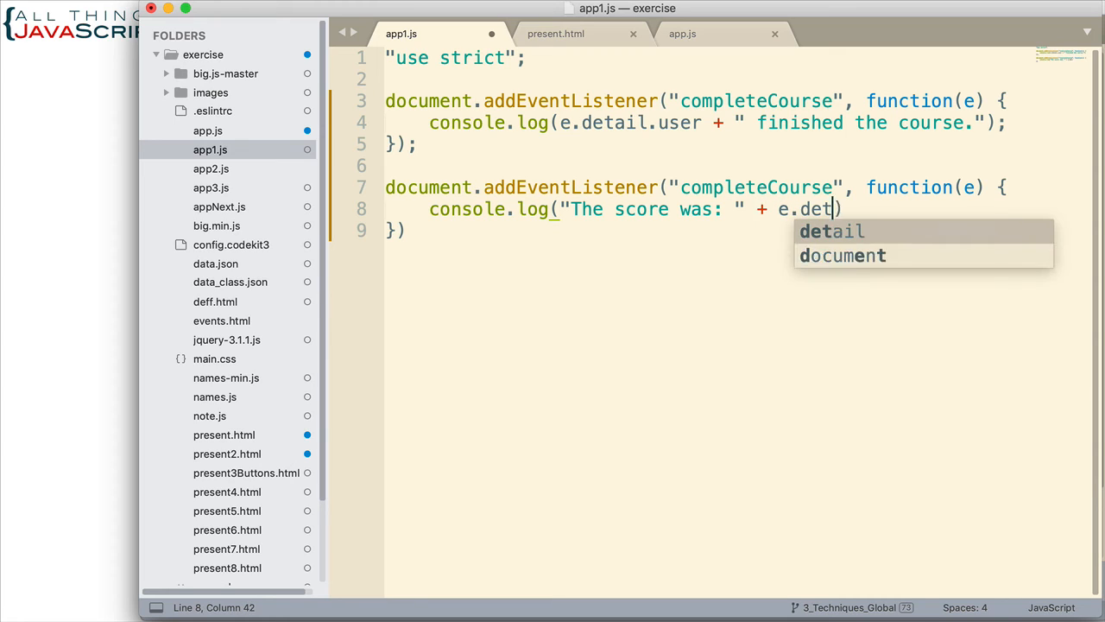
text(ail.score)
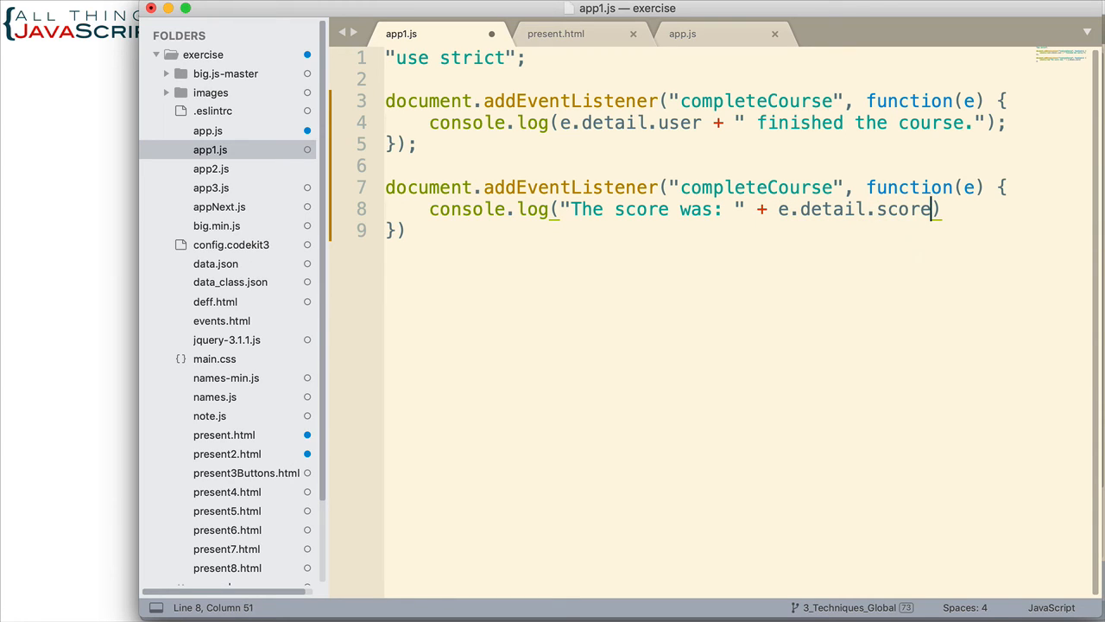
text(;)
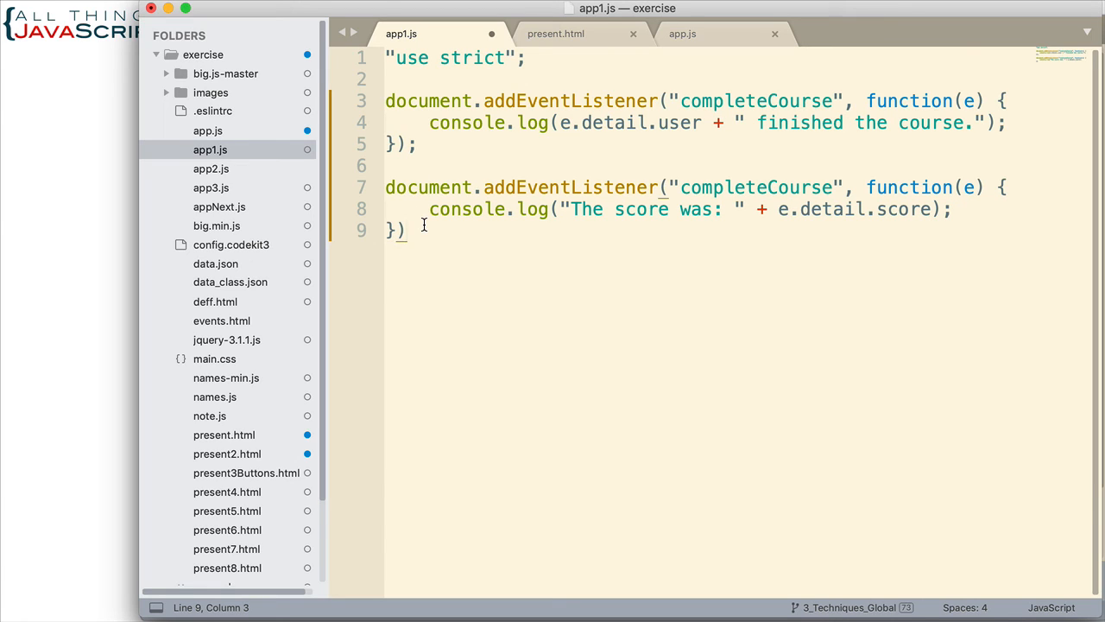
text(;)
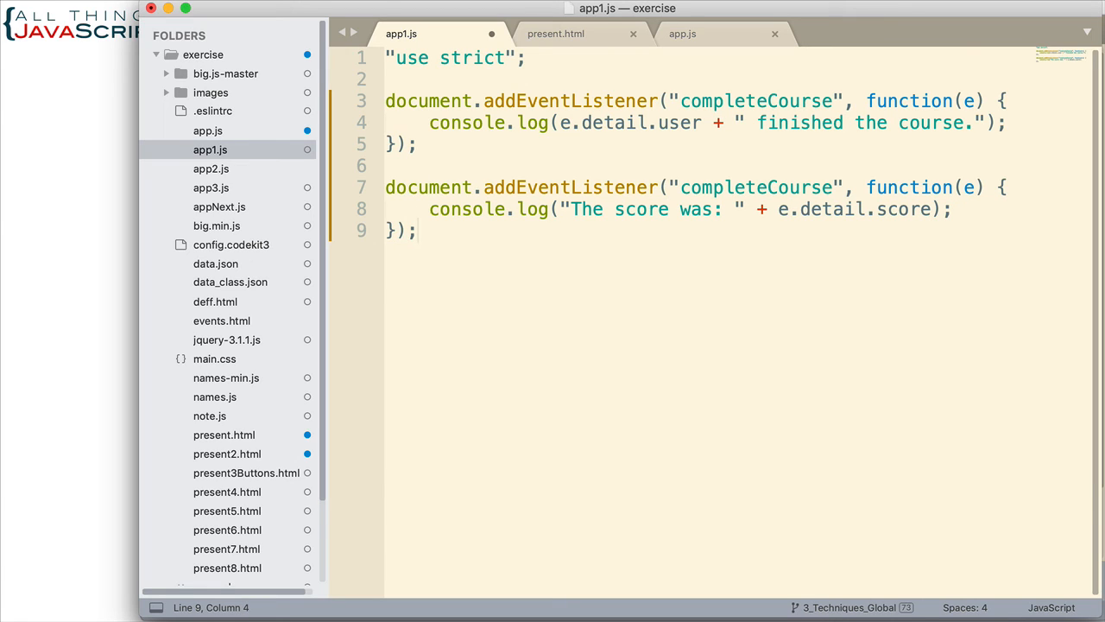
key(cmd+s)
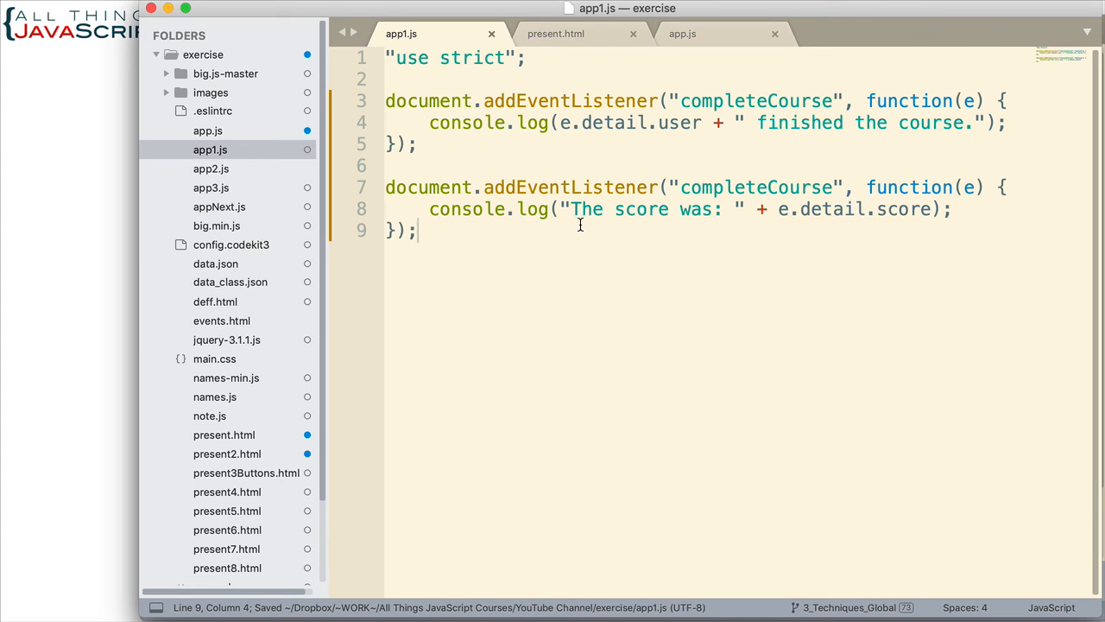
mouse_move(106, 277)
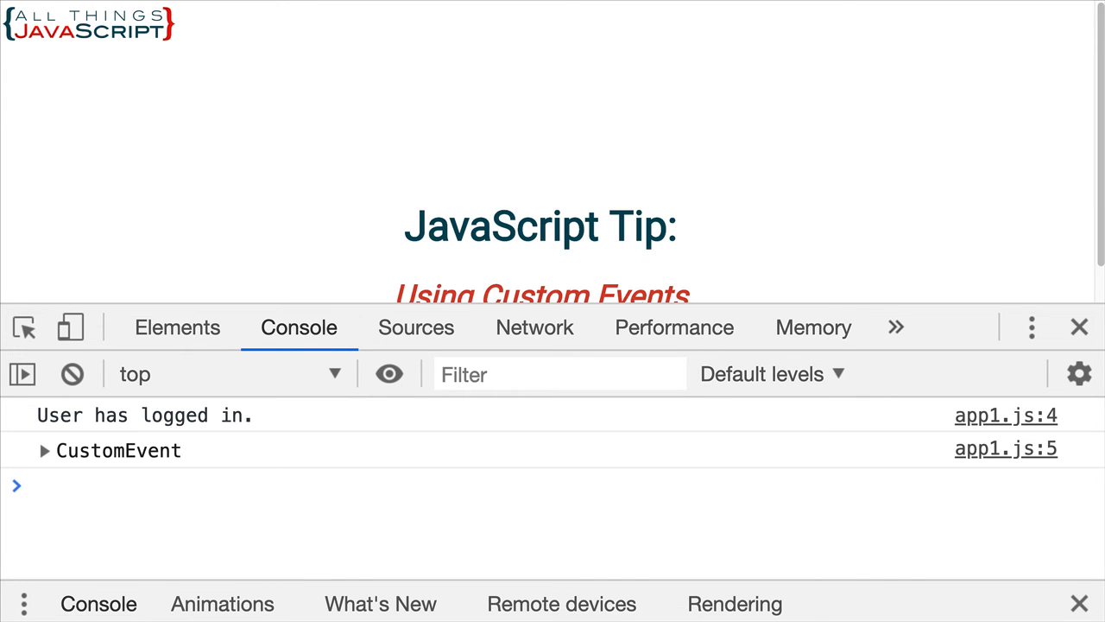
Clear the earlier login and CustomEvent messages from the console
click(72, 373)
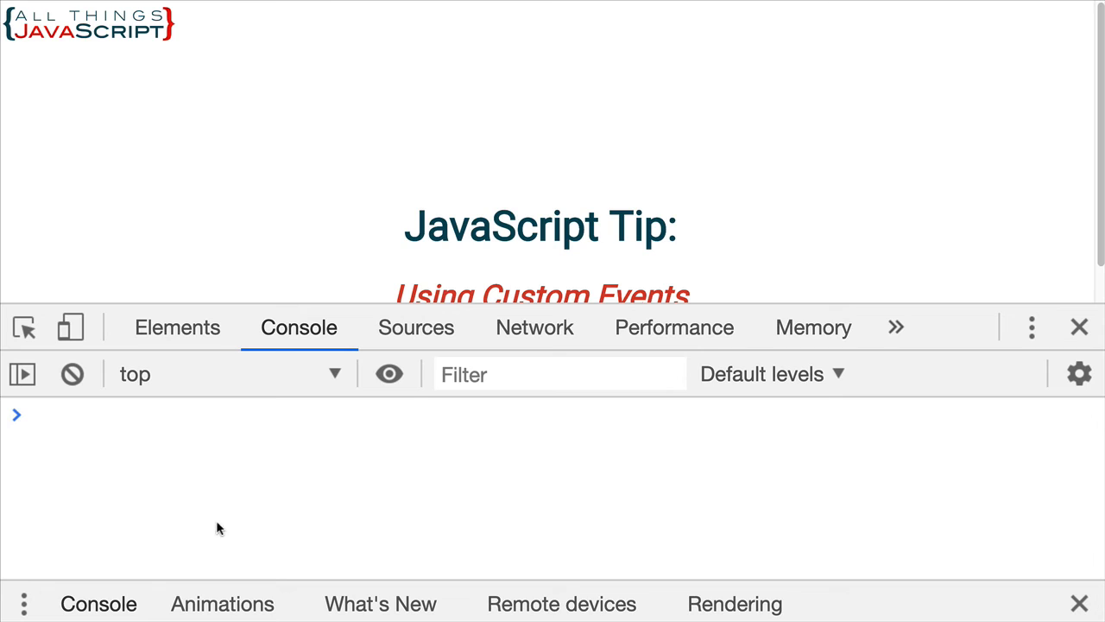
mouse_move(155, 499)
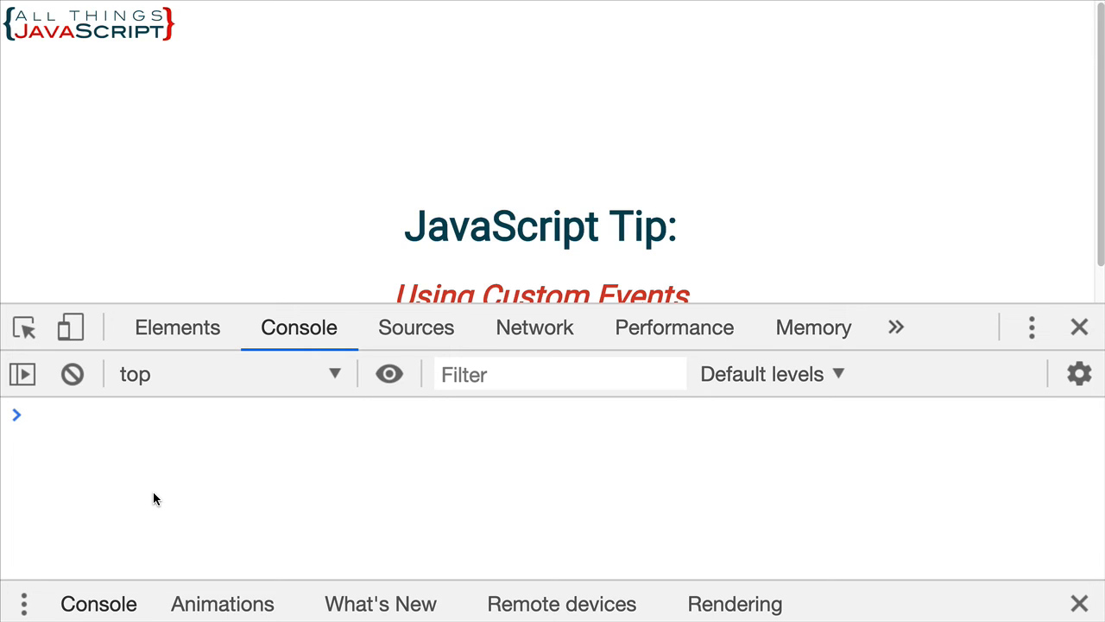
mouse_move(124, 470)
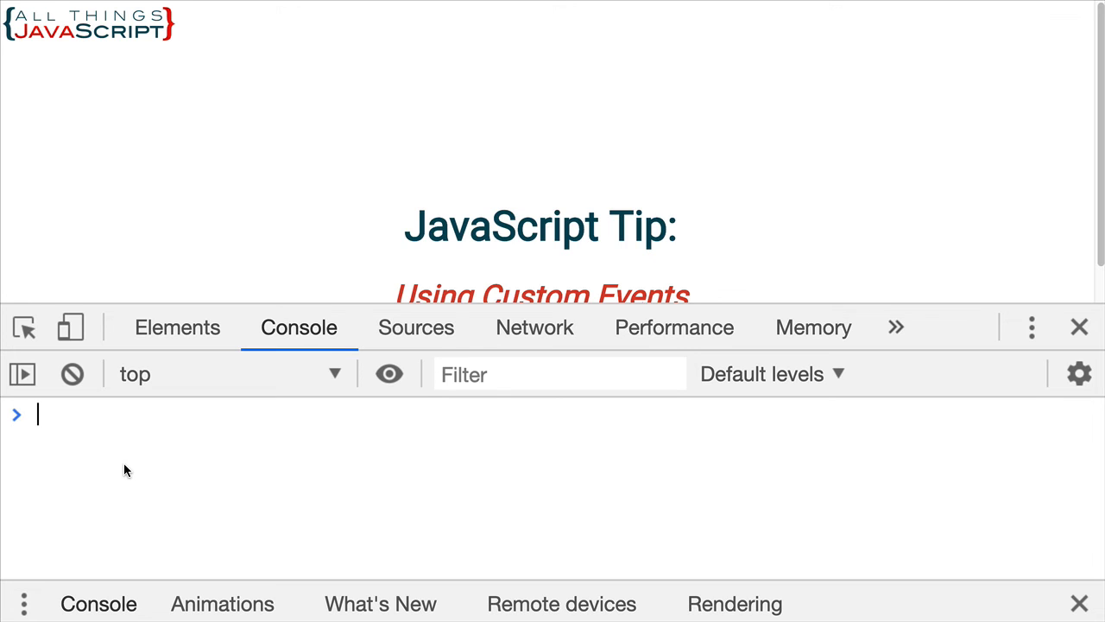
Run courseComplete("Steven", 90, "1:20:05") so the console logs the finish message and score 90
text(co)
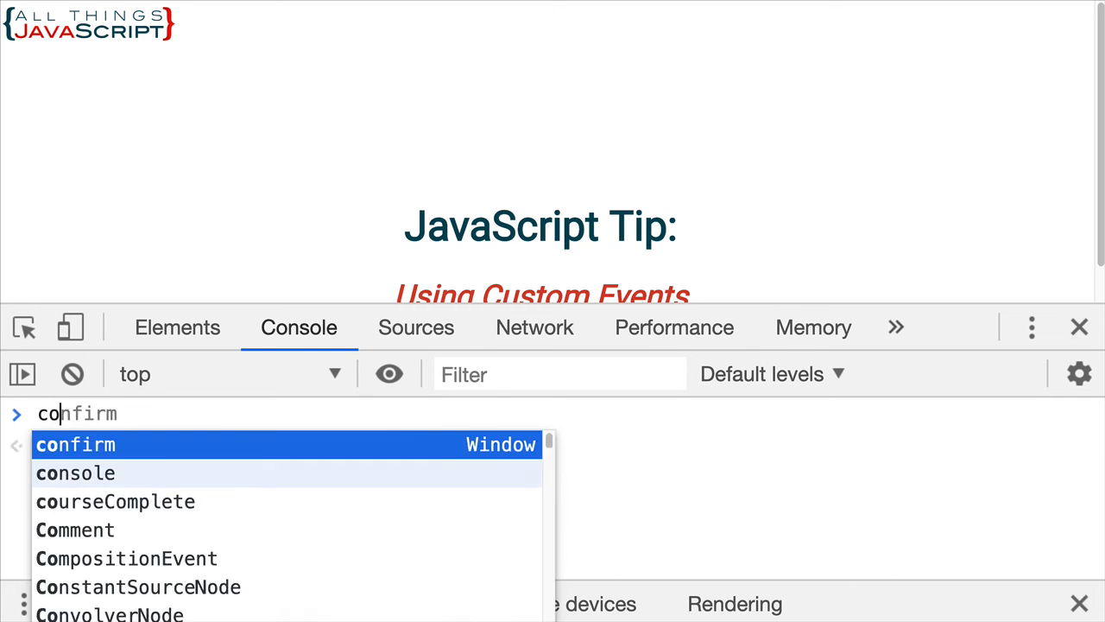
text(complete)
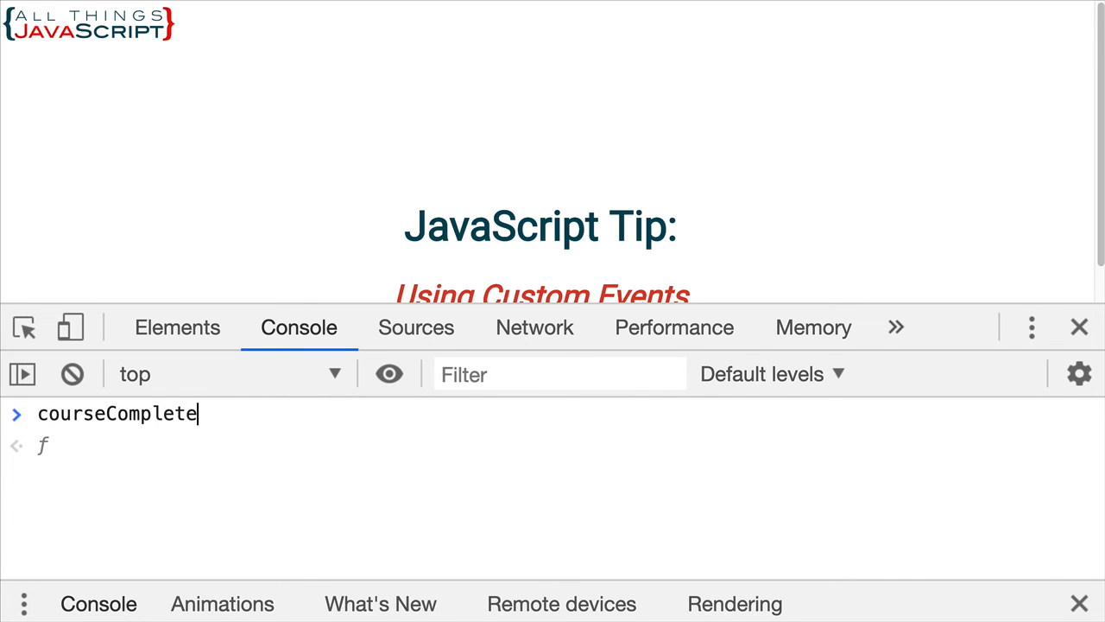
text(("Steven", 90, "1:20:05");)
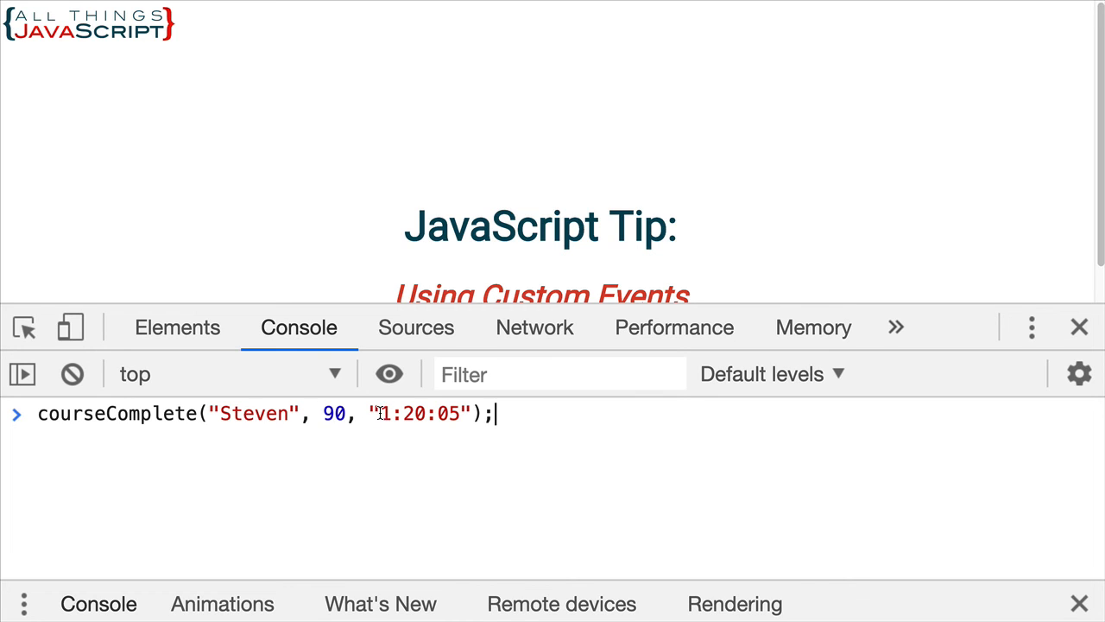
double_click(421, 414)
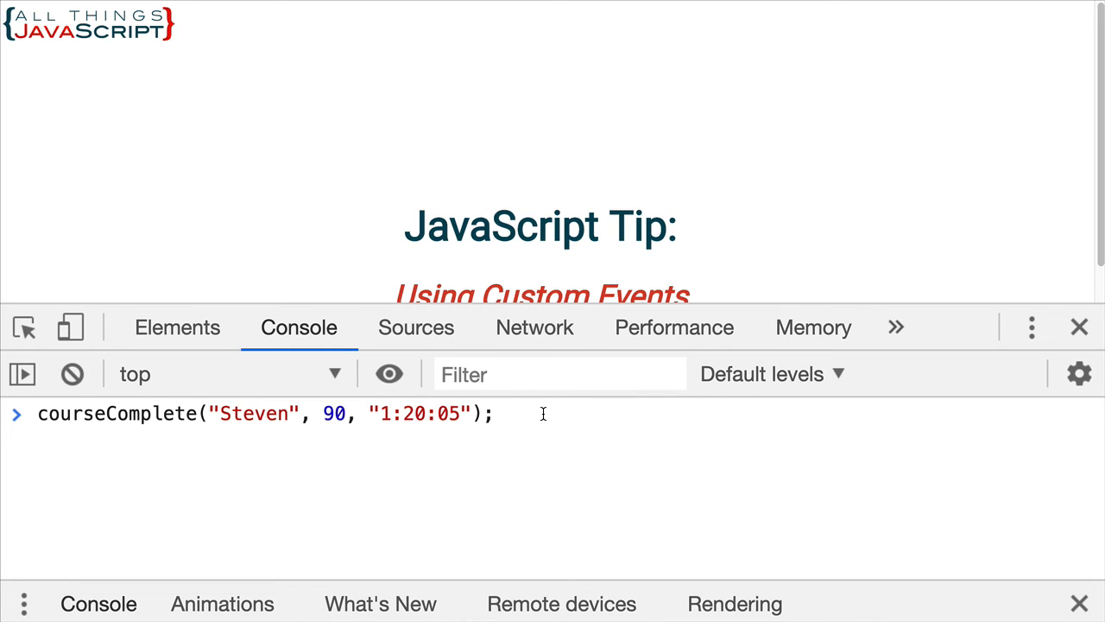
key(Enter)
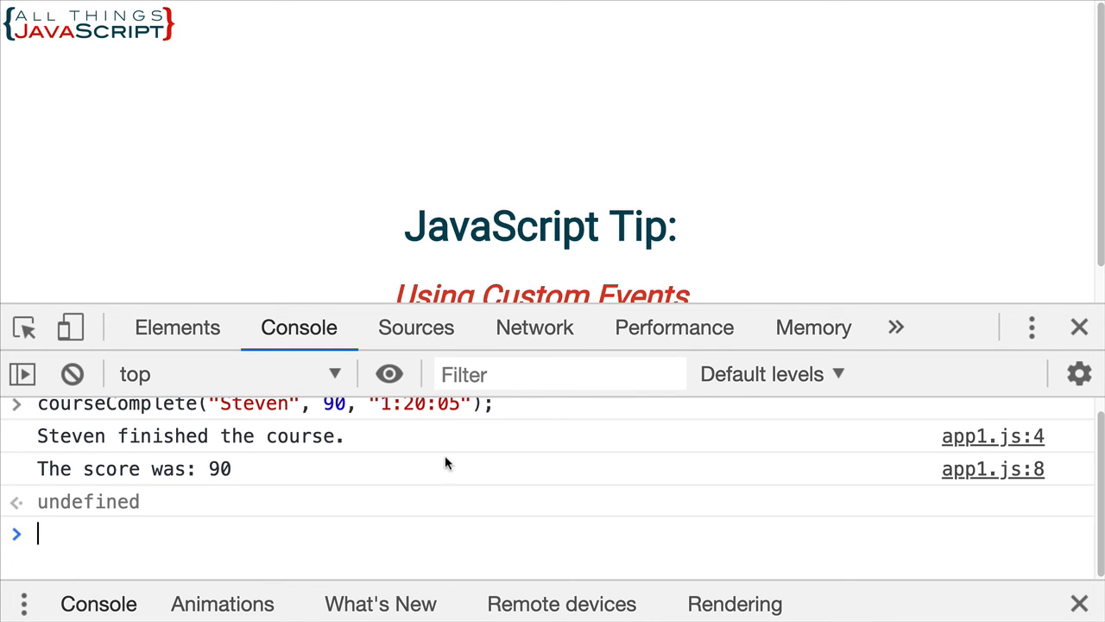
mouse_move(235, 437)
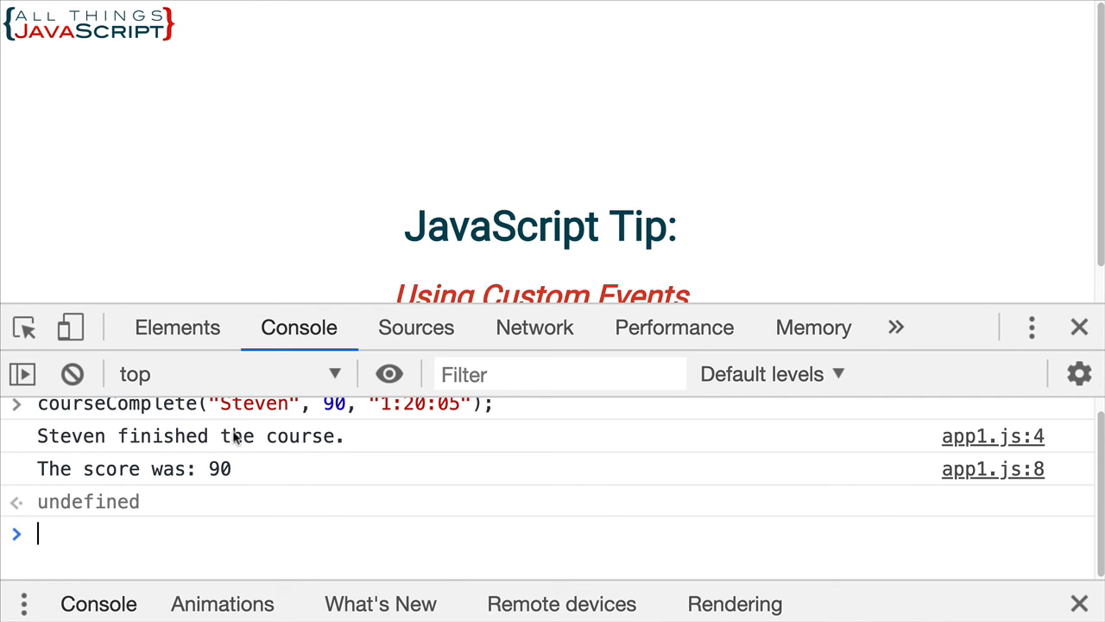
mouse_move(263, 487)
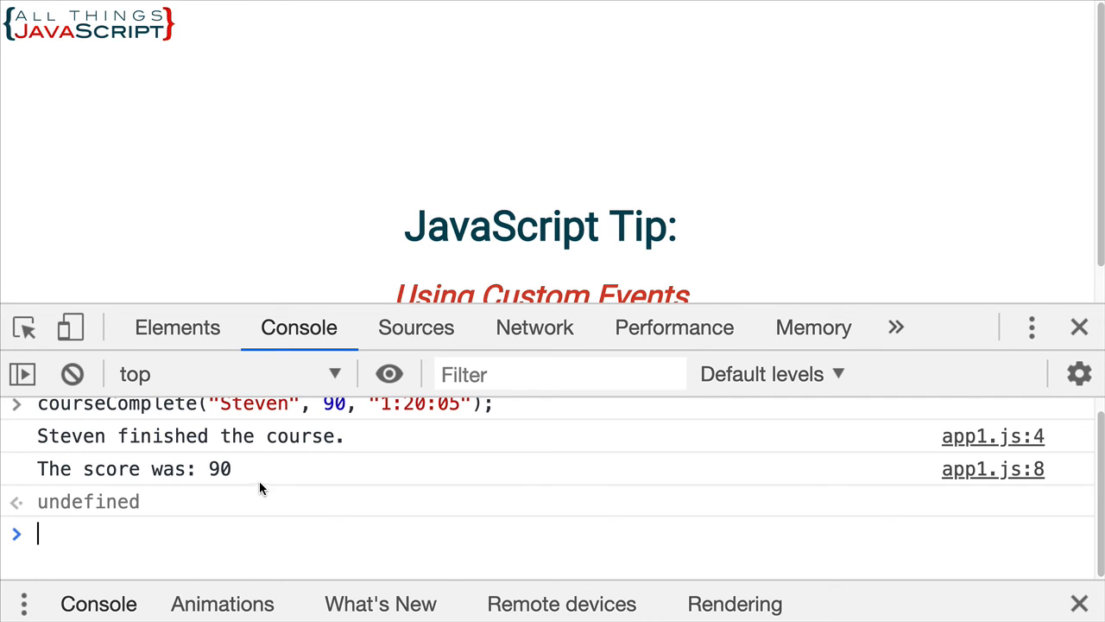